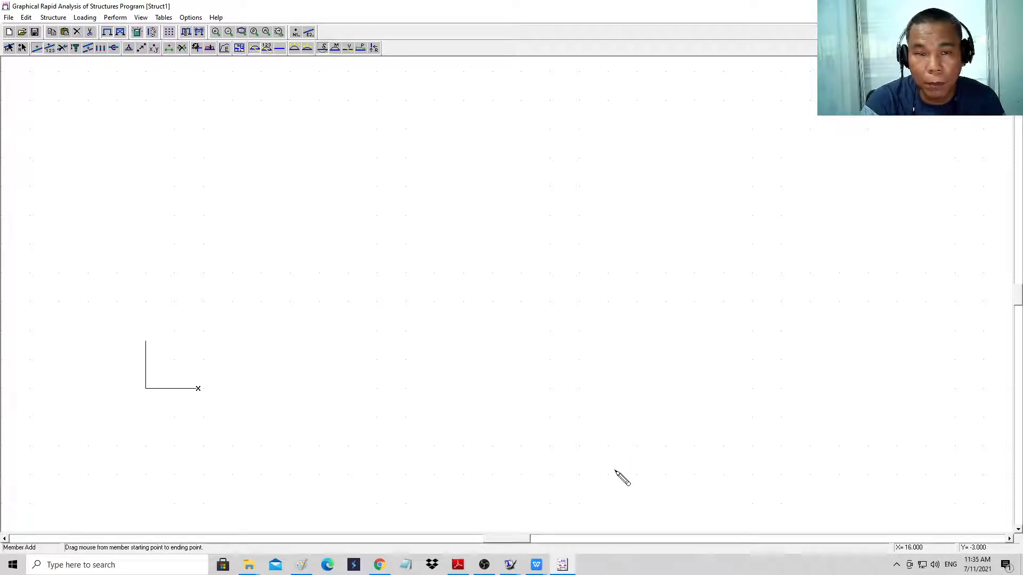
{"action": "mouse_move", "coordinate": [226, 144]}
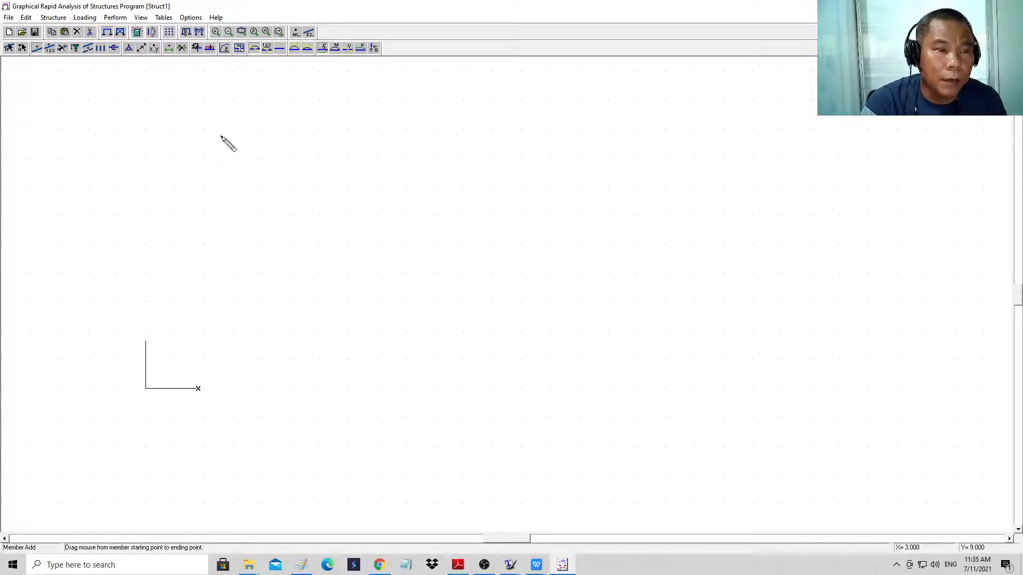
Set the drawing grid X Step and Y Step to 1.5, keeping snap to grid on.
{"action": "left_click", "coordinate": [190, 17]}
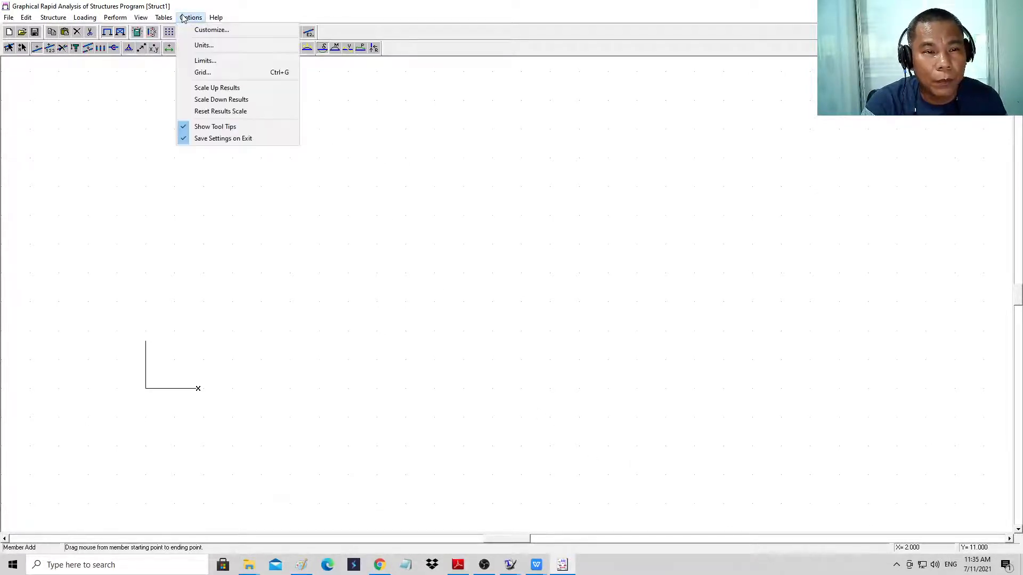
{"action": "left_click", "coordinate": [203, 45]}
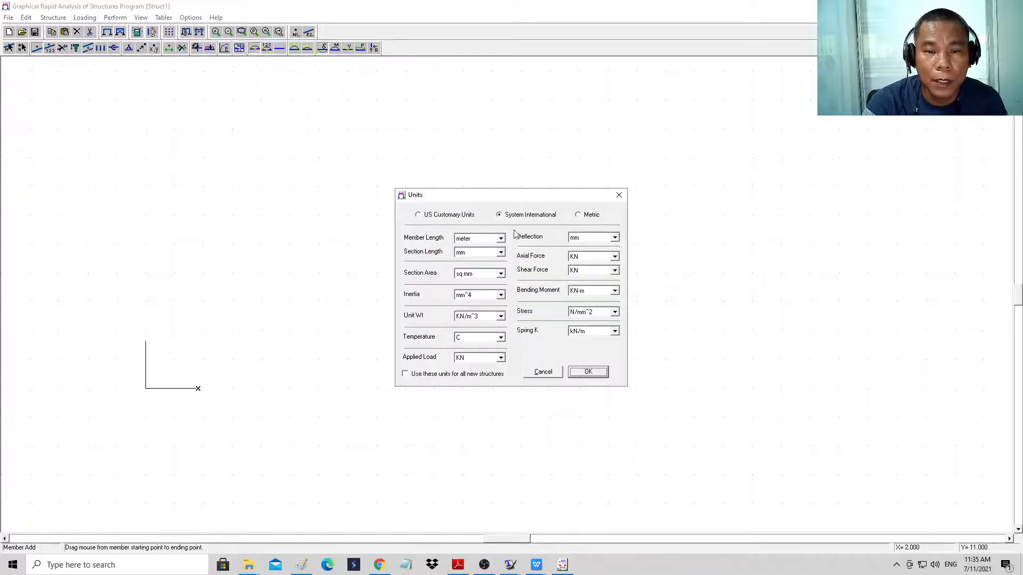
{"action": "mouse_move", "coordinate": [517, 228]}
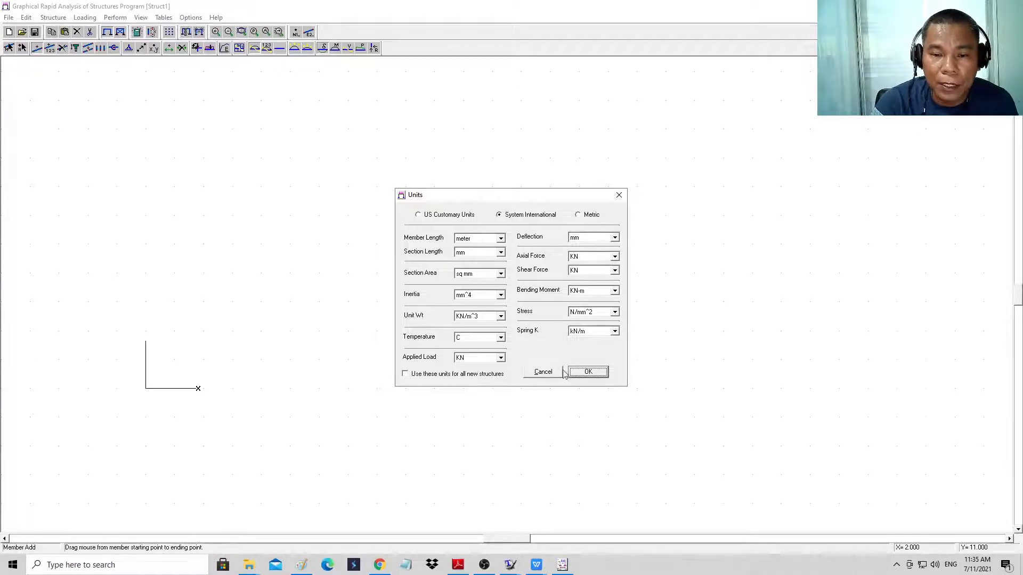
{"action": "mouse_move", "coordinate": [579, 374]}
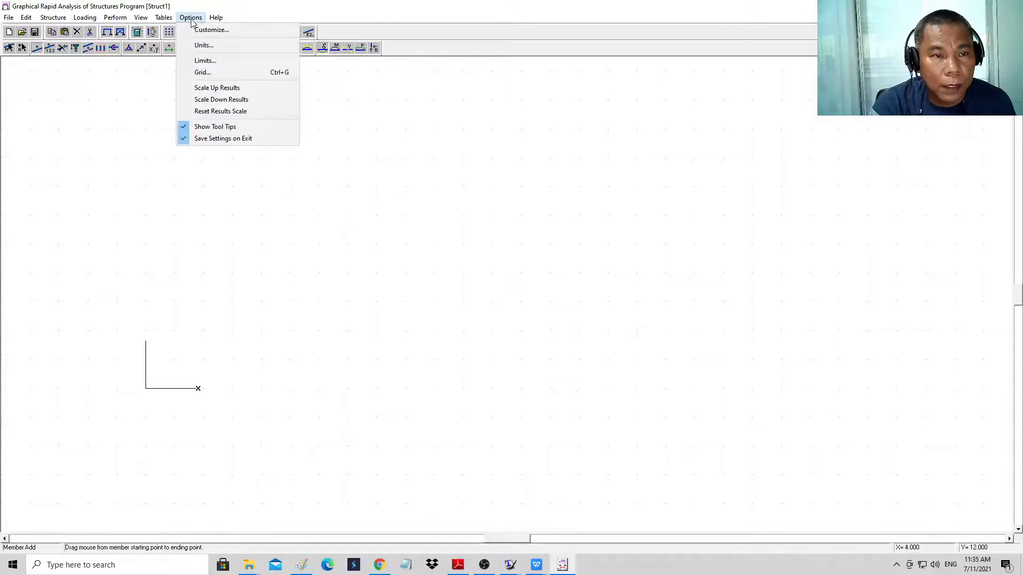
{"action": "mouse_move", "coordinate": [202, 72]}
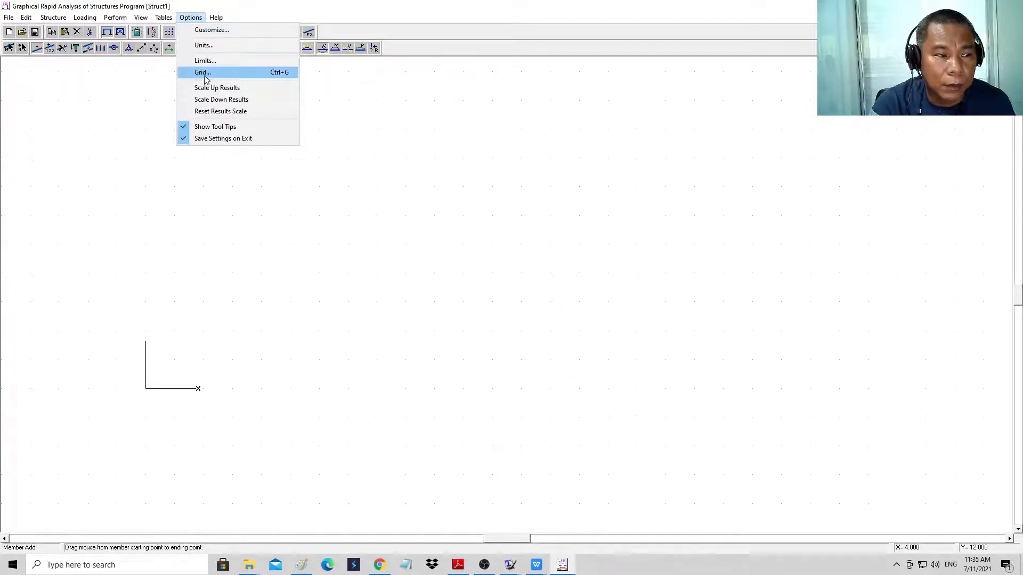
{"action": "left_click", "coordinate": [202, 72]}
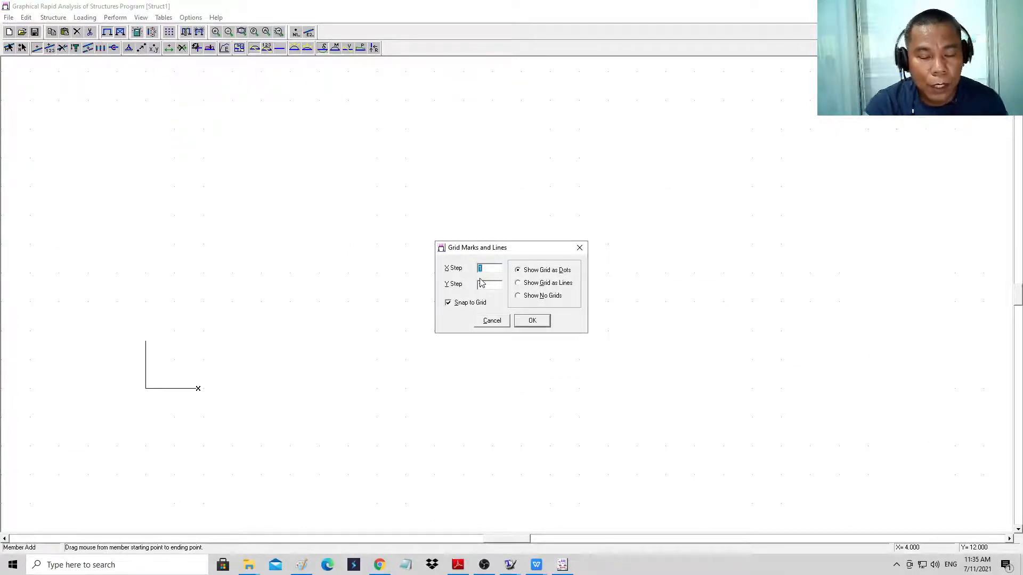
{"action": "type", "text": "1.5"}
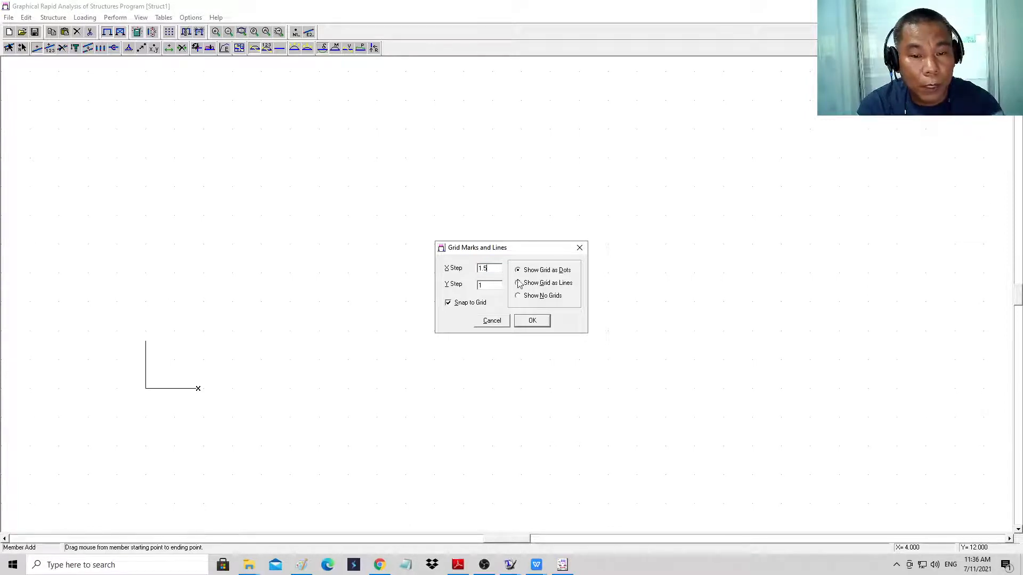
{"action": "left_click", "coordinate": [489, 284]}
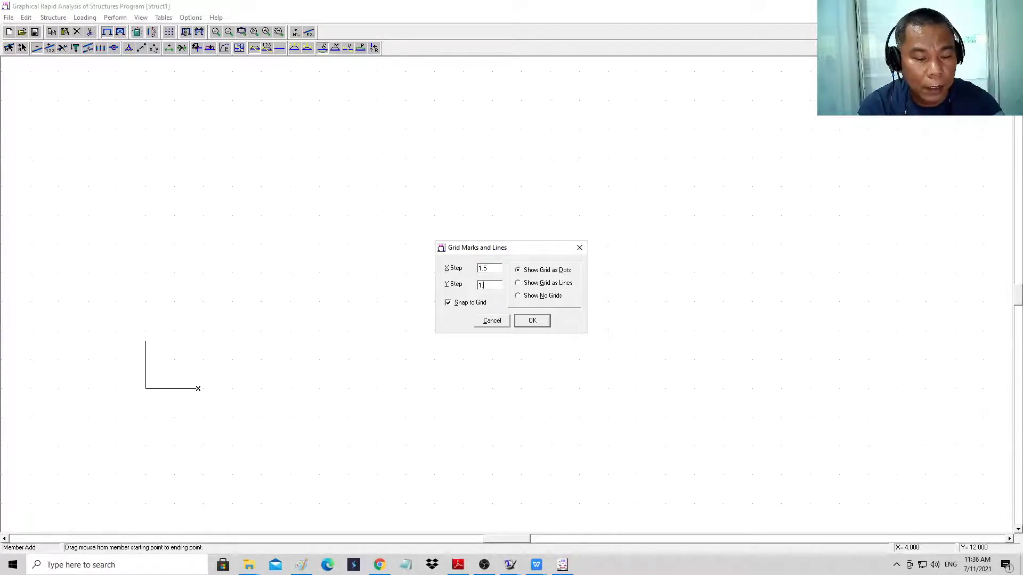
{"action": "type", "text": "1.5"}
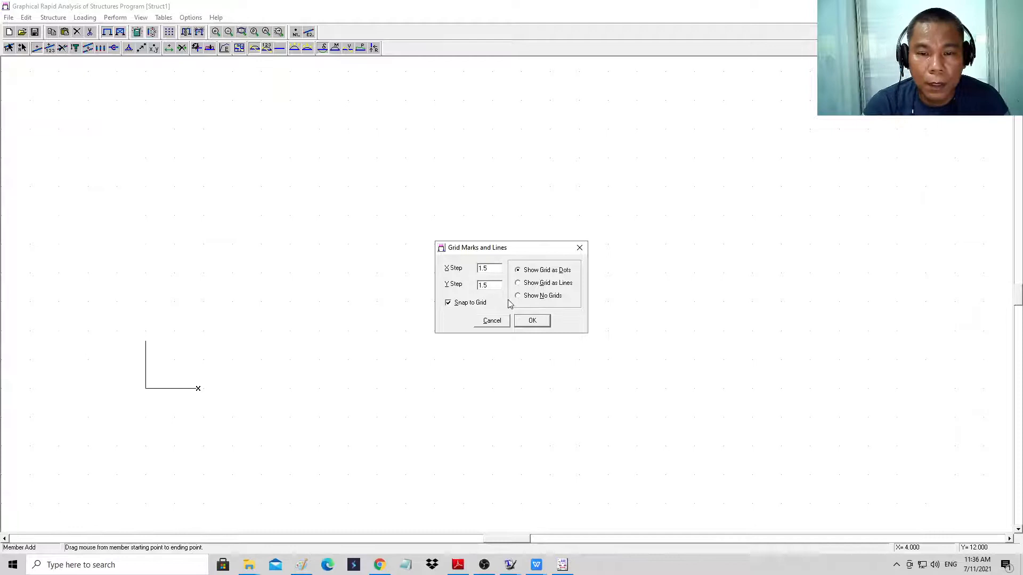
{"action": "mouse_move", "coordinate": [522, 311]}
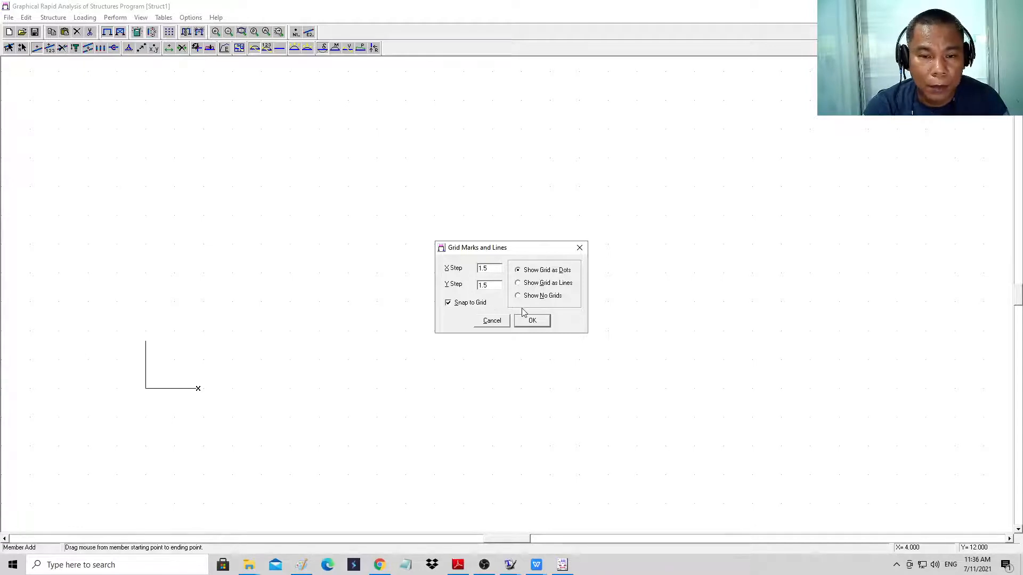
{"action": "left_click", "coordinate": [532, 320]}
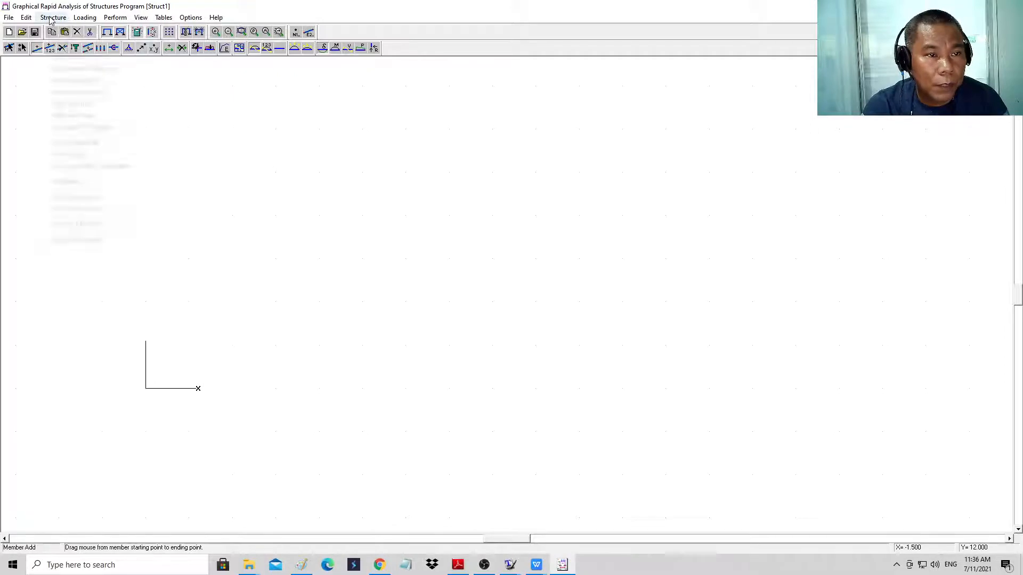
Draw four equal collinear members across five nodes and zoom to fit the beam.
{"action": "left_click", "coordinate": [53, 17]}
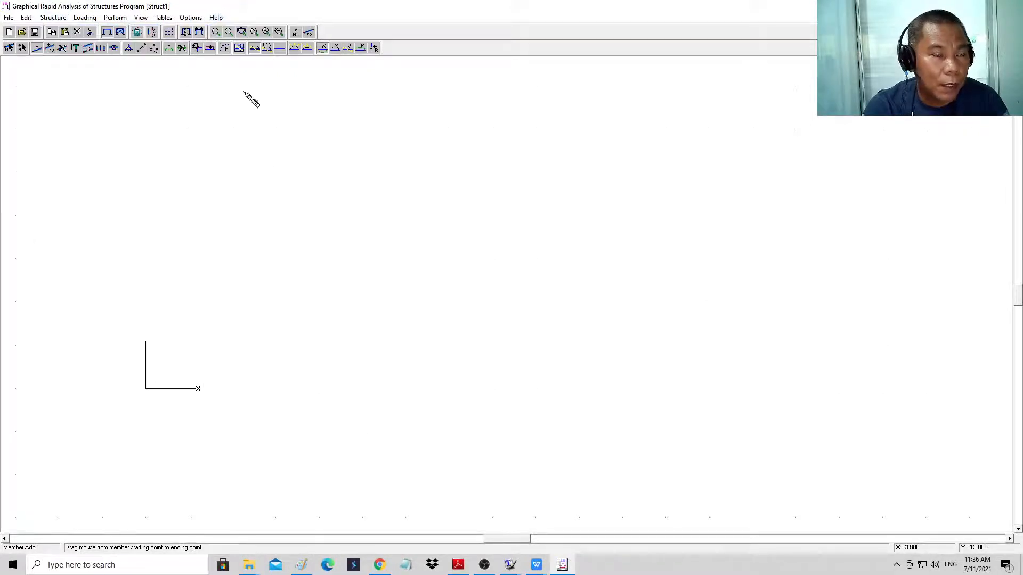
{"action": "mouse_move", "coordinate": [176, 382]}
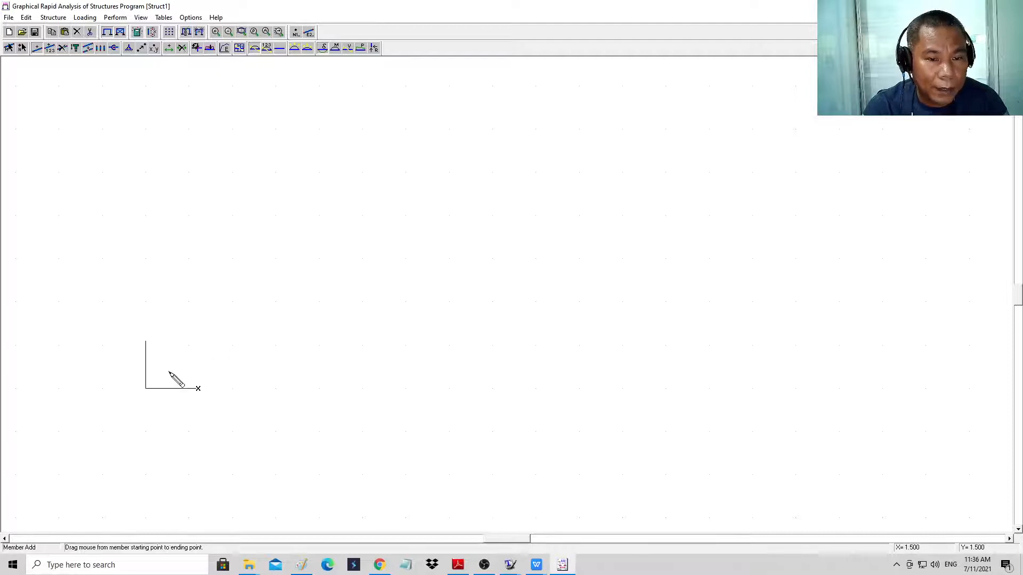
{"action": "mouse_move", "coordinate": [154, 398]}
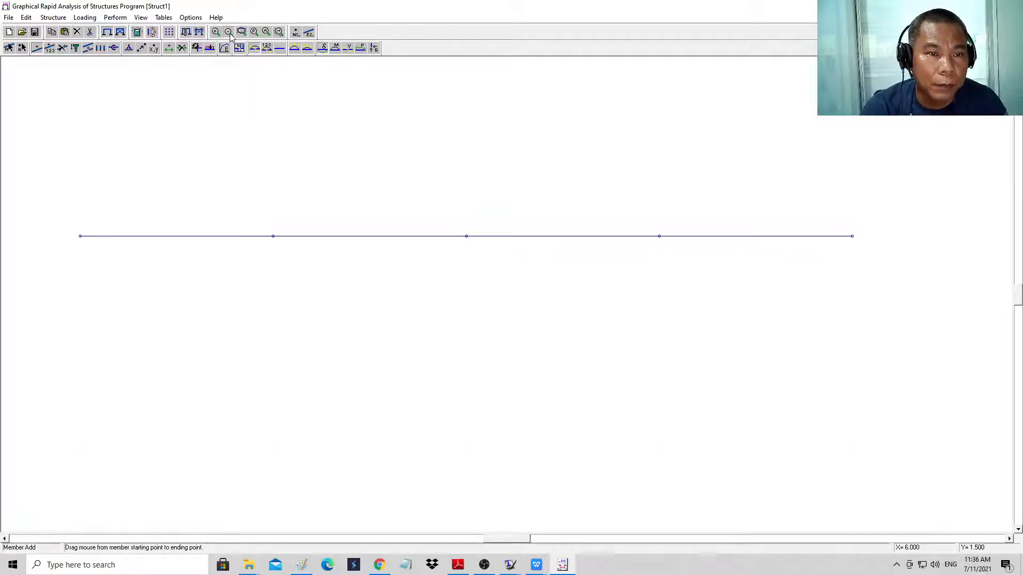
{"action": "left_click", "coordinate": [229, 32]}
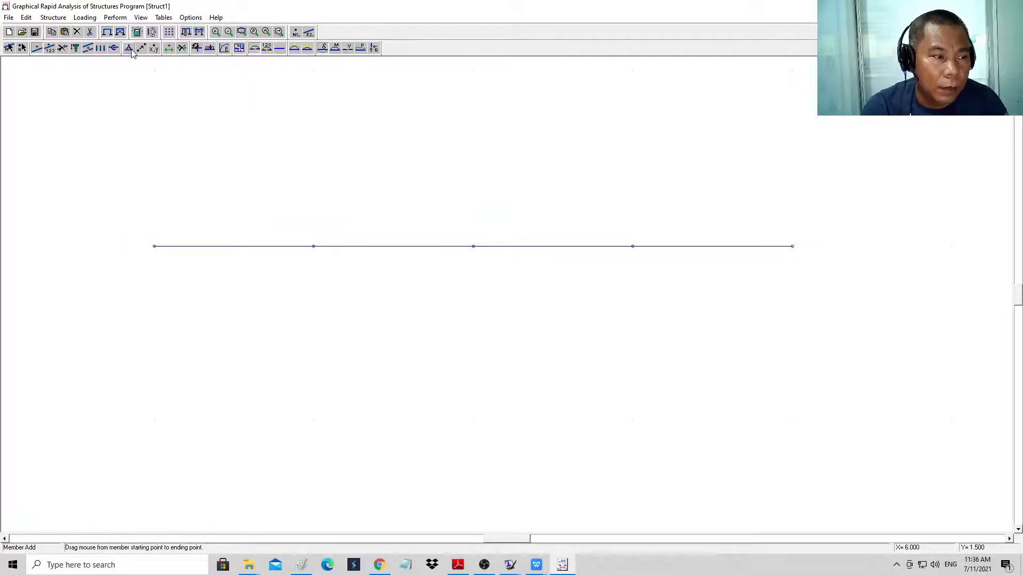
Add a pinned support at node 2 and a roller support at node 4.
{"action": "left_click", "coordinate": [129, 47]}
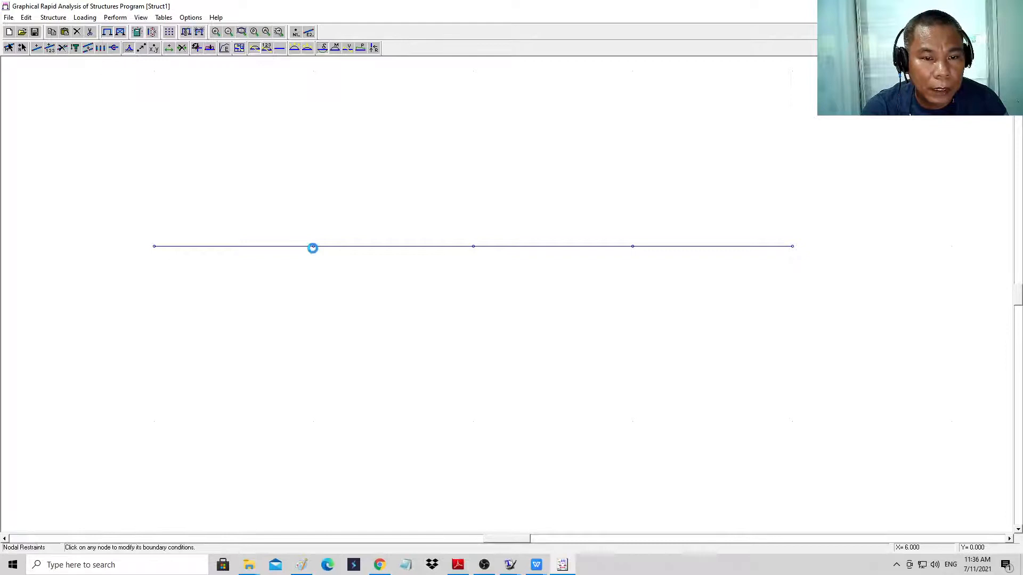
{"action": "left_click", "coordinate": [313, 247]}
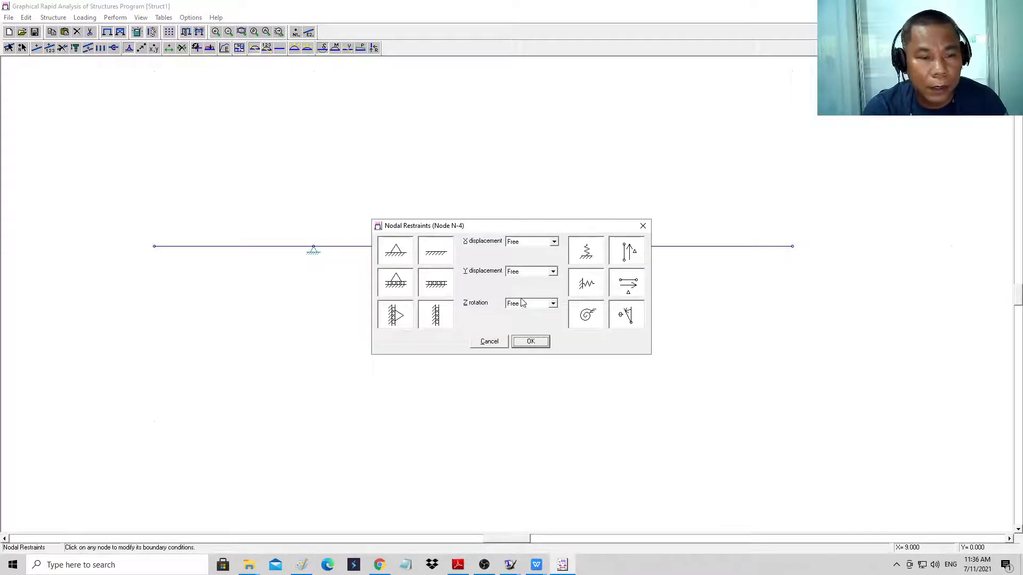
{"action": "left_click", "coordinate": [530, 341]}
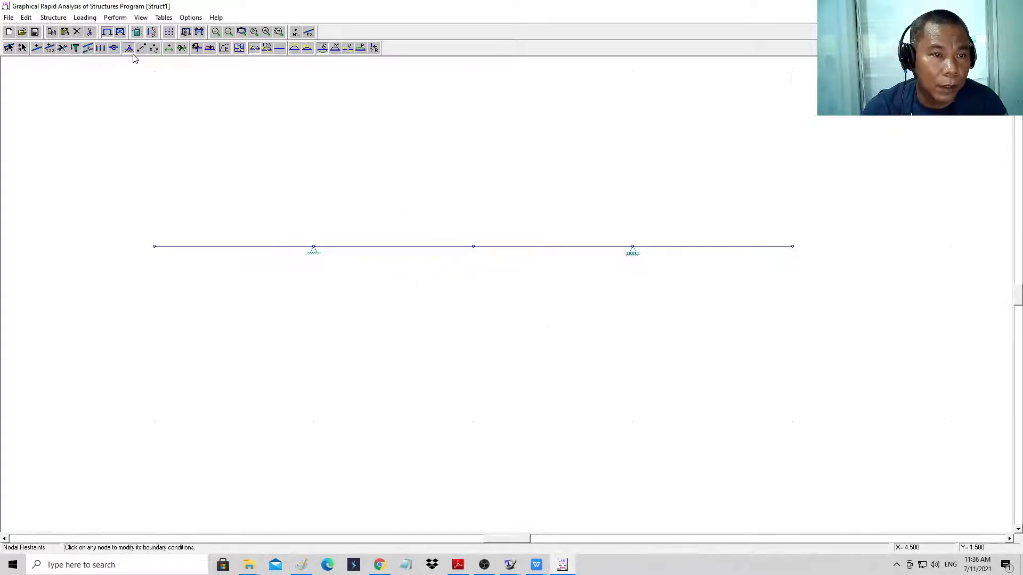
Place 1.50 m dimension lines beneath the beam spans between adjacent nodes.
{"action": "left_click", "coordinate": [154, 48]}
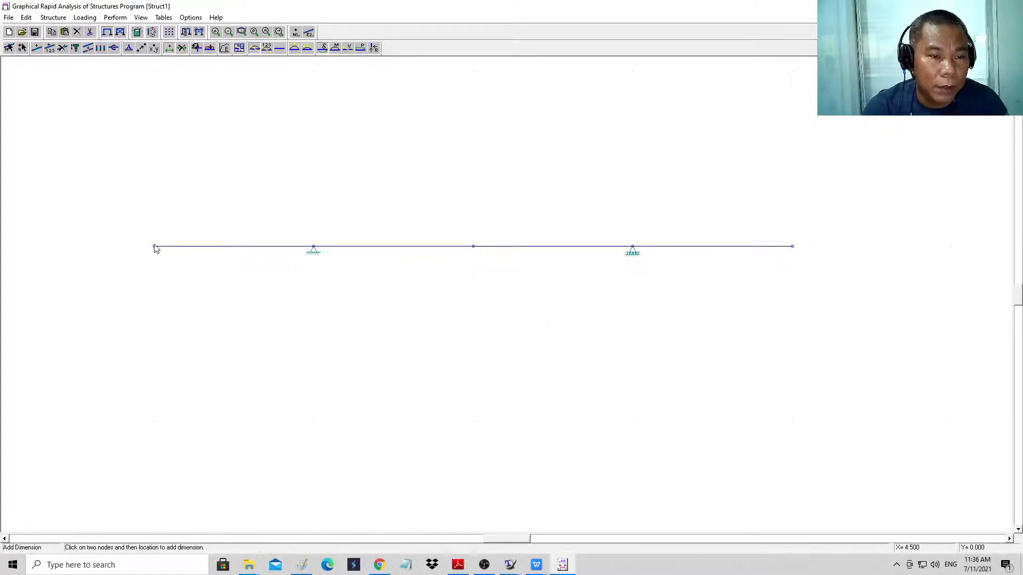
{"action": "mouse_move", "coordinate": [169, 47]}
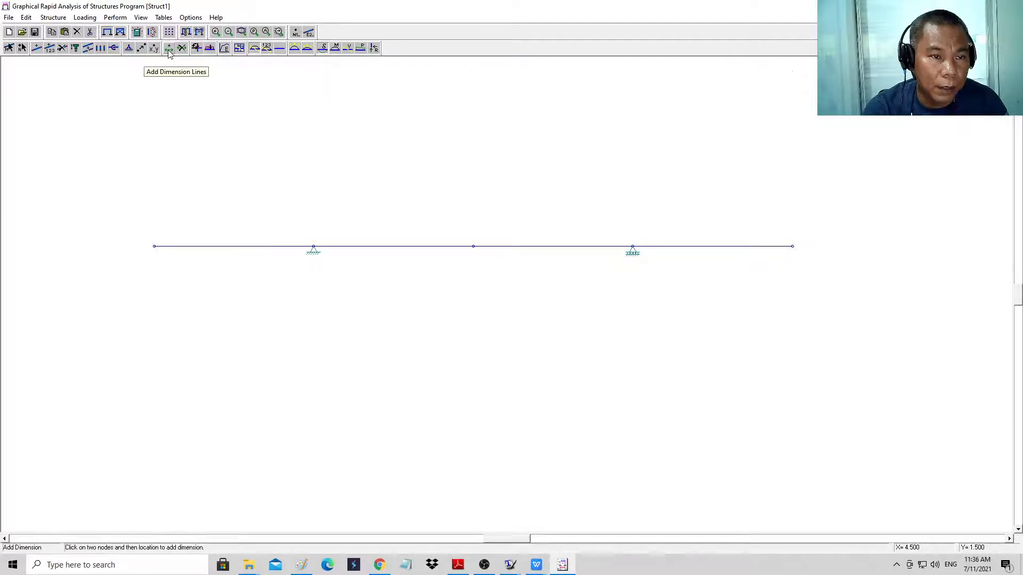
{"action": "mouse_move", "coordinate": [310, 251]}
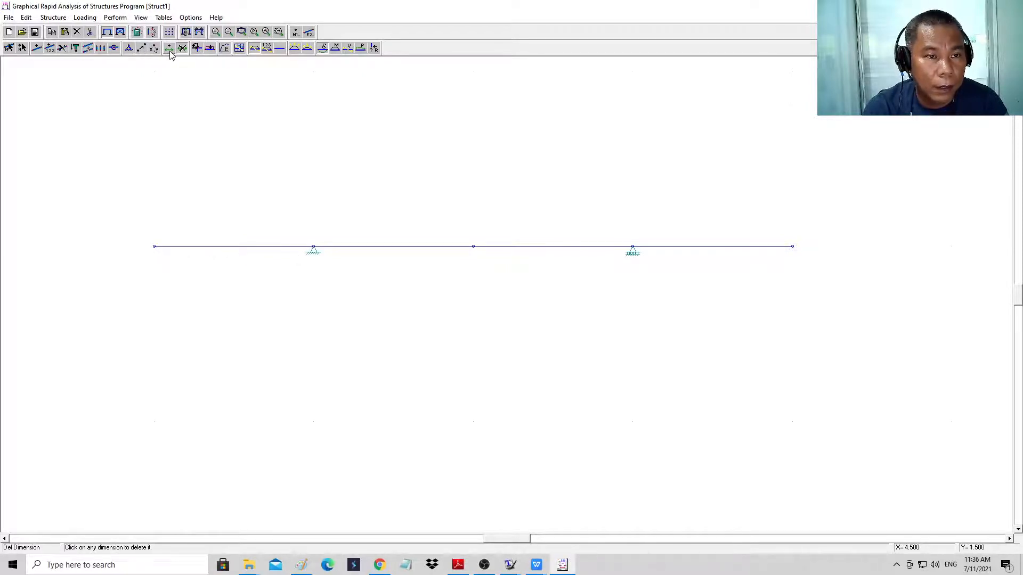
{"action": "left_click", "coordinate": [169, 48]}
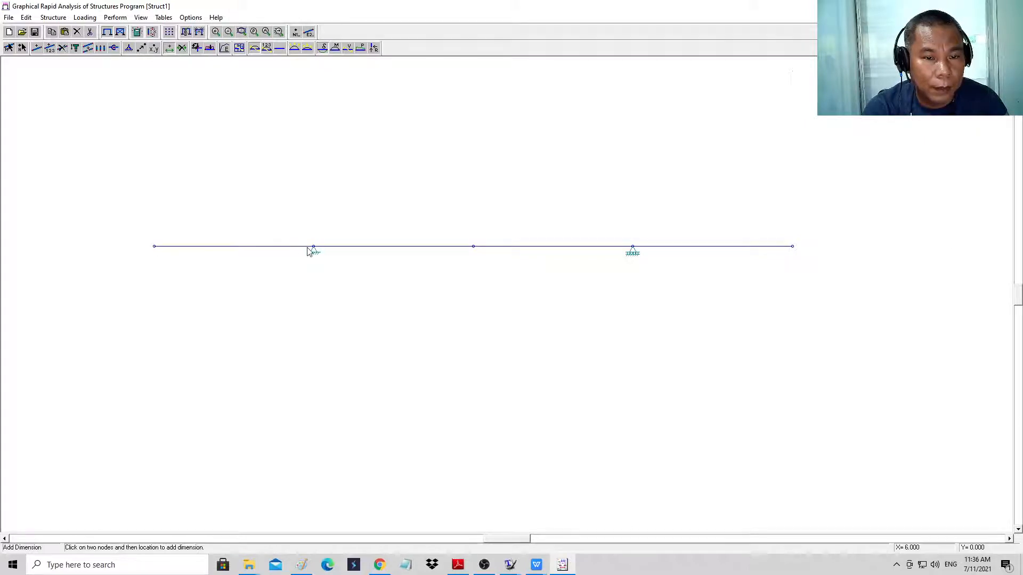
{"action": "left_click", "coordinate": [314, 253]}
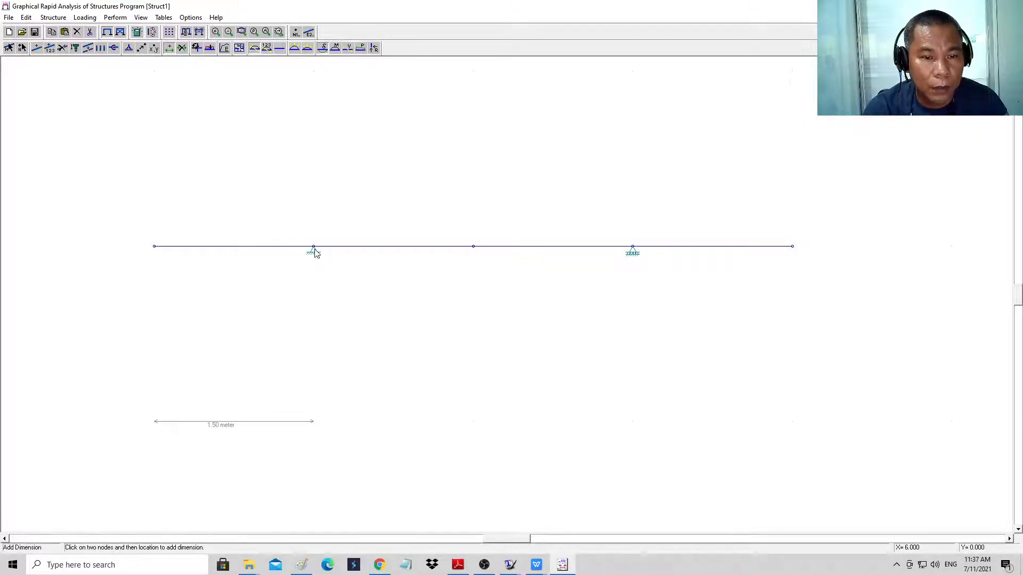
{"action": "mouse_move", "coordinate": [421, 430]}
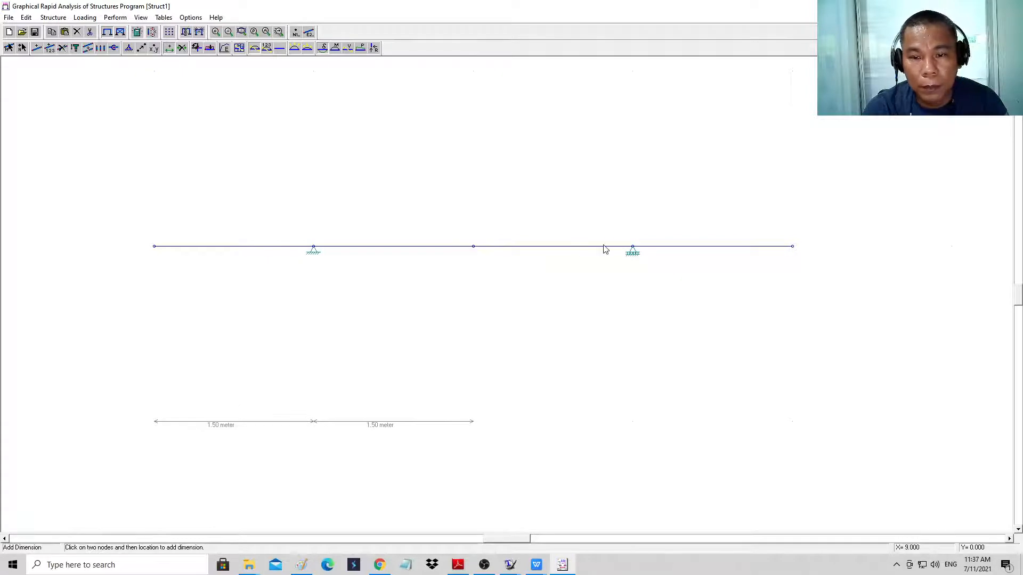
{"action": "left_click", "coordinate": [632, 250]}
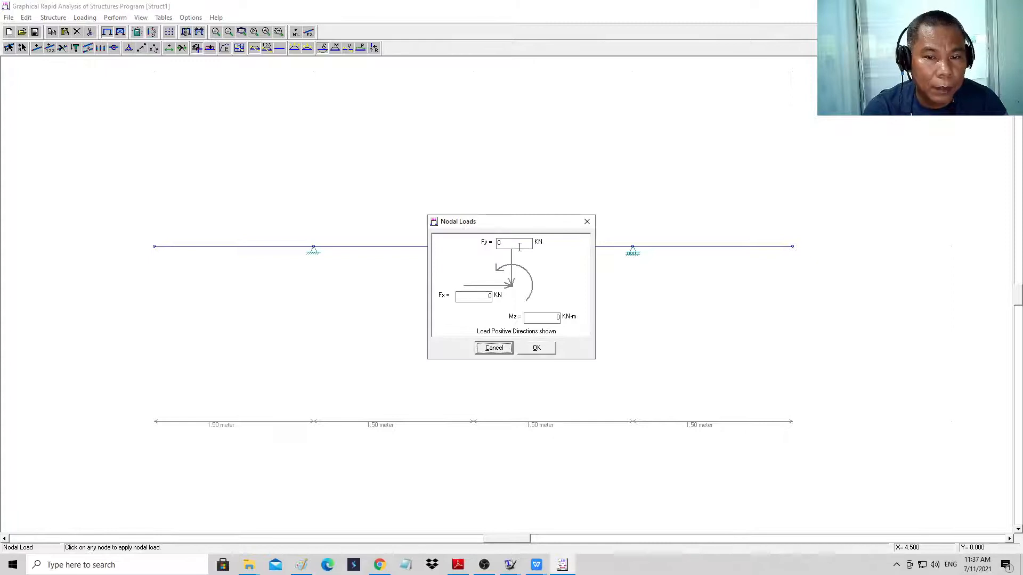
Apply Fy = 4 kN downward nodal loads at the left end, middle node and right end.
{"action": "type", "text": "4"}
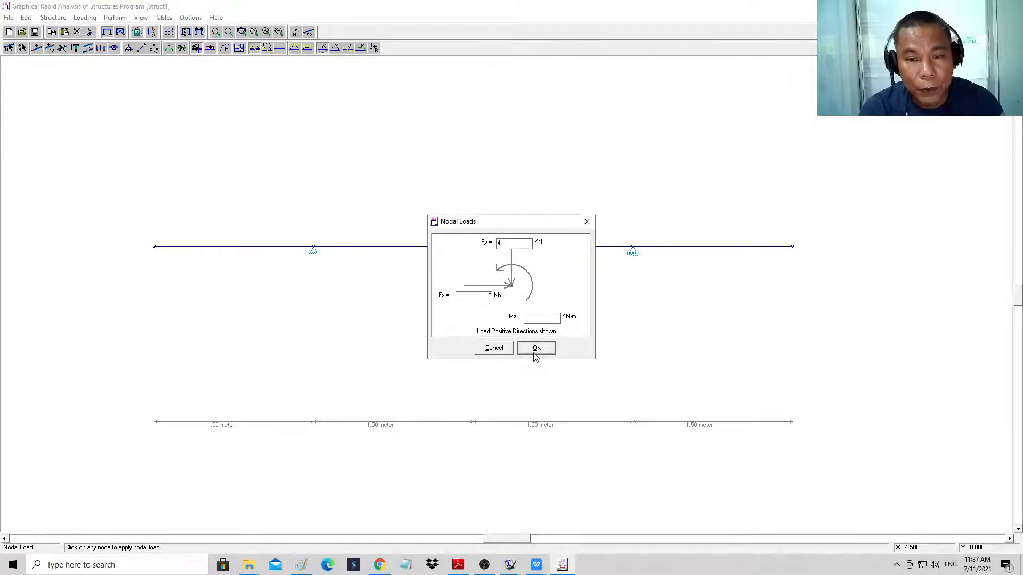
{"action": "left_click", "coordinate": [535, 347]}
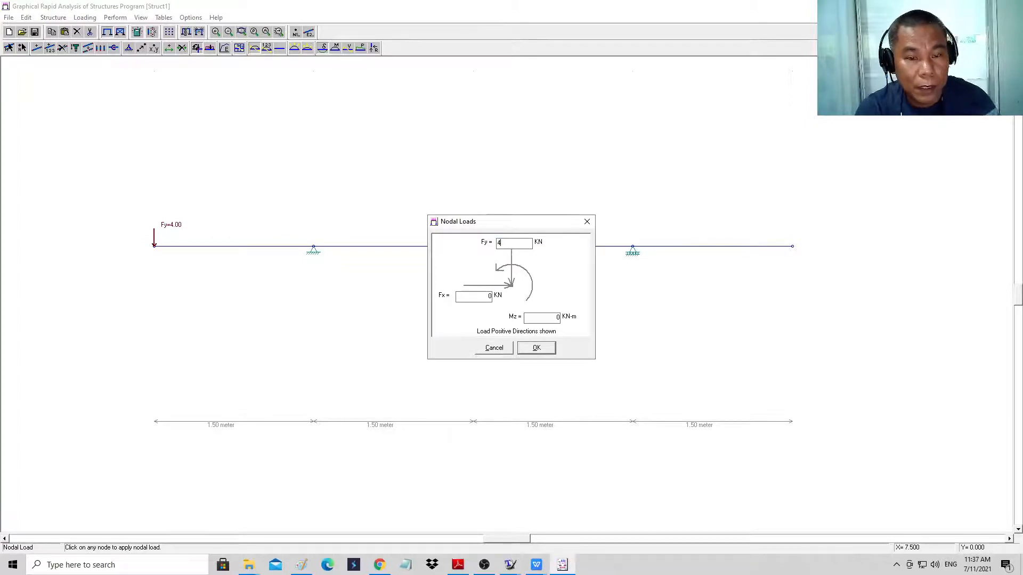
{"action": "left_click", "coordinate": [535, 348]}
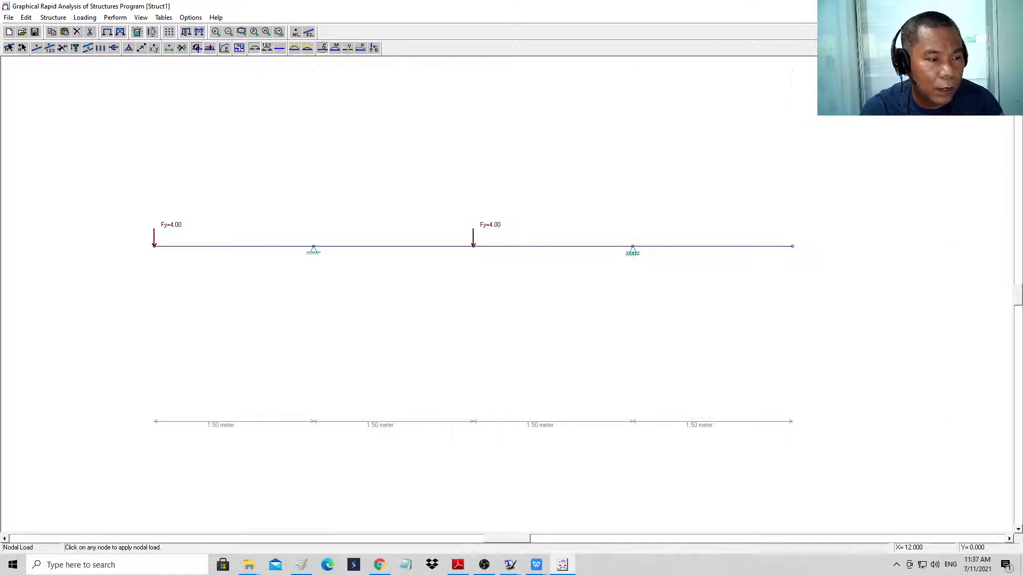
{"action": "mouse_move", "coordinate": [968, 233]}
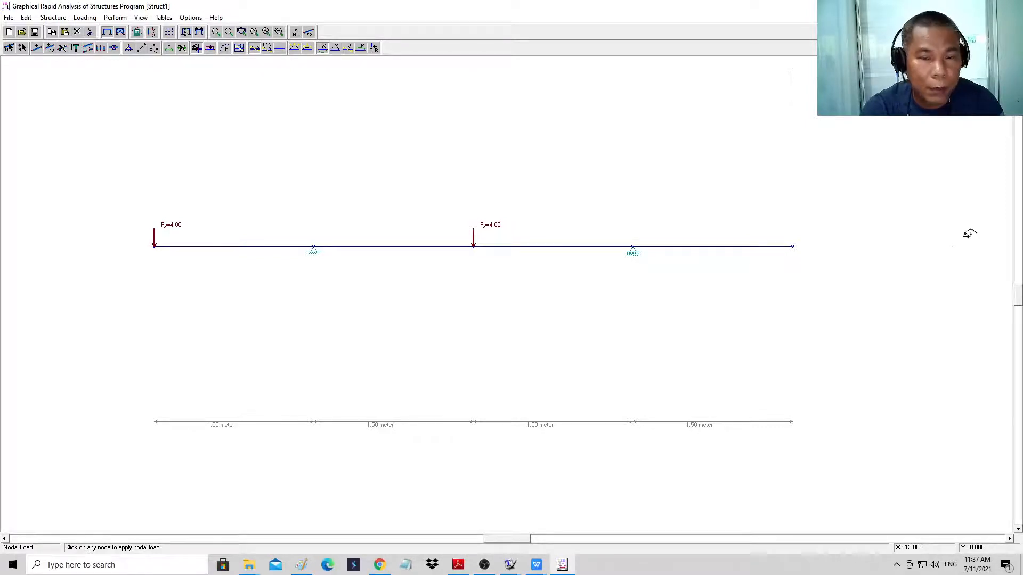
{"action": "mouse_move", "coordinate": [91, 113]}
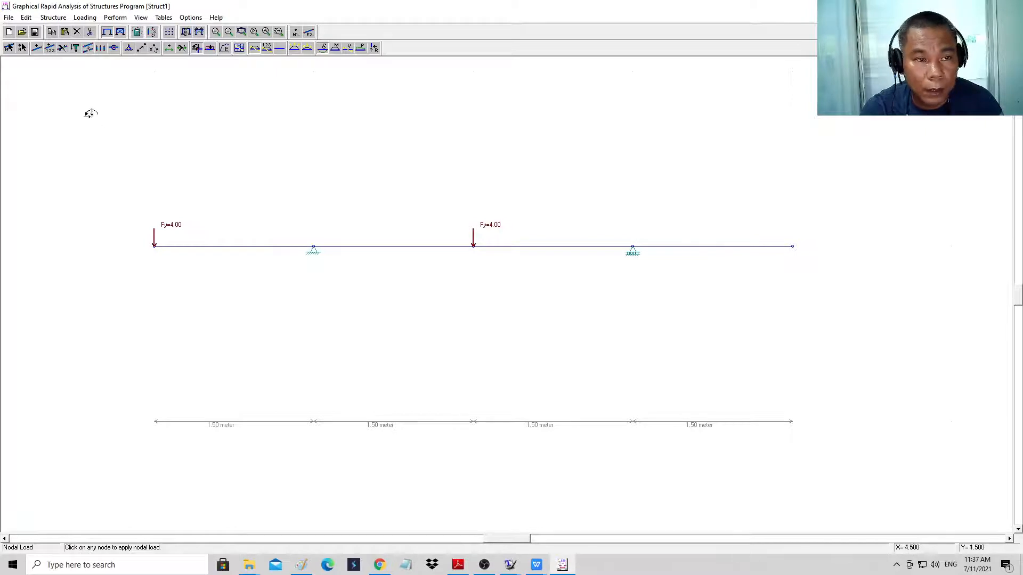
{"action": "left_click", "coordinate": [473, 247]}
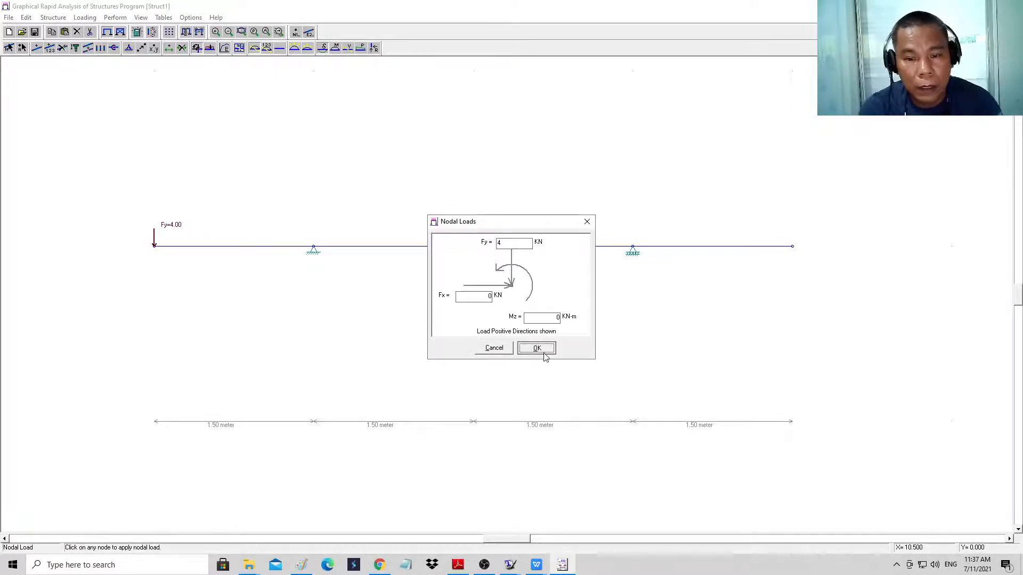
{"action": "left_click", "coordinate": [536, 348]}
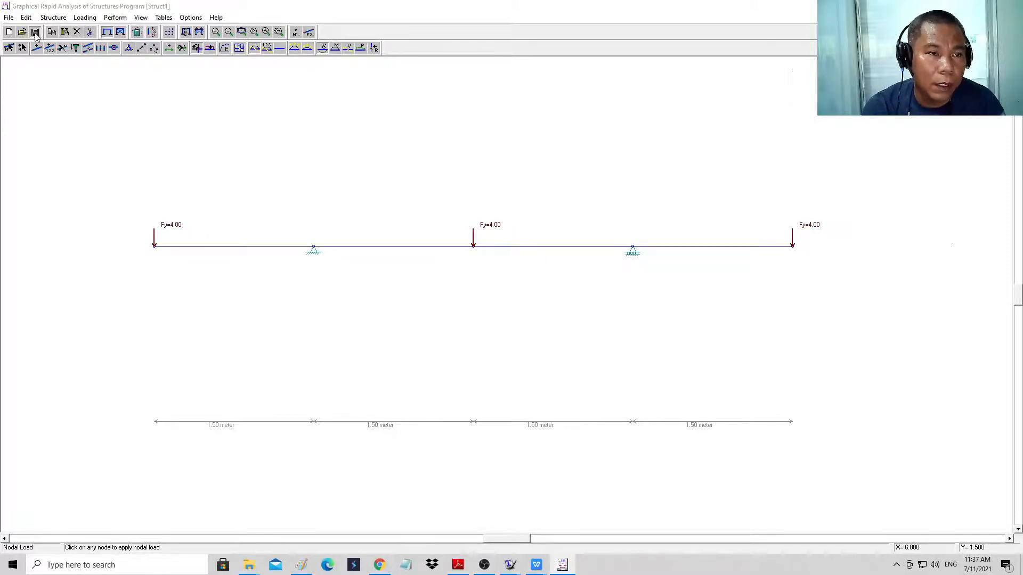
Save the loaded model as 'beam1' in the CE41-samplegrasp folder.
{"action": "left_click", "coordinate": [36, 32]}
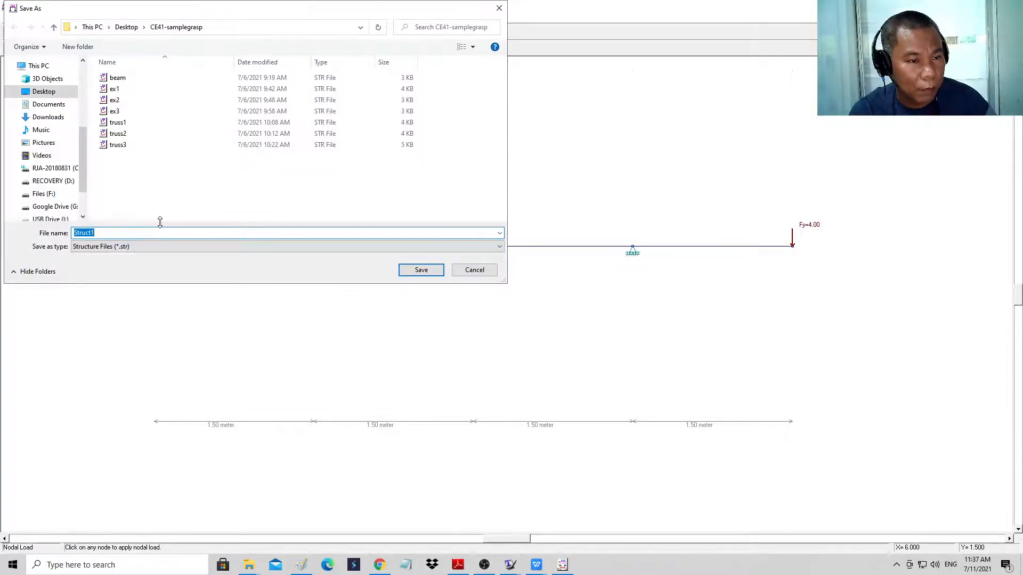
{"action": "type", "text": "b"}
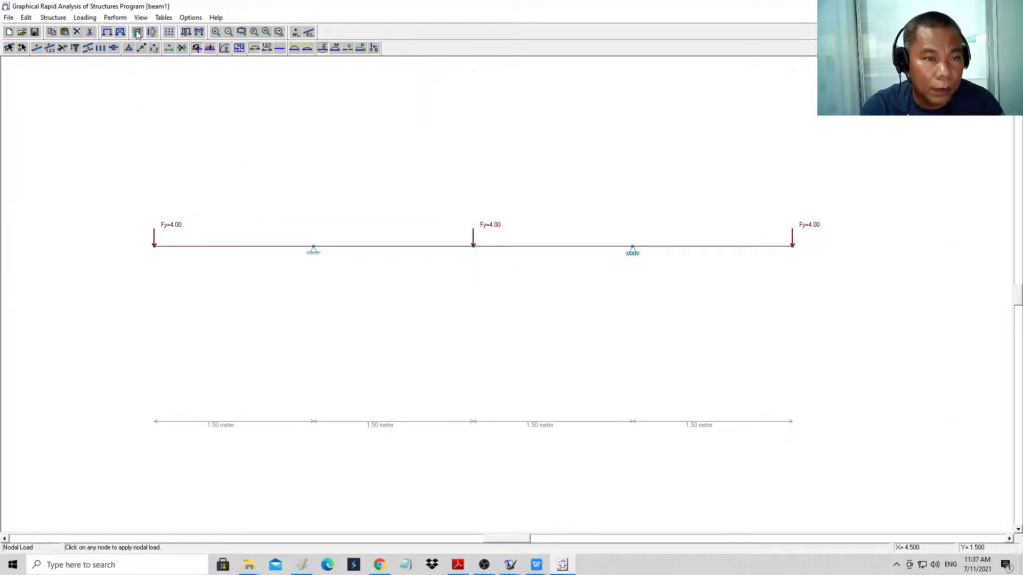
Analyse the beam and display the shear force diagram showing ±4.0 and ±2.0.
{"action": "left_click", "coordinate": [137, 32]}
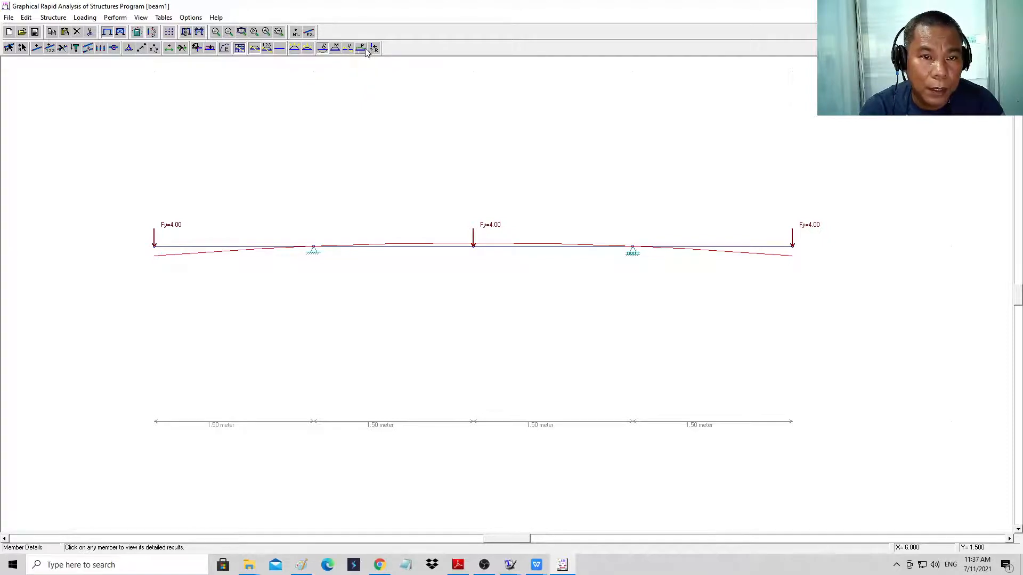
{"action": "left_click", "coordinate": [374, 47]}
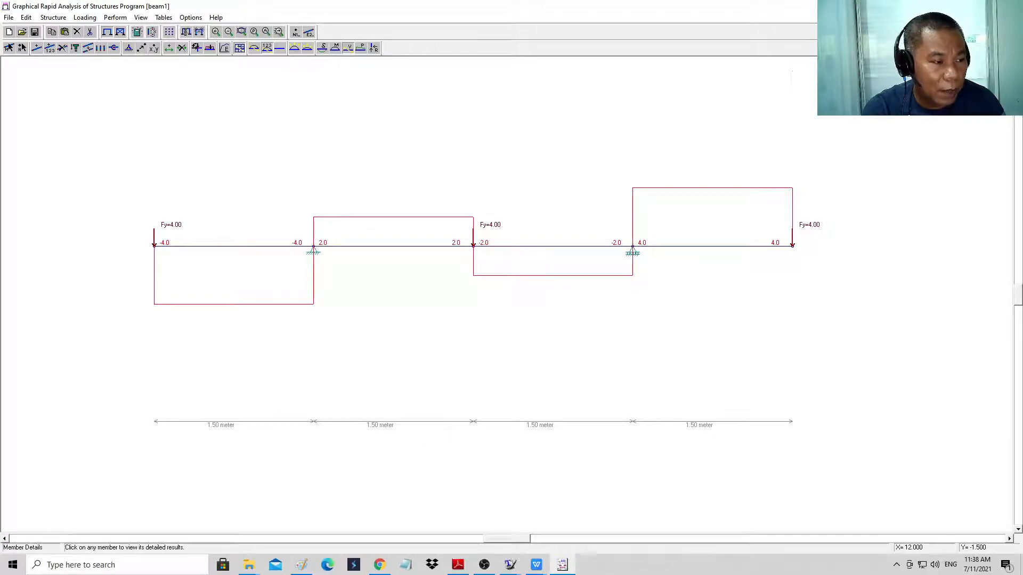
{"action": "mouse_move", "coordinate": [722, 128]}
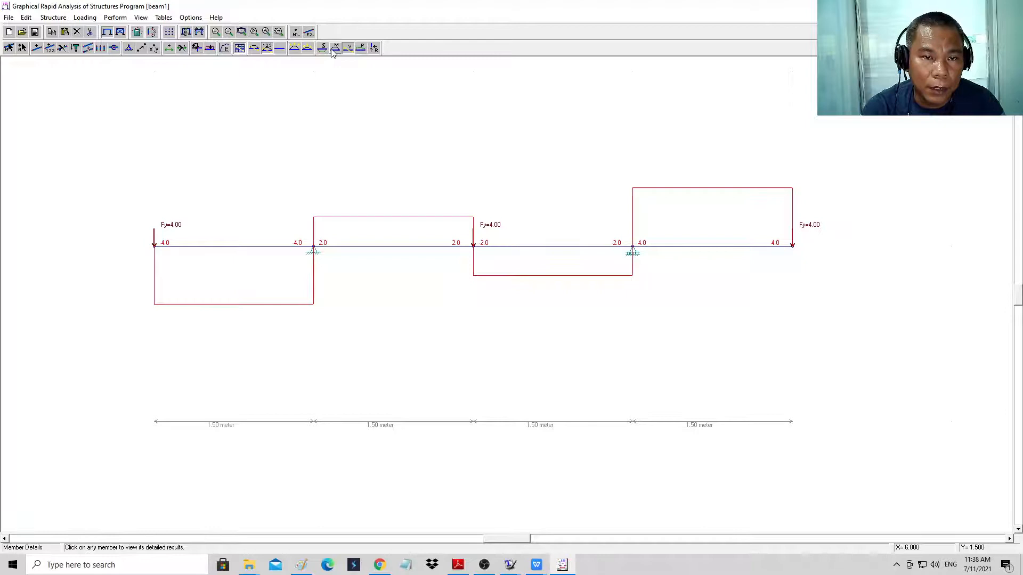
Display the bending moment diagram, with -6.0 at both supports and -3.0 mid-beam.
{"action": "left_click", "coordinate": [335, 47]}
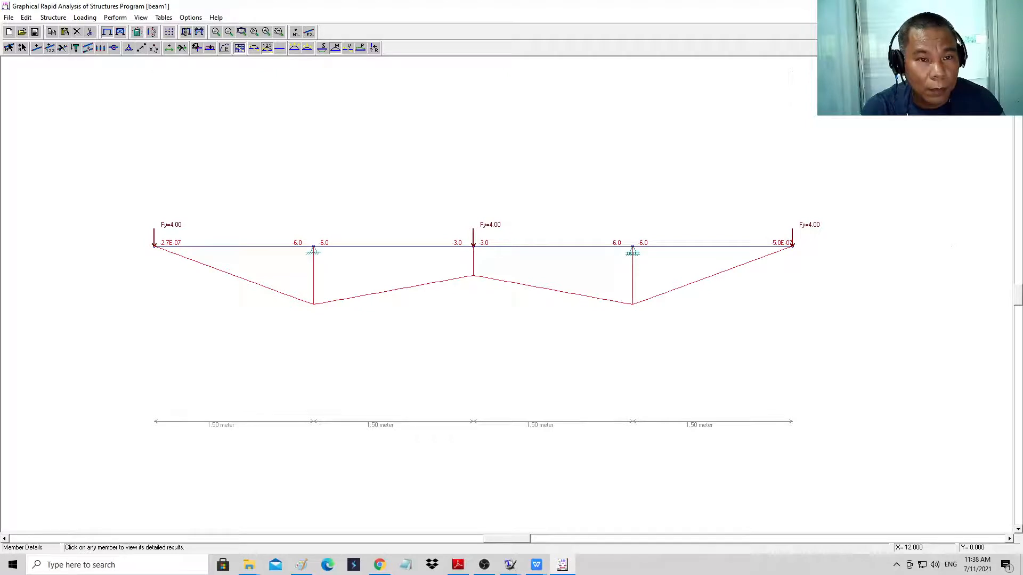
{"action": "mouse_move", "coordinate": [547, 160]}
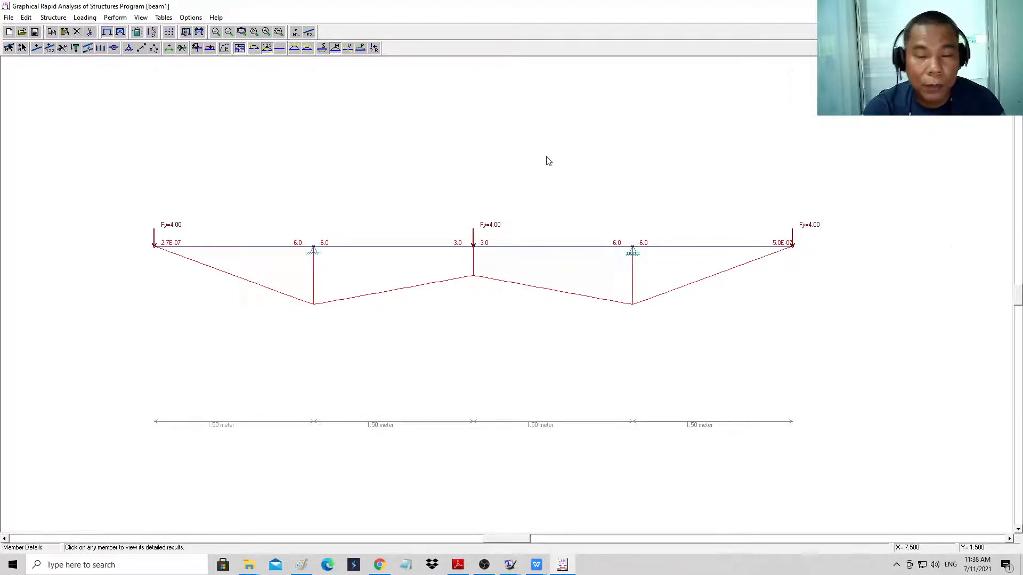
{"action": "mouse_move", "coordinate": [367, 70]}
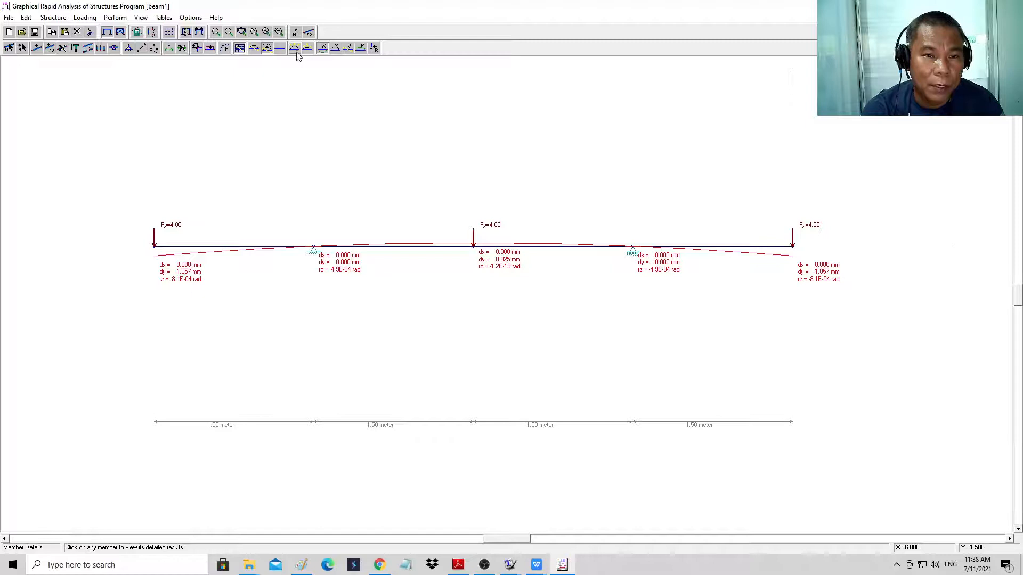
{"action": "left_click", "coordinate": [295, 47]}
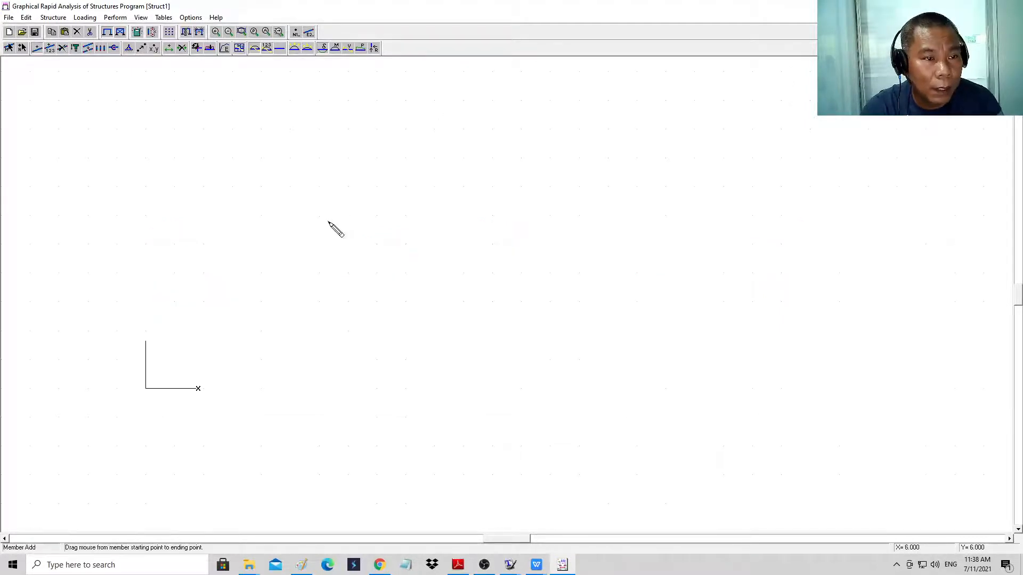
{"action": "mouse_move", "coordinate": [234, 398]}
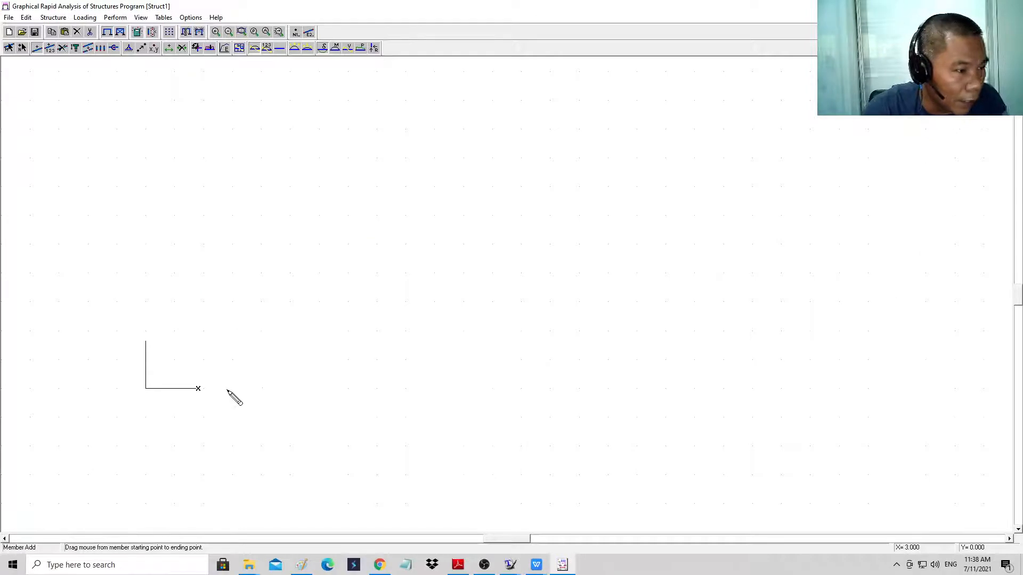
{"action": "mouse_move", "coordinate": [177, 401]}
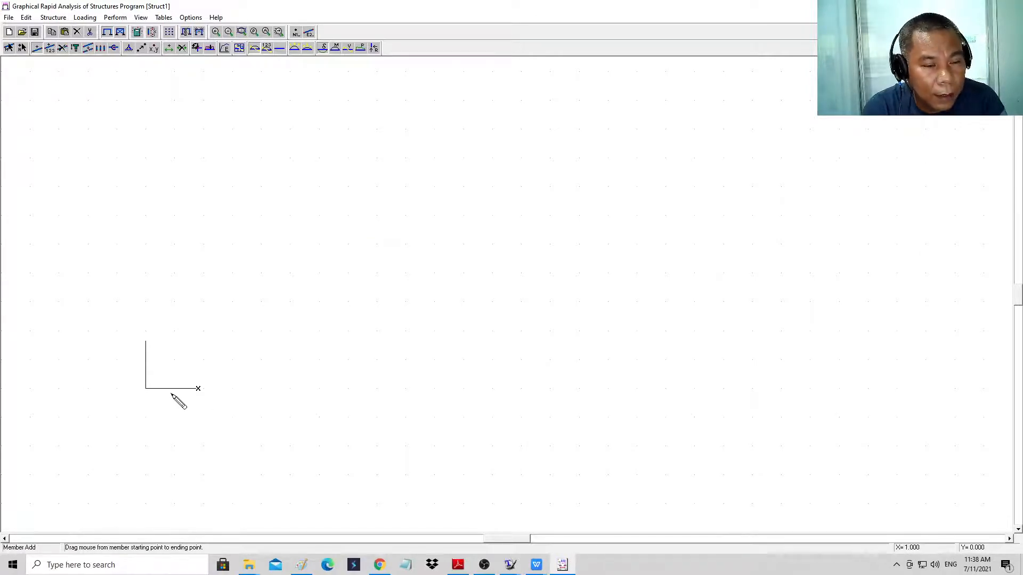
{"action": "mouse_move", "coordinate": [154, 397]}
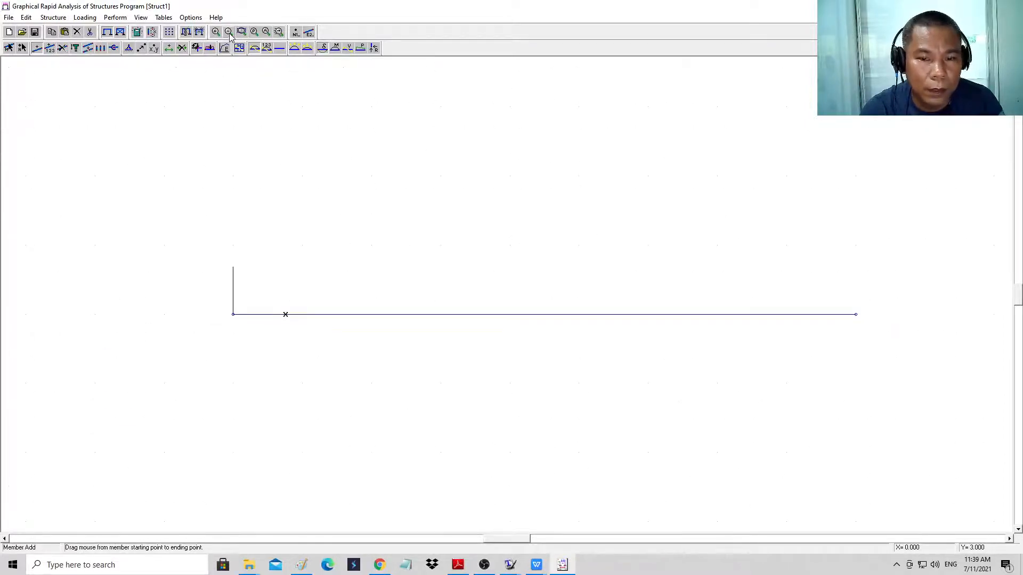
Give the left end node a pinned support and the right end node a roller.
{"action": "left_click", "coordinate": [128, 48]}
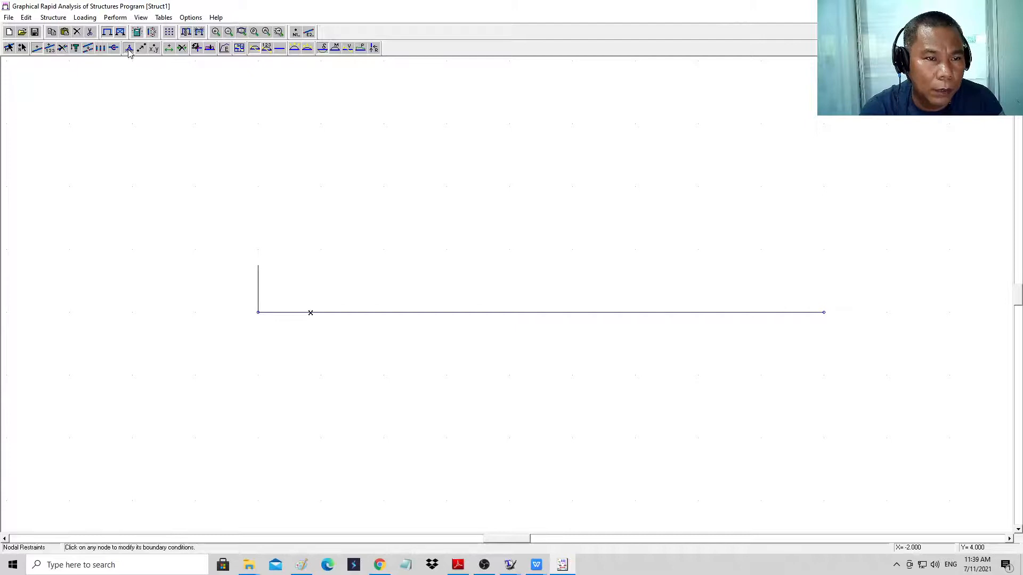
{"action": "left_click", "coordinate": [258, 312]}
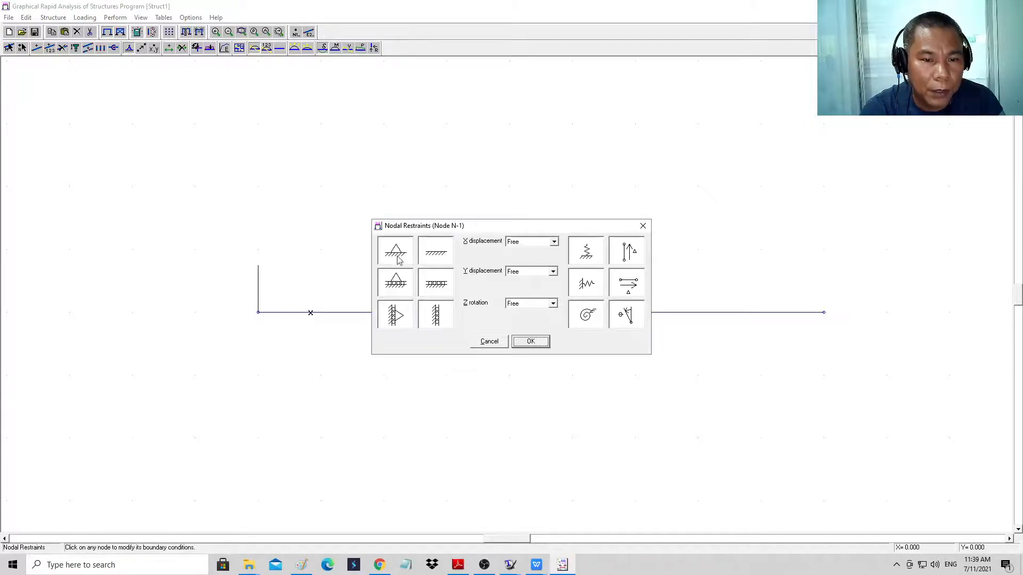
{"action": "left_click", "coordinate": [530, 341]}
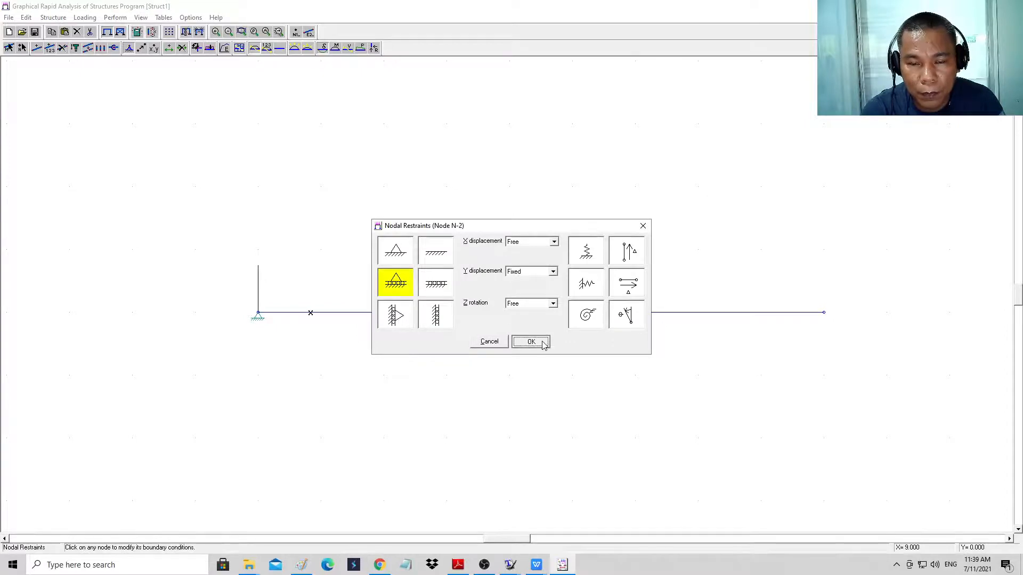
{"action": "left_click", "coordinate": [531, 340]}
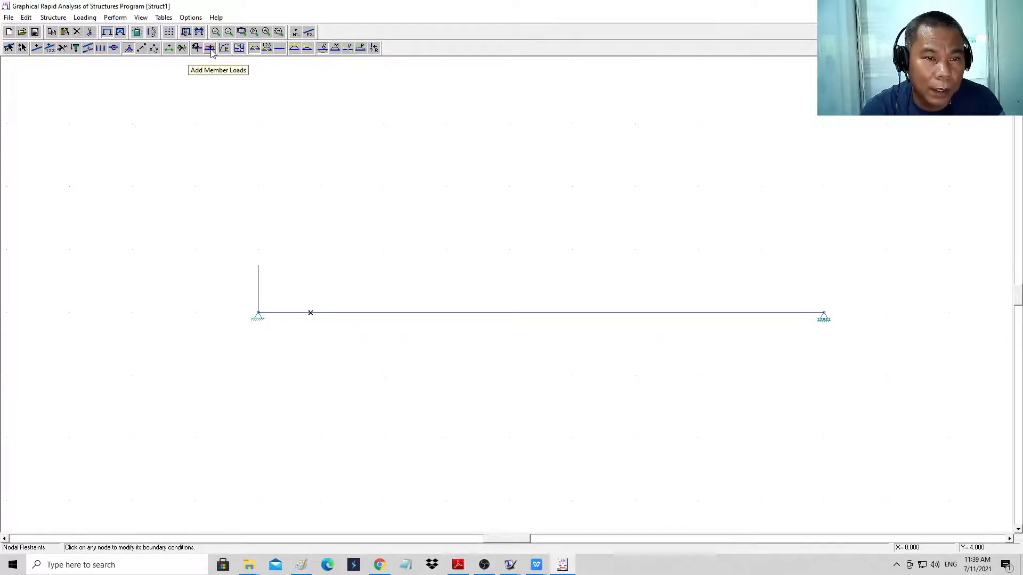
Apply a triangular member load rising to W = 20 kN/m over the 9 m beam.
{"action": "left_click", "coordinate": [209, 47]}
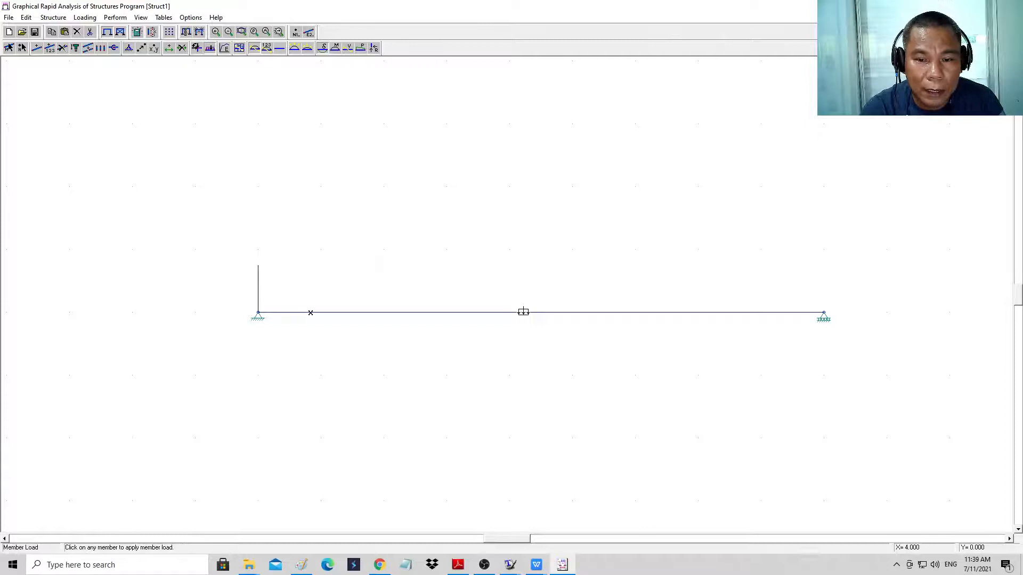
{"action": "left_click", "coordinate": [524, 311]}
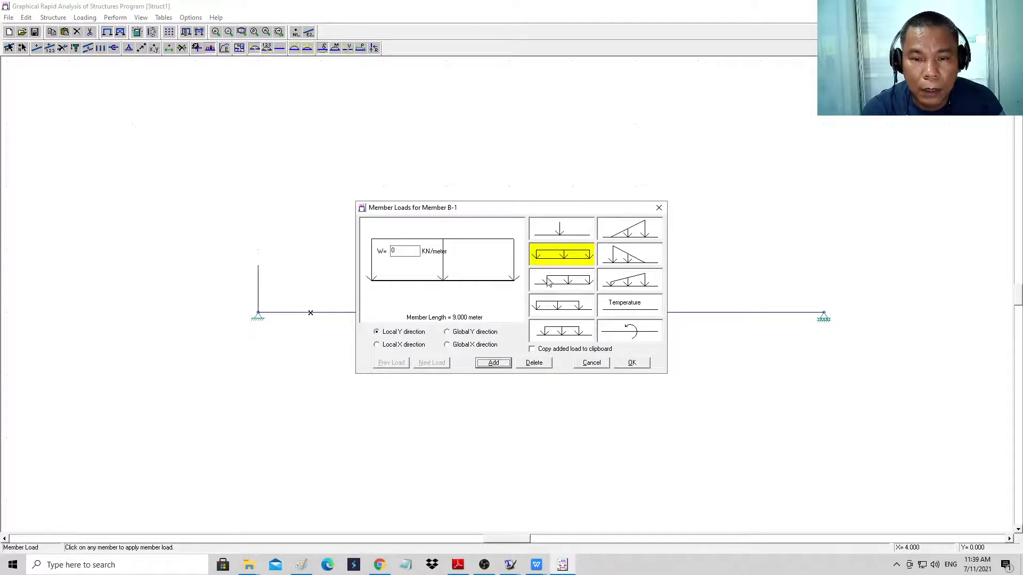
{"action": "left_click", "coordinate": [628, 229]}
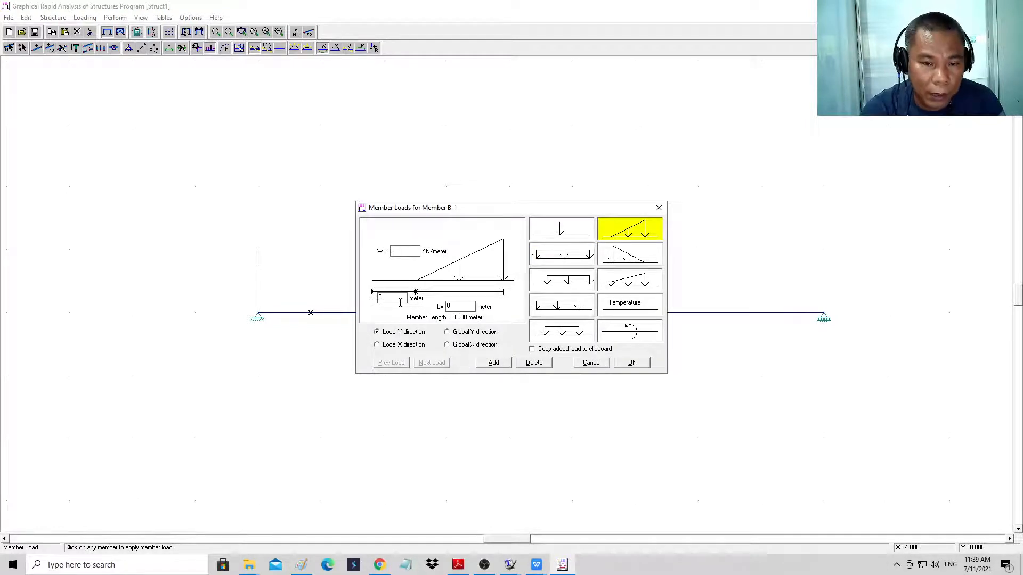
{"action": "left_click", "coordinate": [404, 251]}
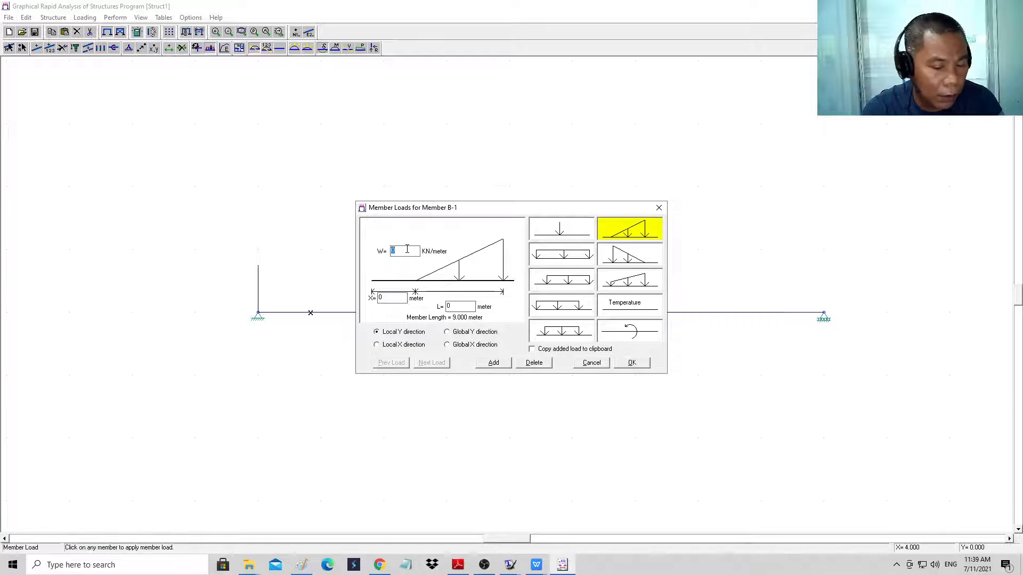
{"action": "type", "text": "20"}
{"action": "left_click", "coordinate": [460, 306]}
{"action": "type", "text": "9"}
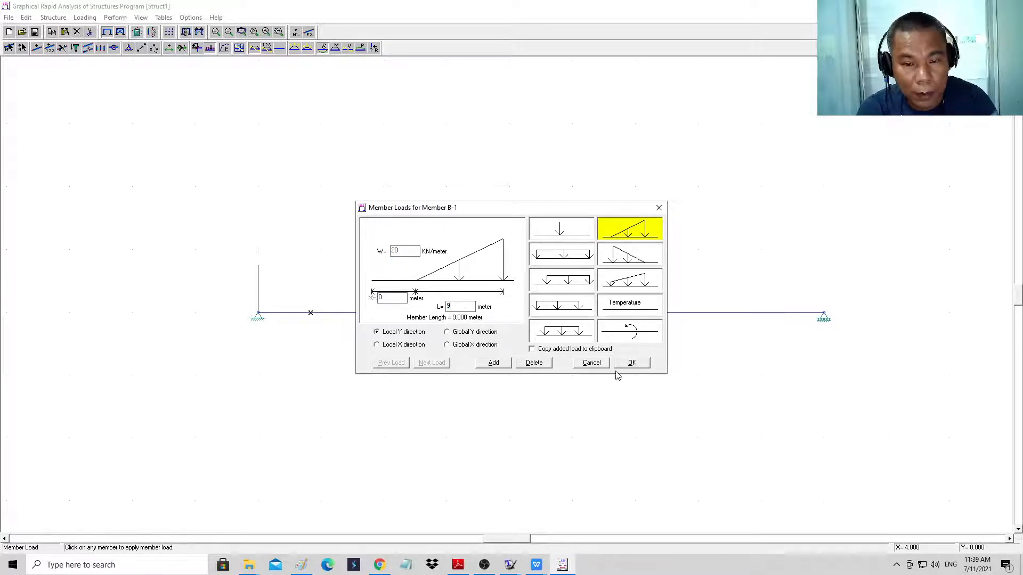
{"action": "left_click", "coordinate": [631, 363]}
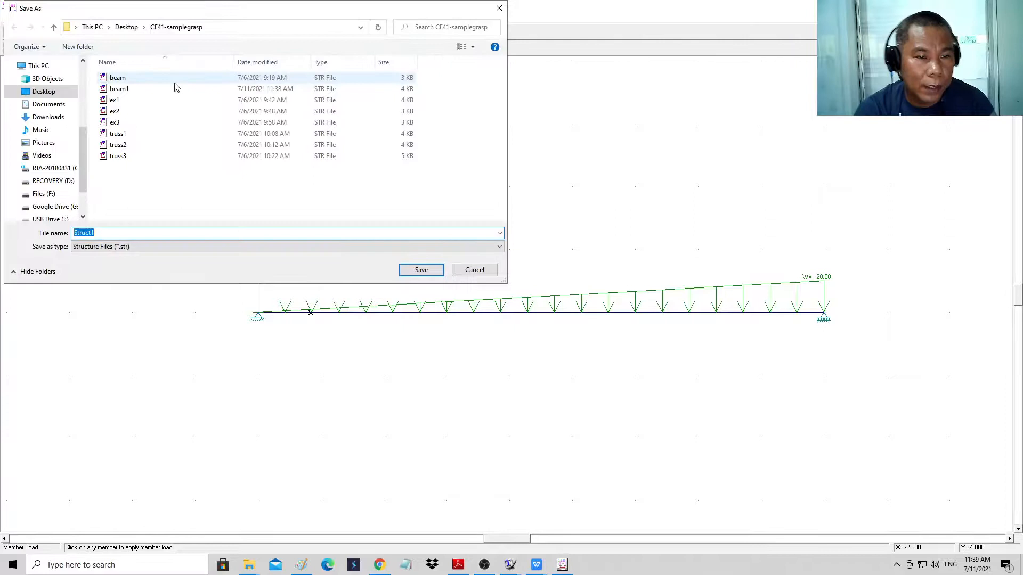
Save the triangular-loaded beam as 'beam2' in the CE41-samplegrasp folder.
{"action": "type", "text": "beam"}
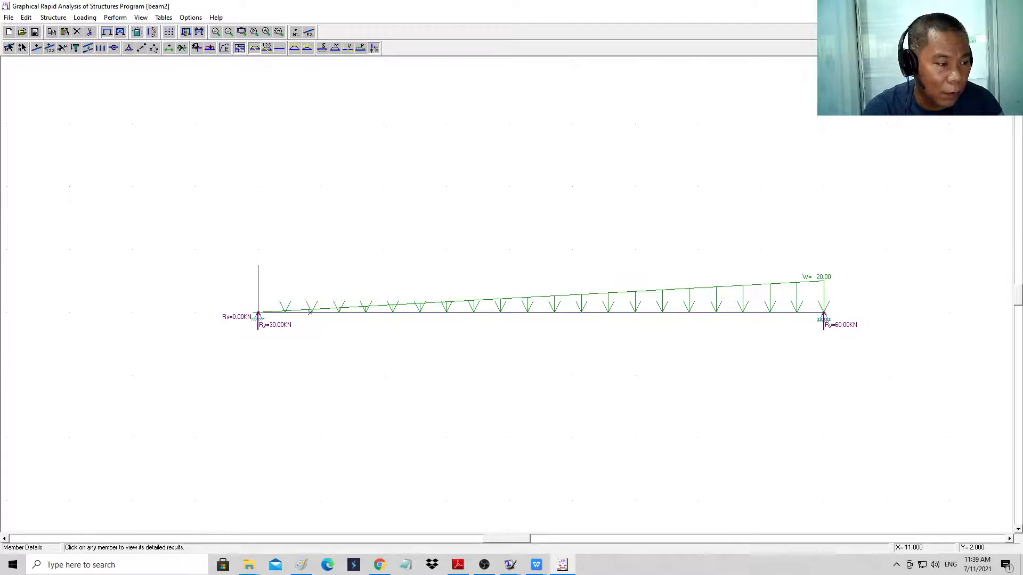
{"action": "mouse_move", "coordinate": [366, 287]}
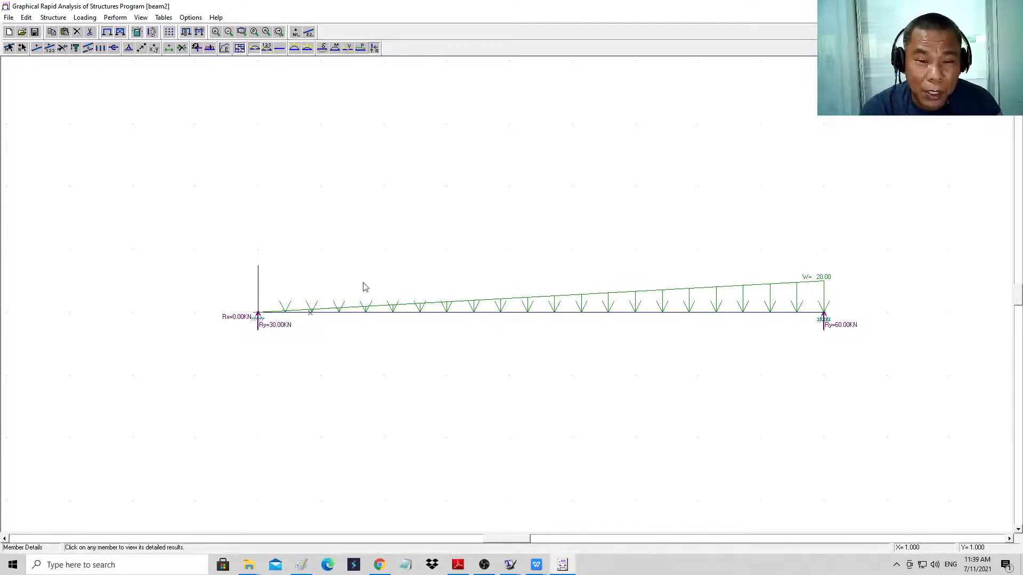
Zoom out to view the whole beam with its 30.00 kN and 60.00 kN reactions.
{"action": "left_click", "coordinate": [228, 31]}
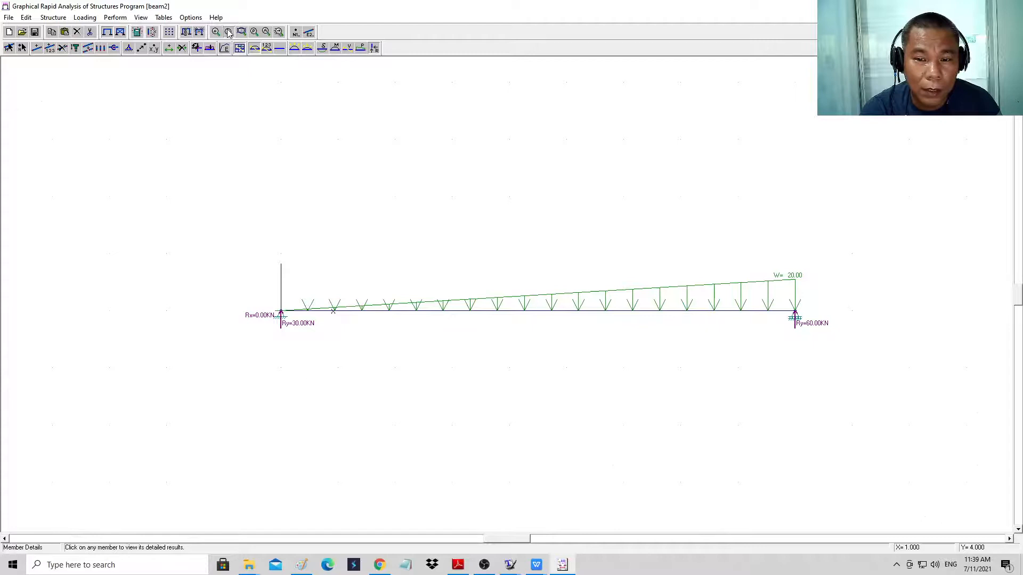
{"action": "left_click", "coordinate": [228, 31]}
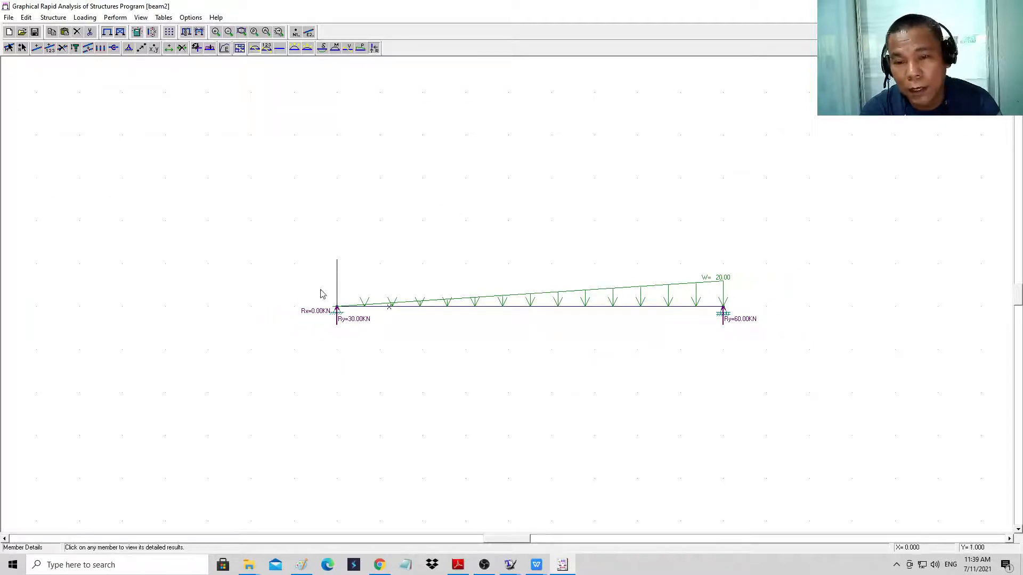
{"action": "mouse_move", "coordinate": [553, 339]}
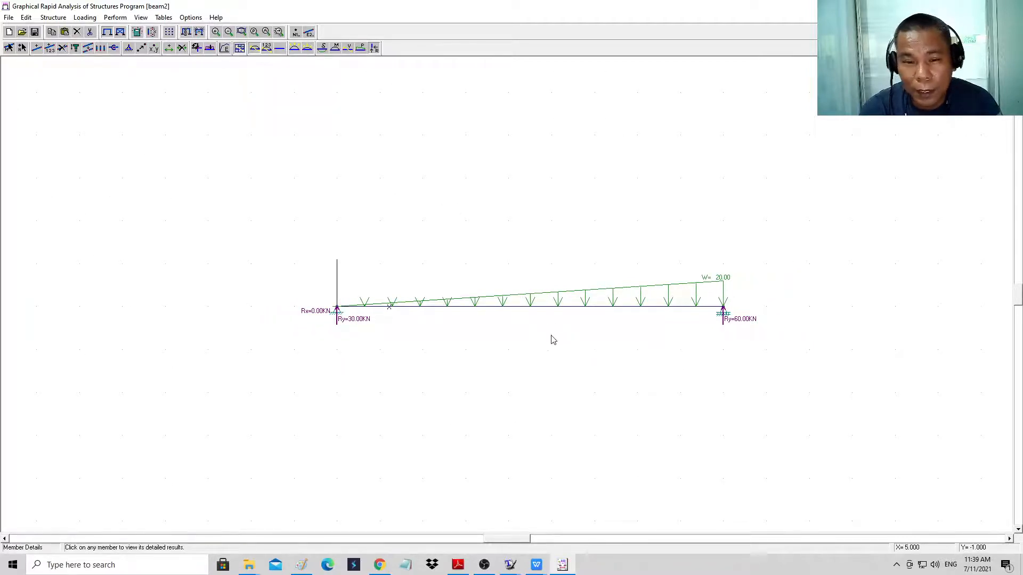
{"action": "mouse_move", "coordinate": [395, 174]}
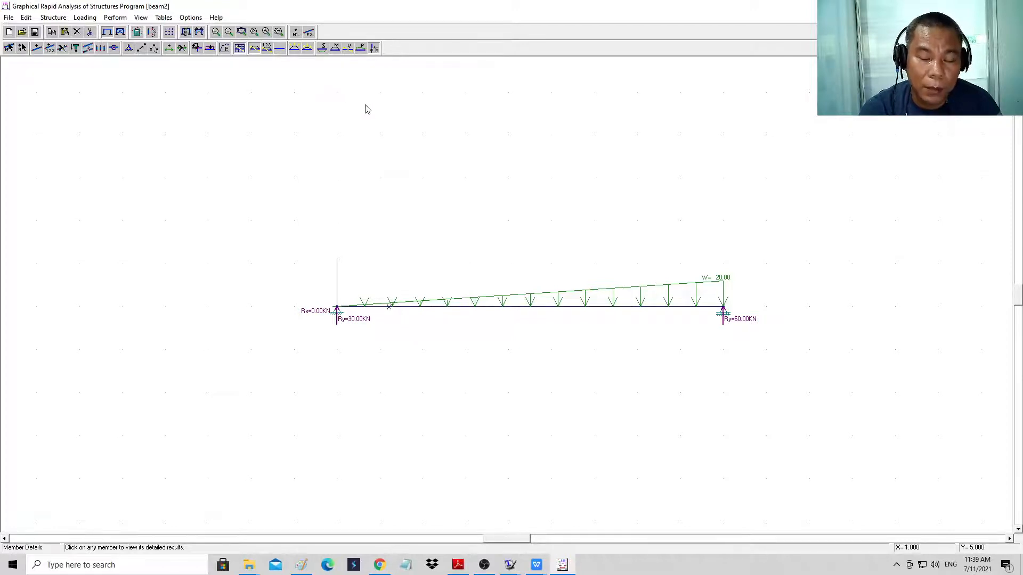
{"action": "mouse_move", "coordinate": [479, 311]}
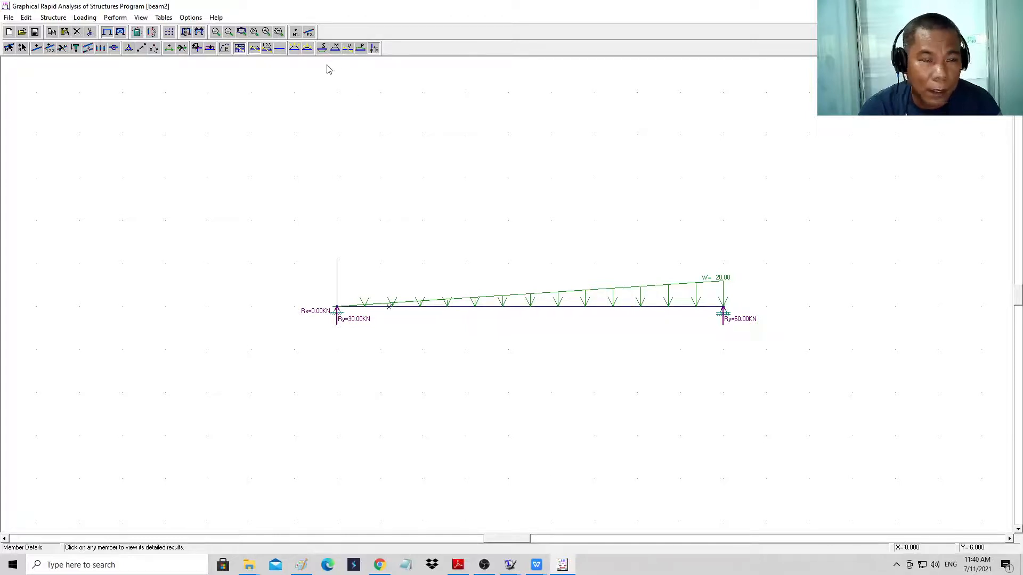
{"action": "mouse_move", "coordinate": [334, 47]}
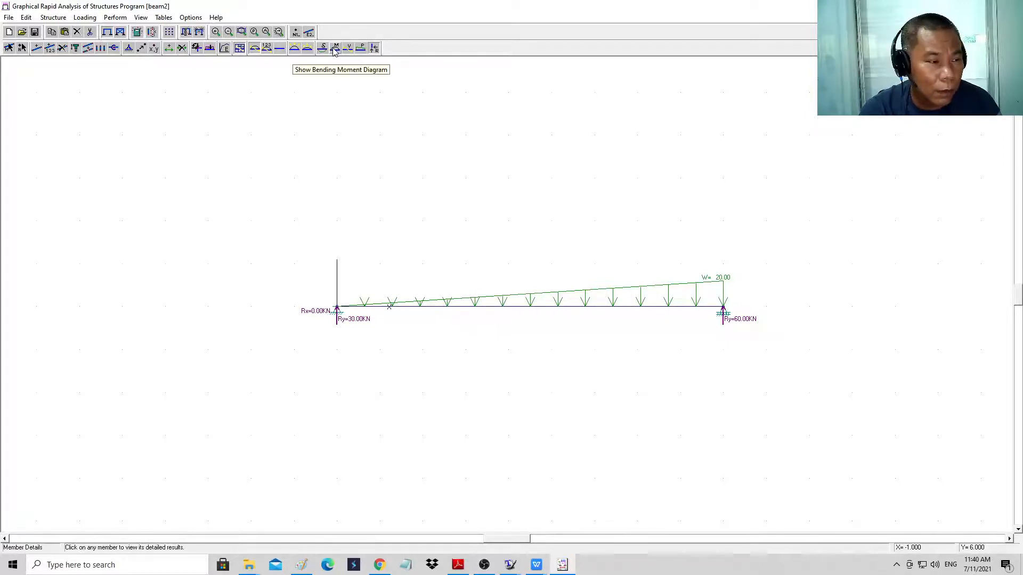
{"action": "mouse_move", "coordinate": [471, 278]}
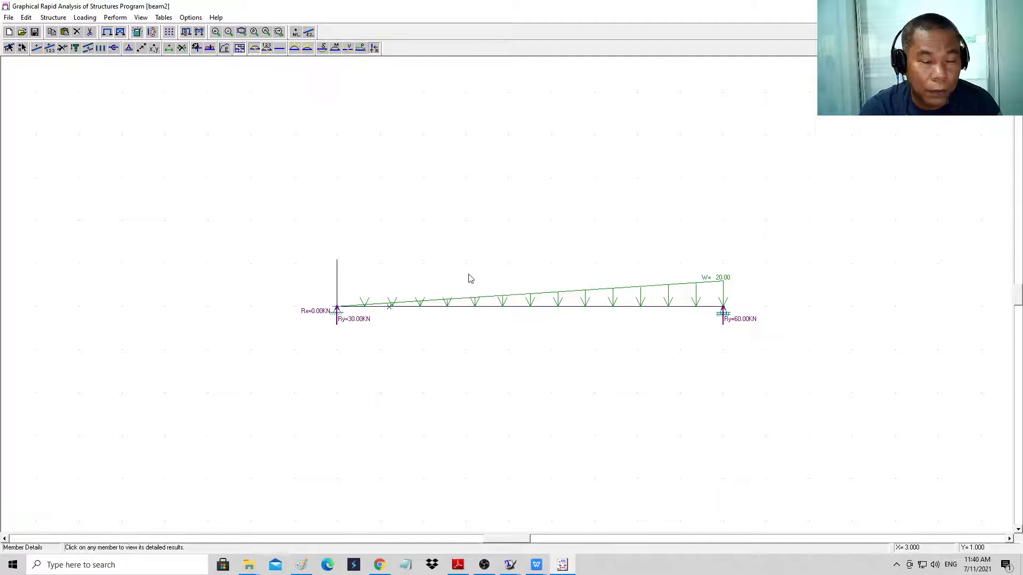
{"action": "mouse_move", "coordinate": [430, 308]}
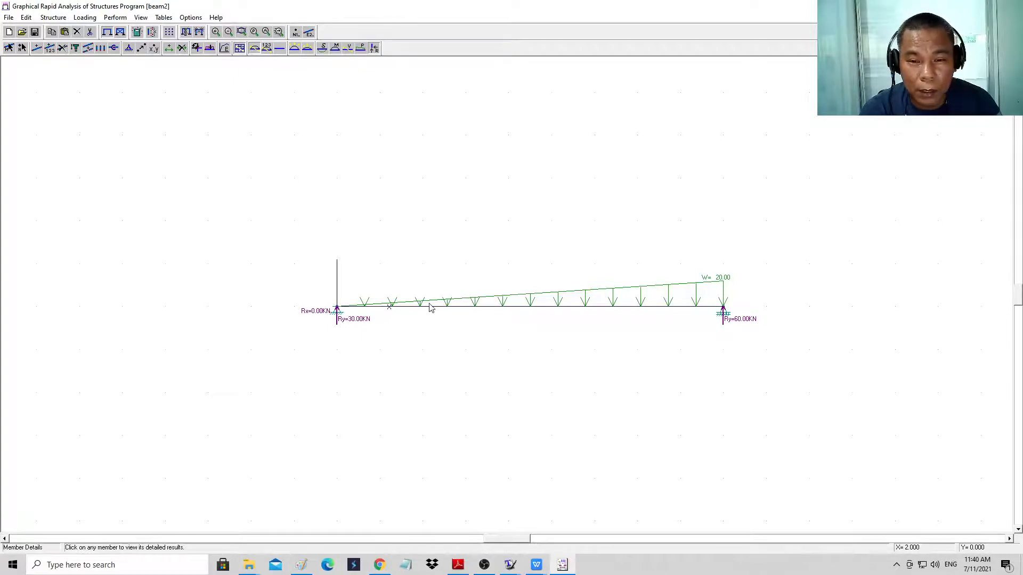
{"action": "mouse_move", "coordinate": [430, 300]}
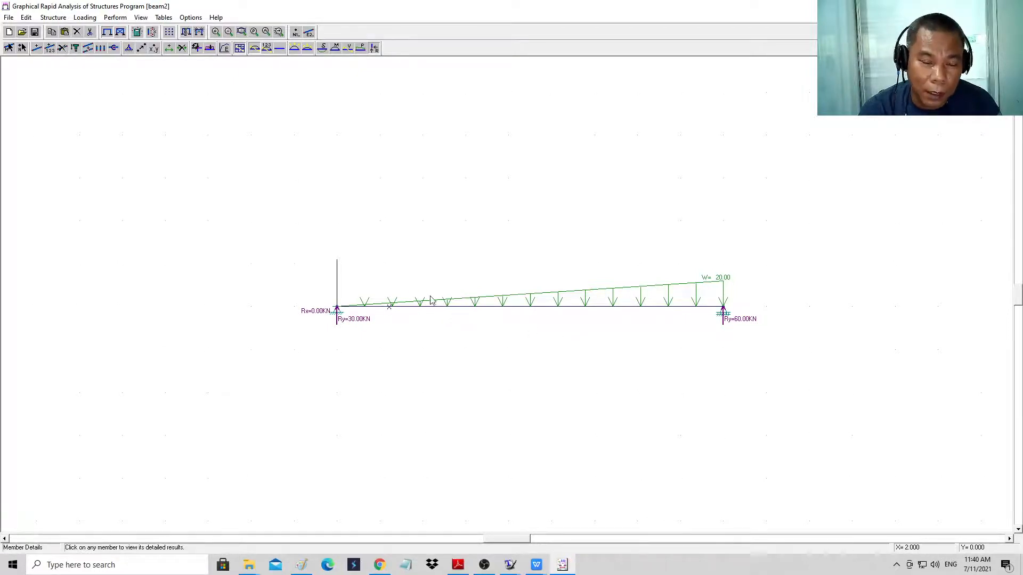
{"action": "mouse_move", "coordinate": [491, 308]}
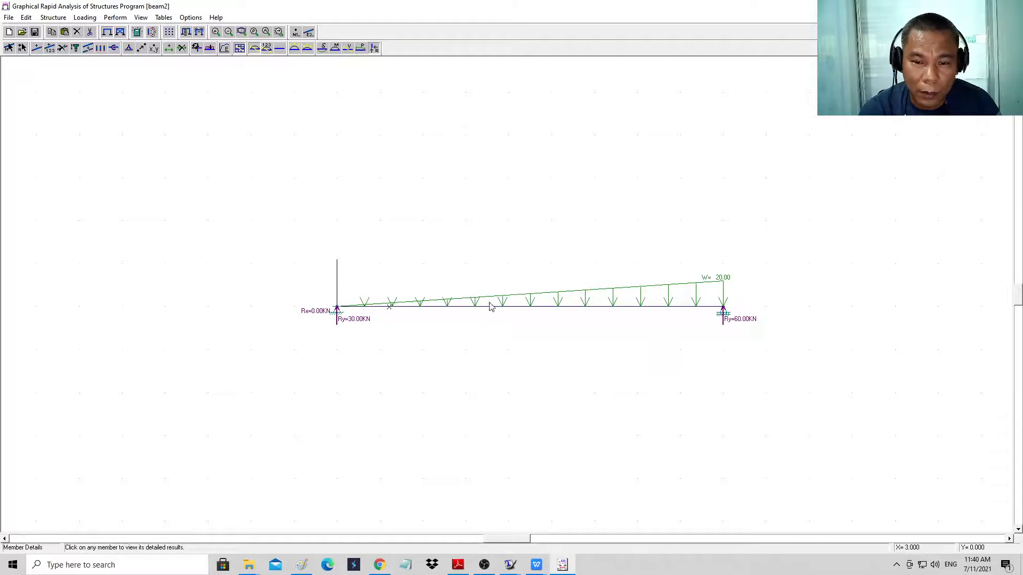
{"action": "mouse_move", "coordinate": [507, 302]}
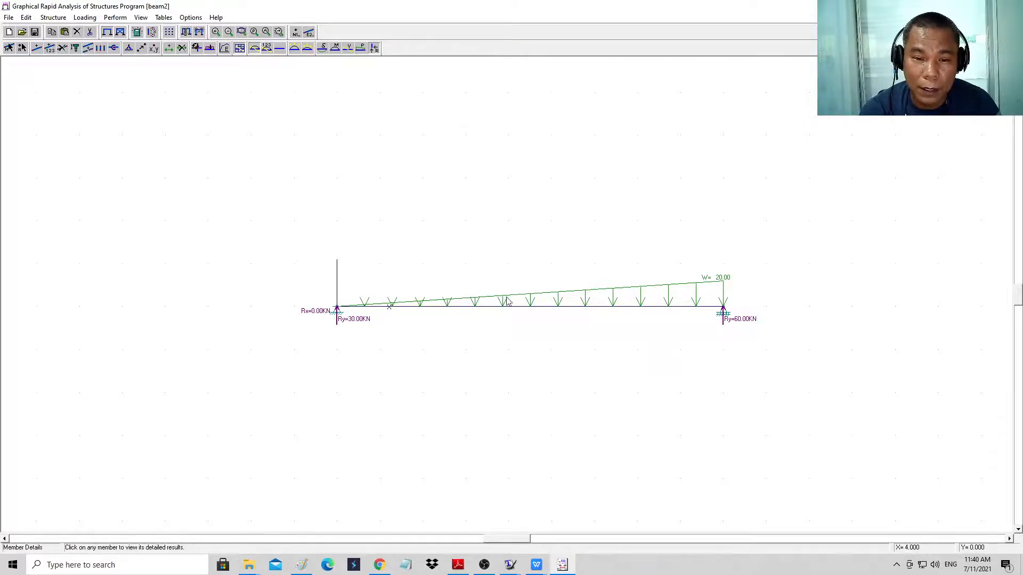
{"action": "mouse_move", "coordinate": [351, 299]}
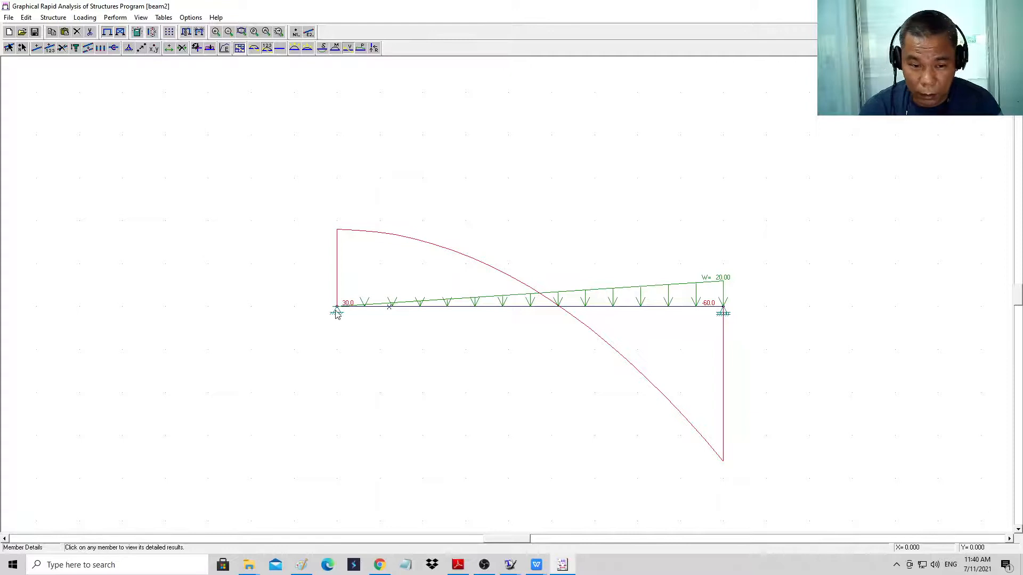
{"action": "mouse_move", "coordinate": [411, 314]}
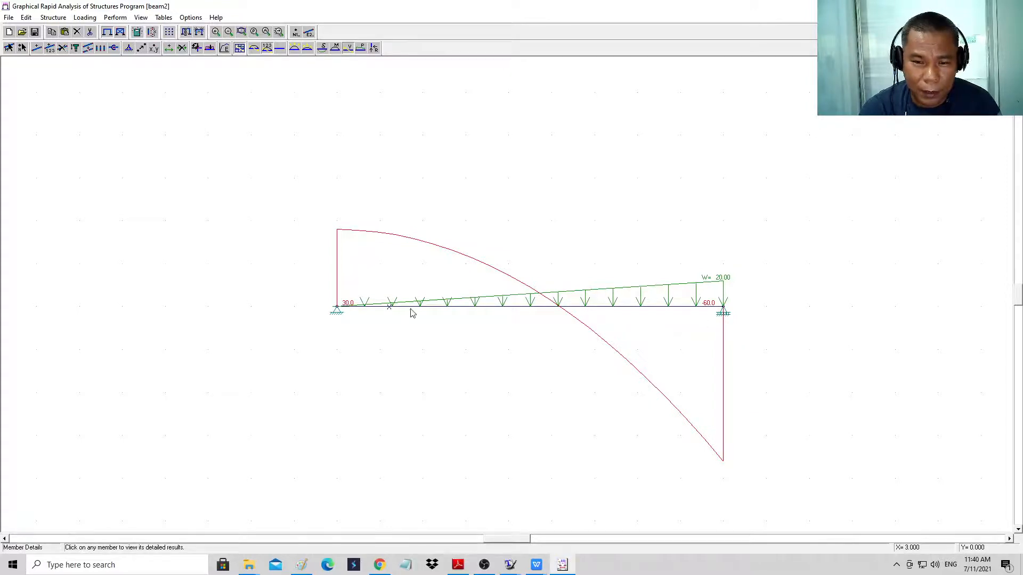
{"action": "mouse_move", "coordinate": [522, 314]}
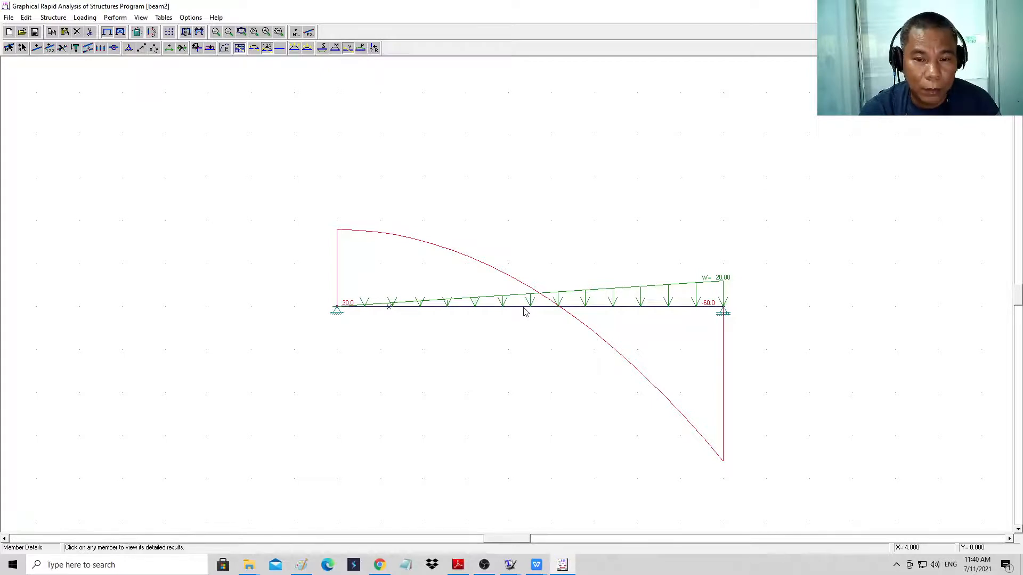
View member 1's result summary and detailed forces, showing a 103.68 kN·m maximum moment.
{"action": "left_click", "coordinate": [528, 302]}
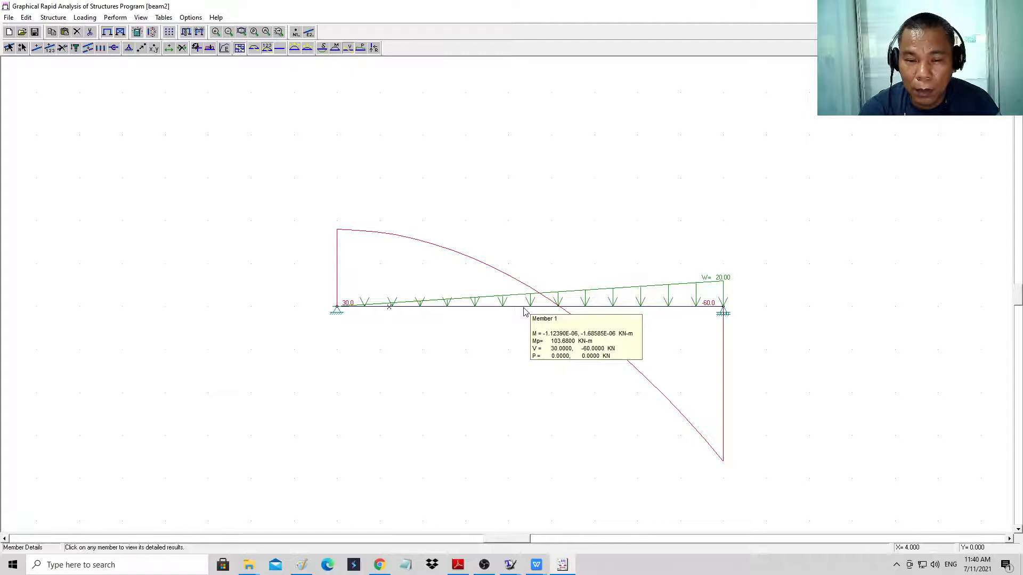
{"action": "right_click", "coordinate": [514, 311]}
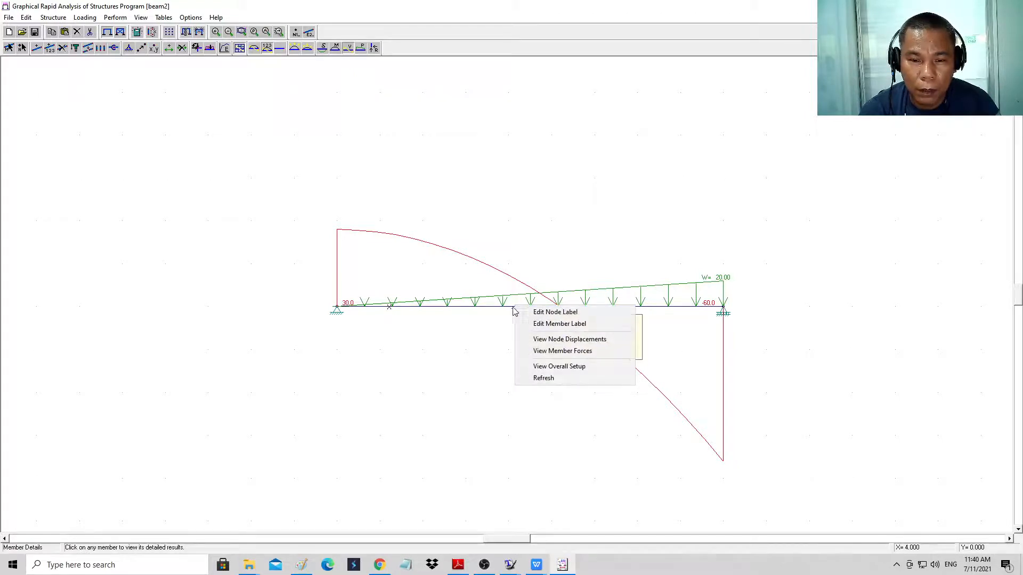
{"action": "left_click", "coordinate": [563, 351]}
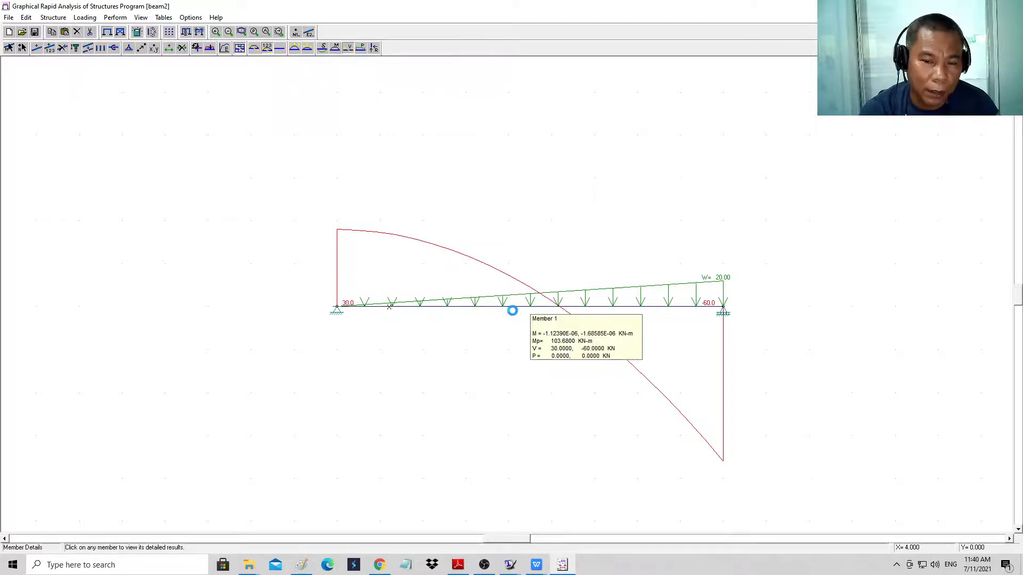
{"action": "left_click", "coordinate": [512, 311]}
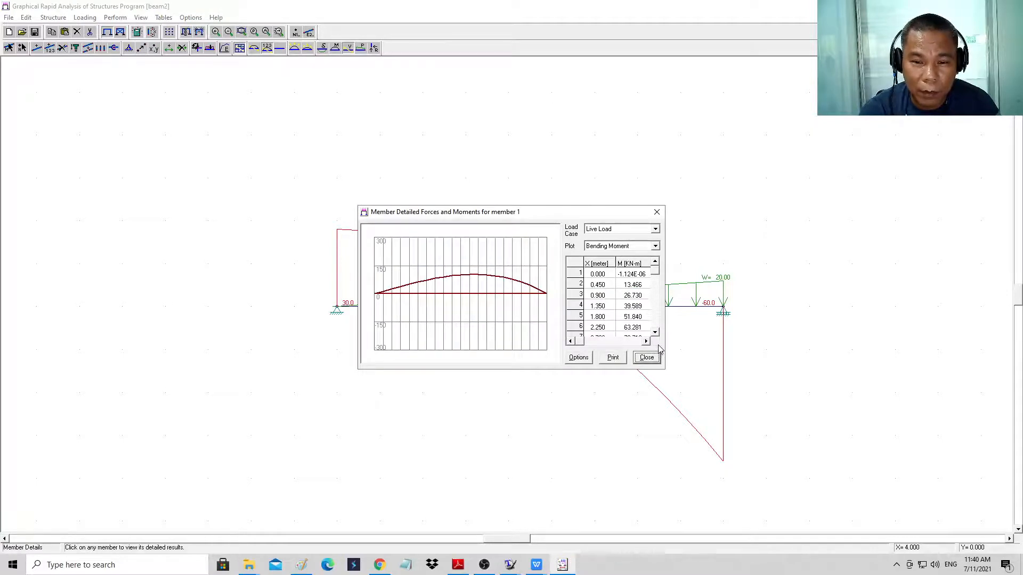
{"action": "left_click", "coordinate": [645, 340]}
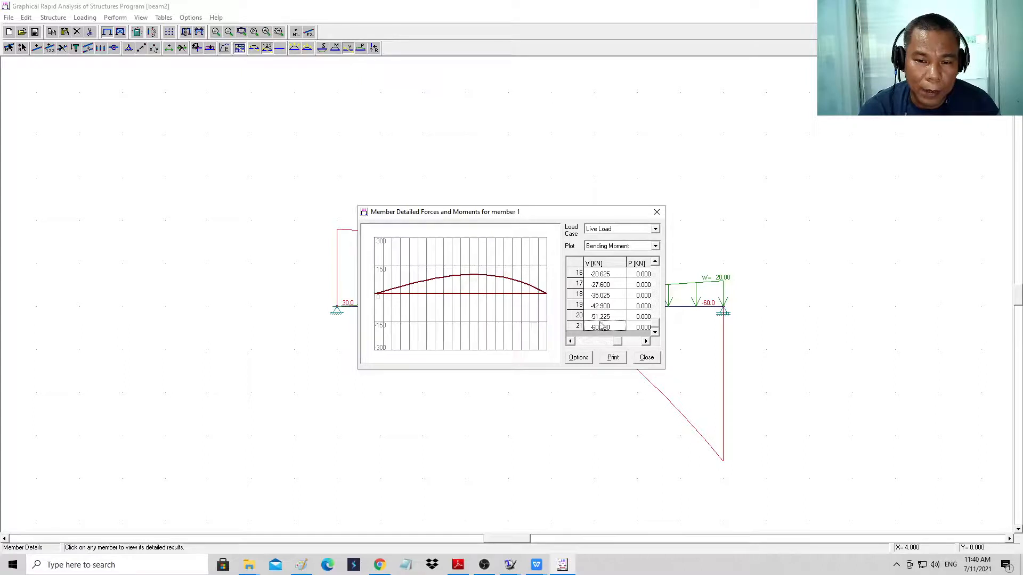
{"action": "left_click", "coordinate": [645, 358]}
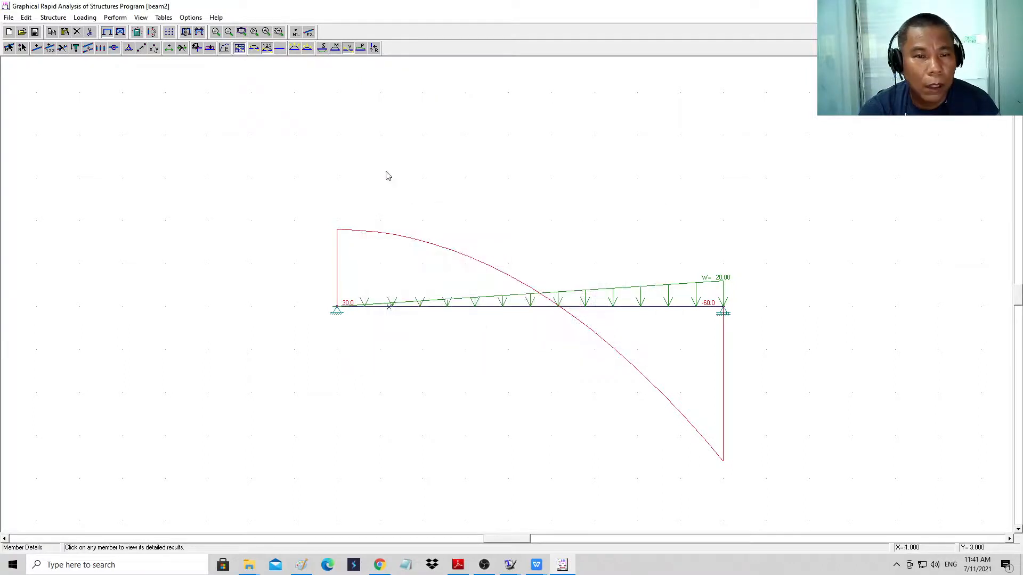
{"action": "mouse_move", "coordinate": [334, 48]}
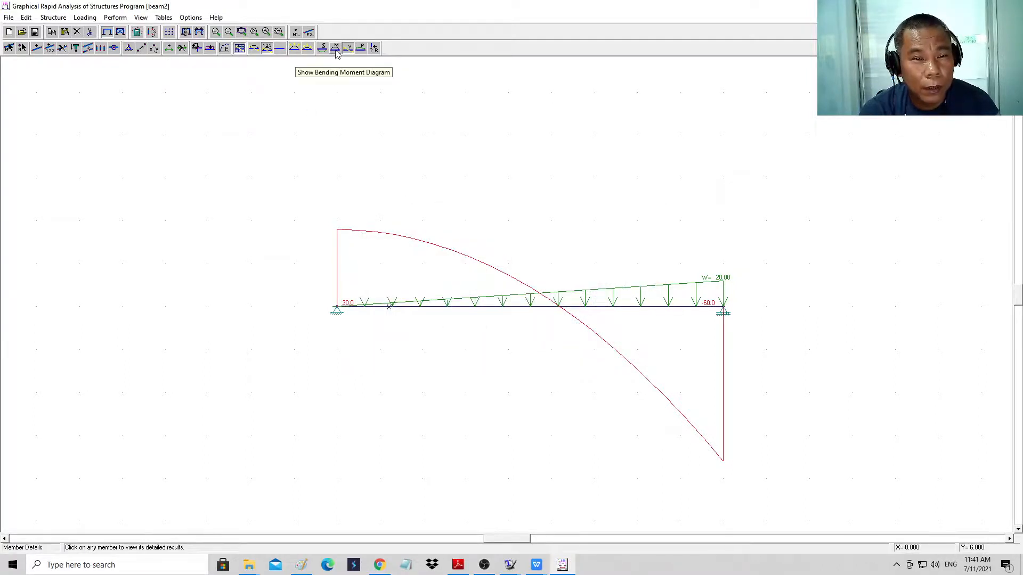
Display beam2's bending moment diagram as a curve between the end supports.
{"action": "left_click", "coordinate": [335, 47]}
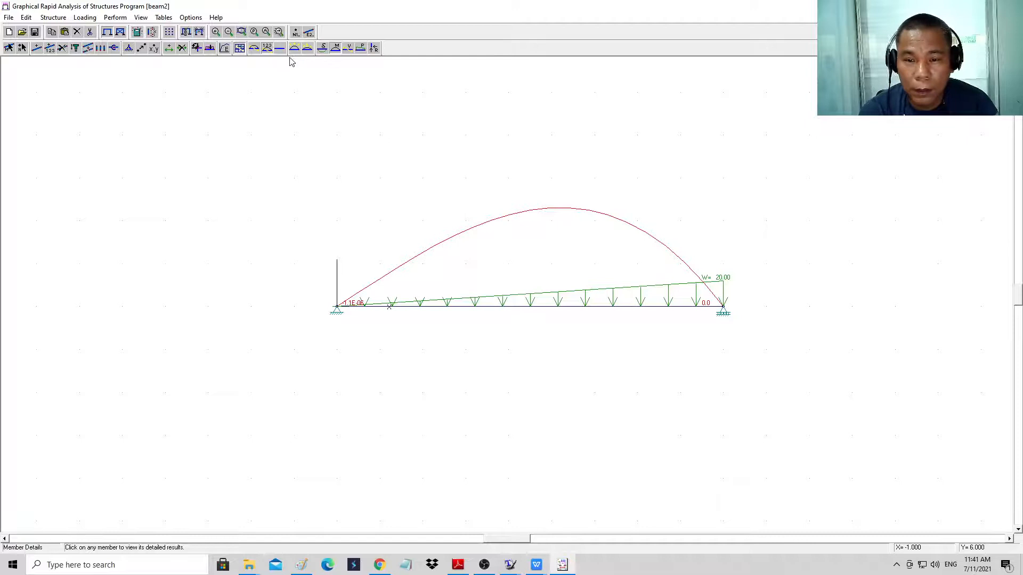
{"action": "mouse_move", "coordinate": [569, 219]}
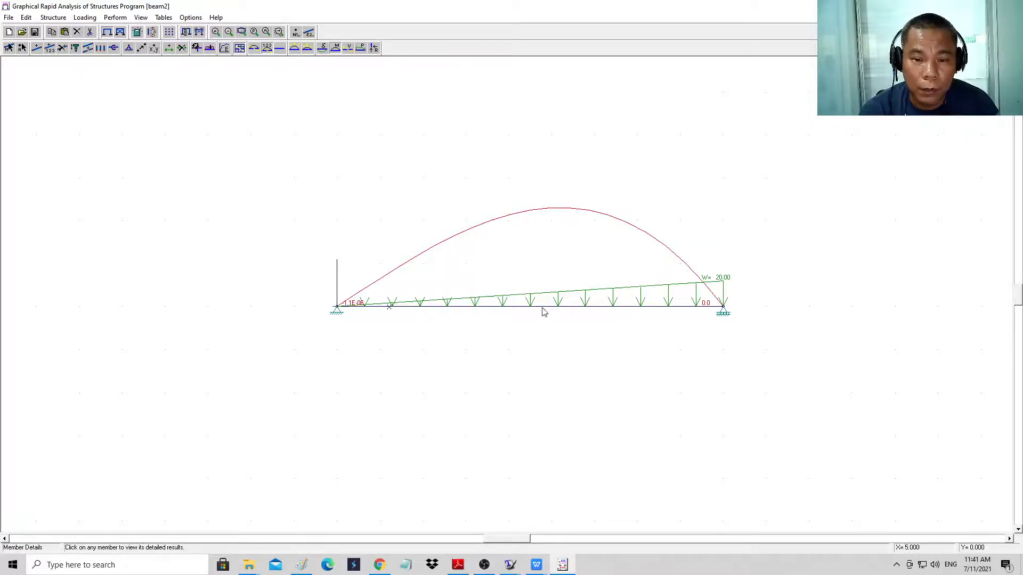
{"action": "left_click", "coordinate": [544, 302]}
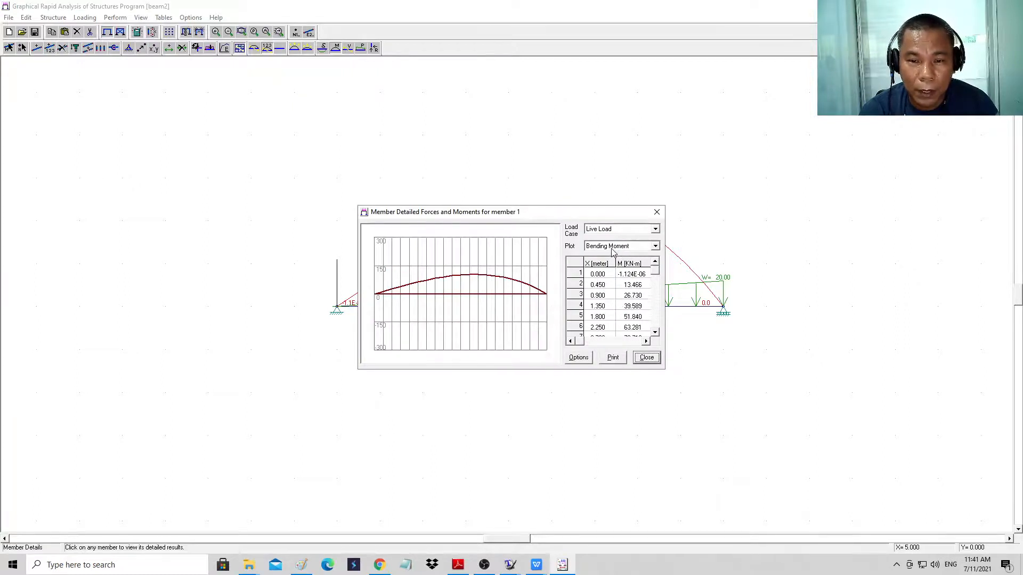
{"action": "left_click", "coordinate": [654, 246]}
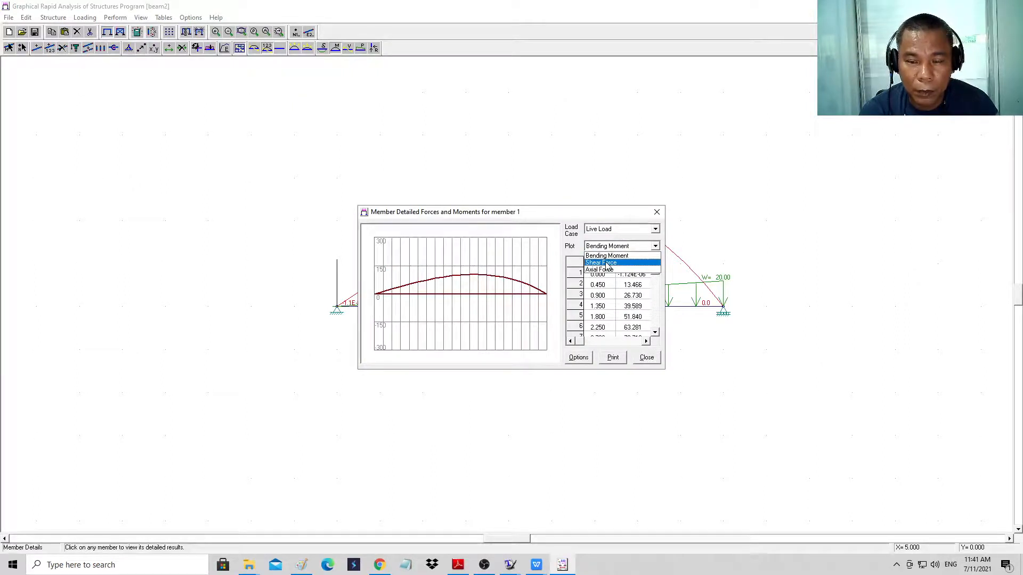
{"action": "left_click", "coordinate": [599, 262]}
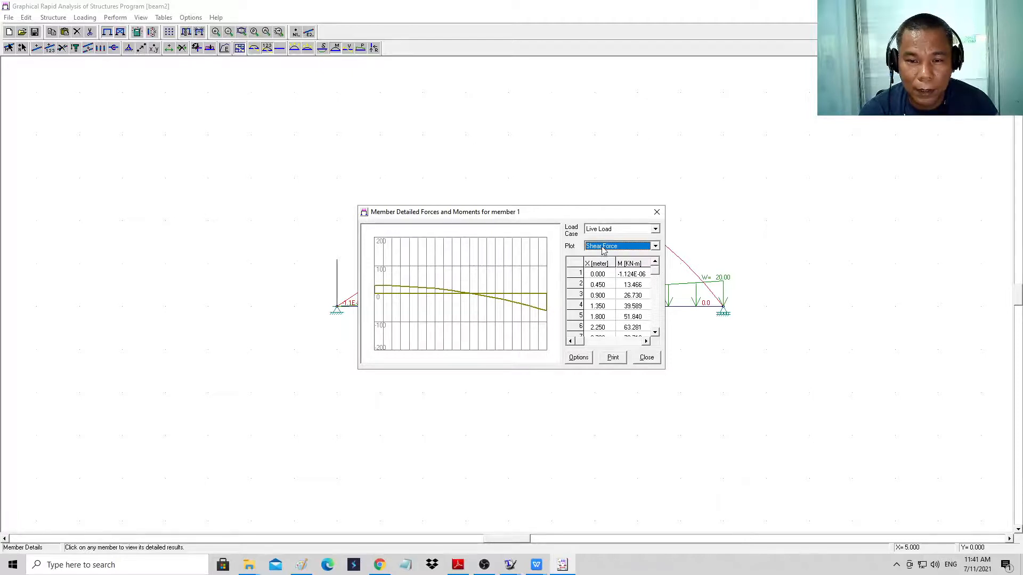
{"action": "left_click", "coordinate": [619, 247]}
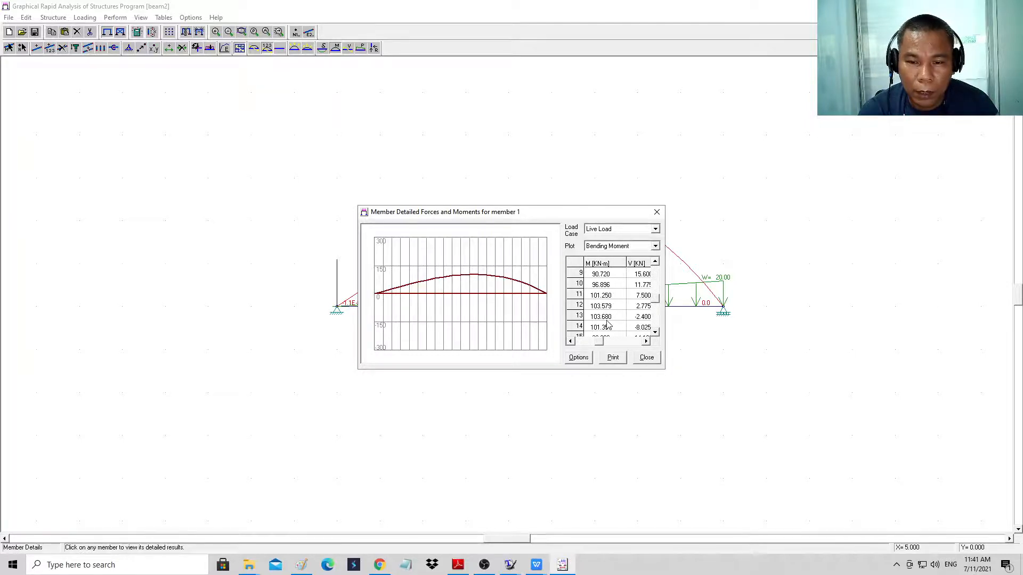
{"action": "mouse_move", "coordinate": [610, 321]}
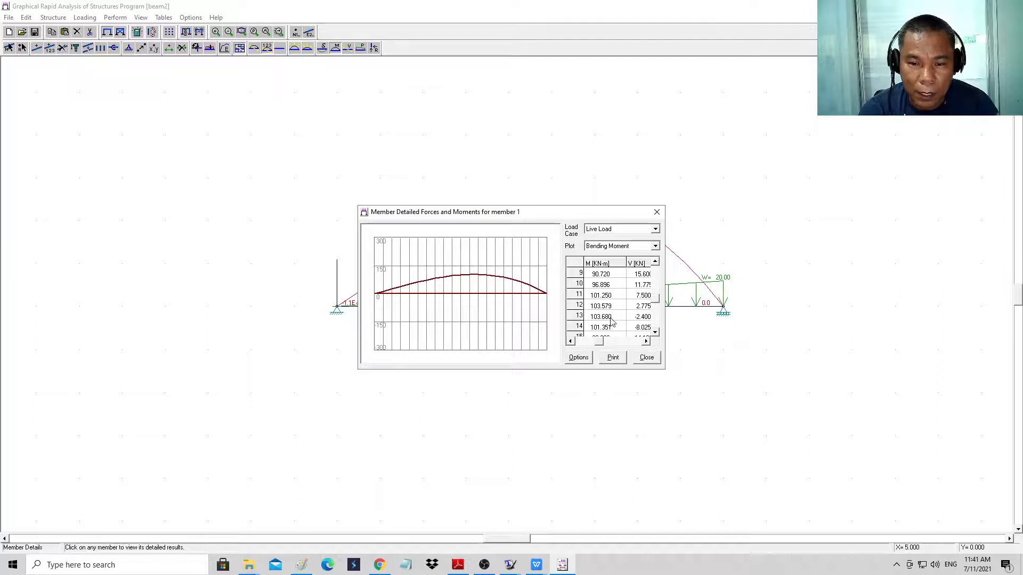
{"action": "mouse_move", "coordinate": [490, 270]}
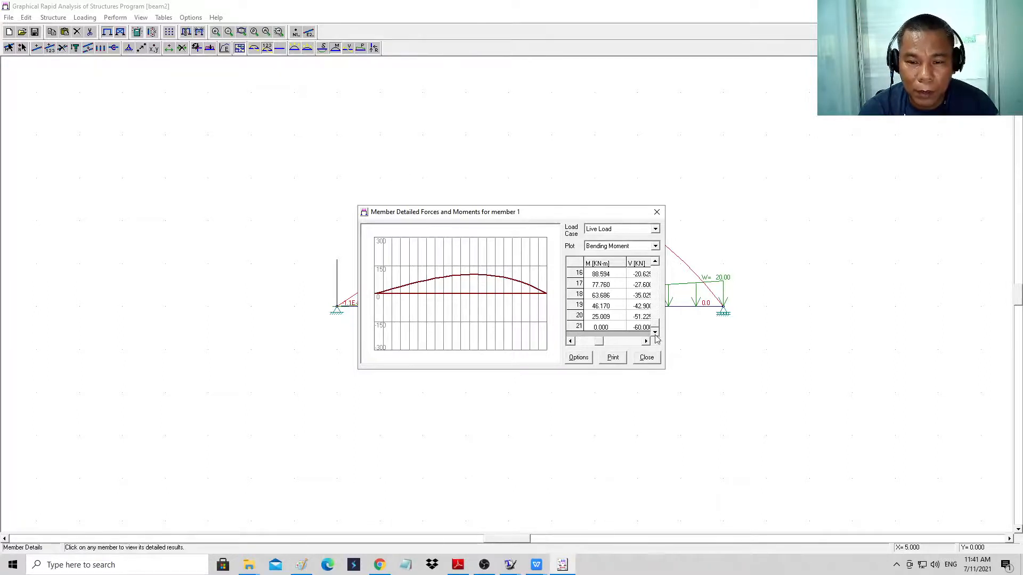
{"action": "left_click", "coordinate": [645, 356]}
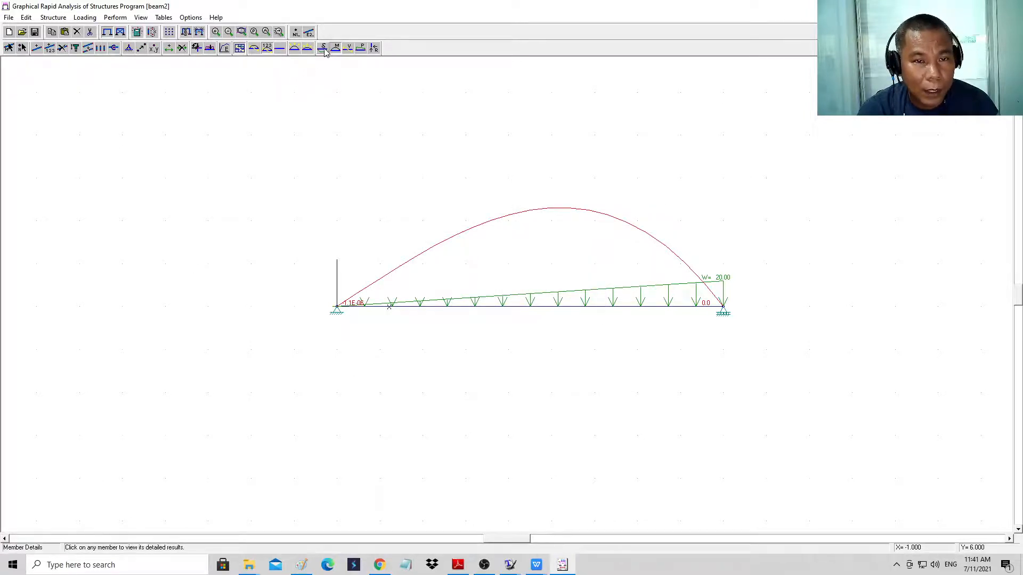
Display beam2's deflected shape with end rotations around 2.3E-02 rad.
{"action": "left_click", "coordinate": [334, 47]}
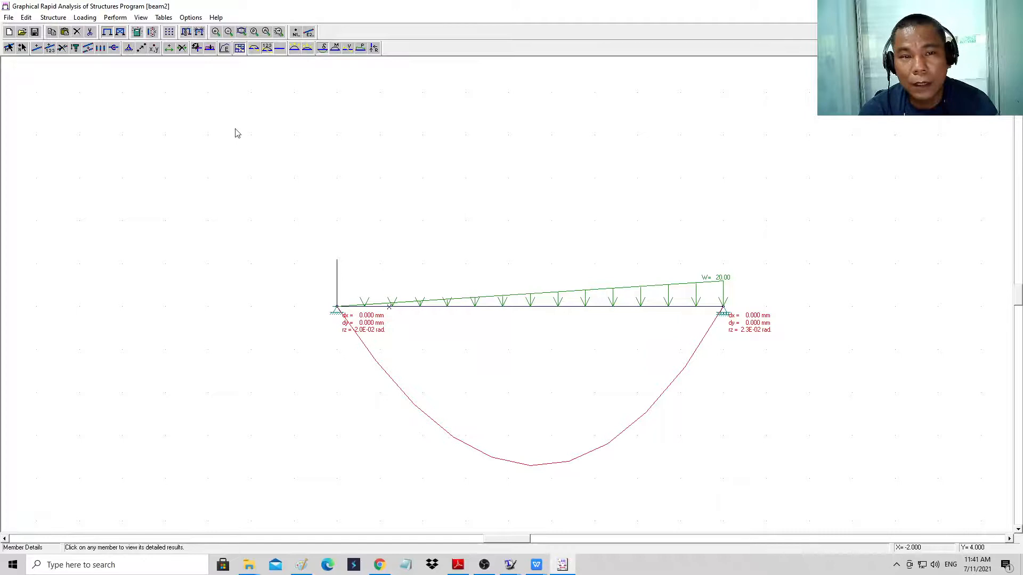
{"action": "mouse_move", "coordinate": [266, 47]}
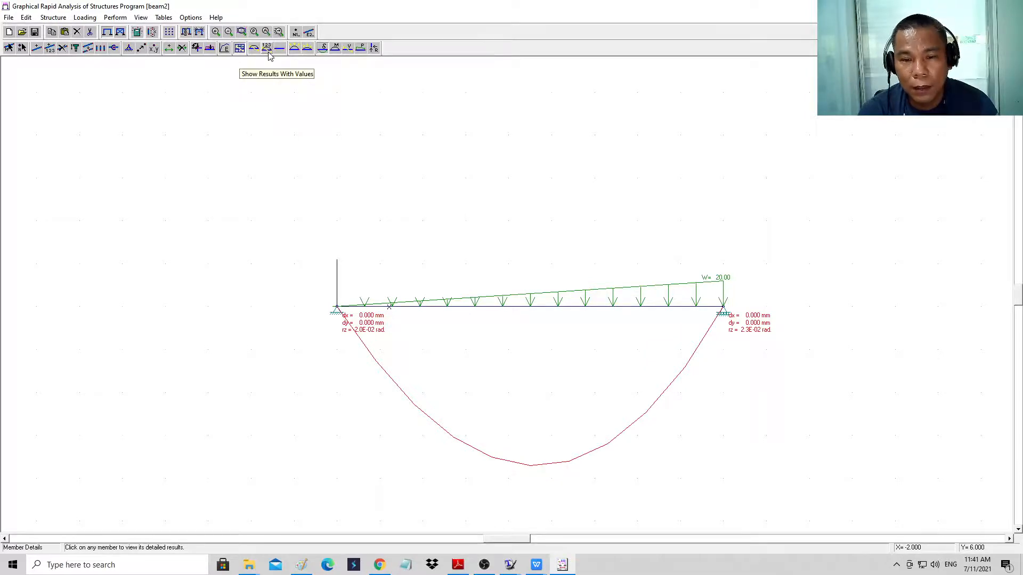
{"action": "mouse_move", "coordinate": [393, 108]}
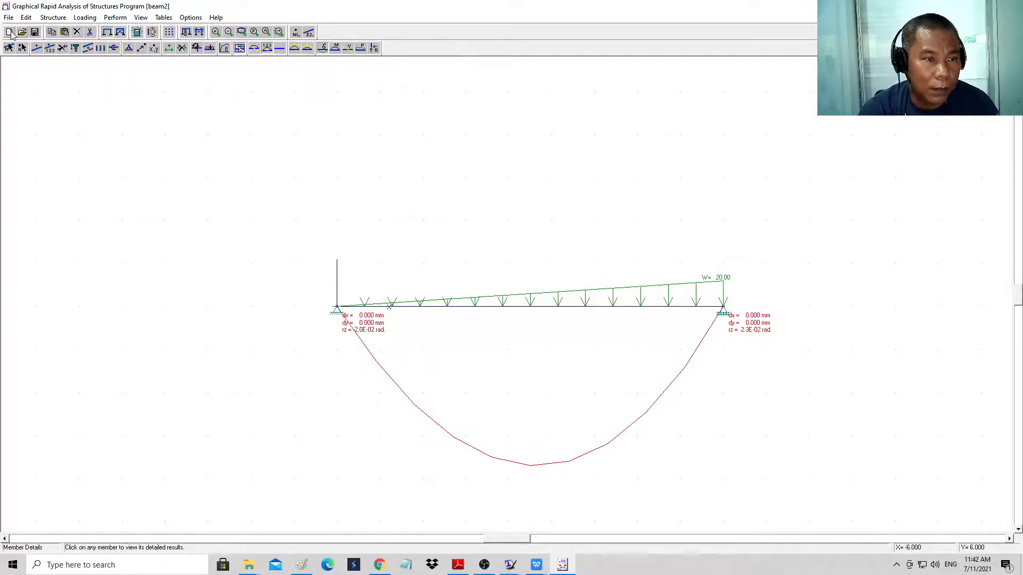
Start a new structure with a 6 m beam and dimension it at 6.00 m.
{"action": "left_click", "coordinate": [9, 31]}
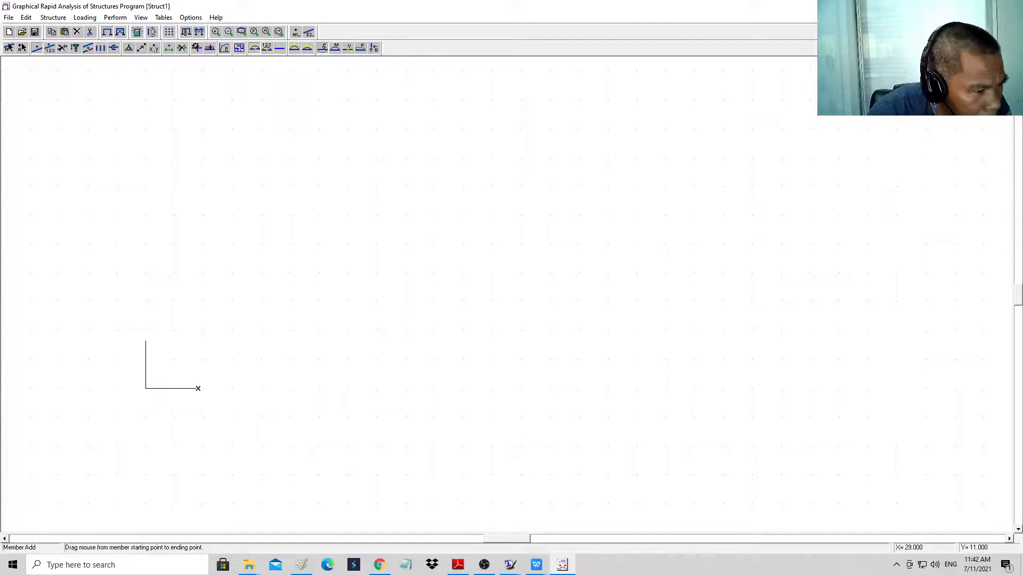
{"action": "mouse_move", "coordinate": [723, 223]}
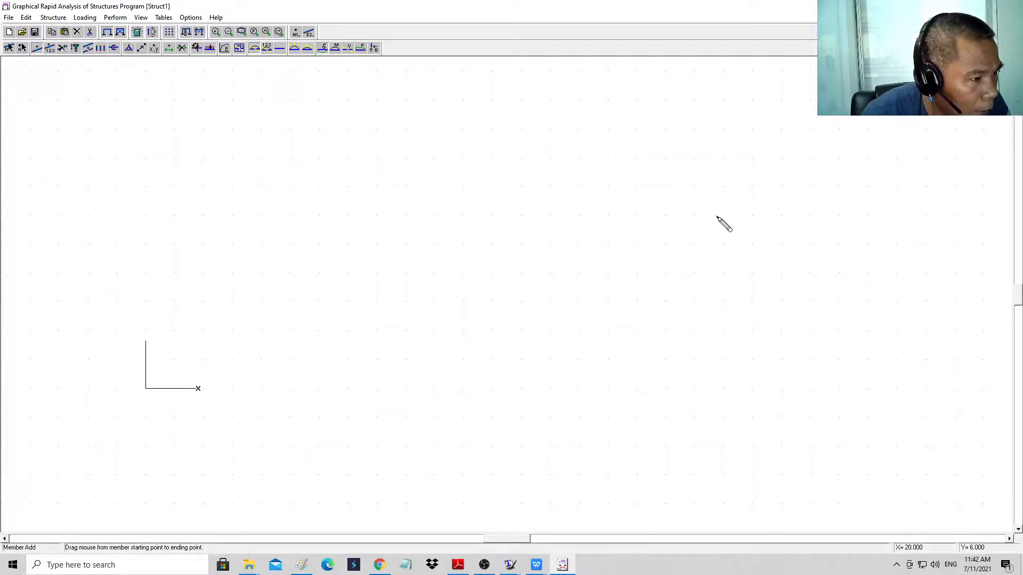
{"action": "mouse_move", "coordinate": [285, 157]}
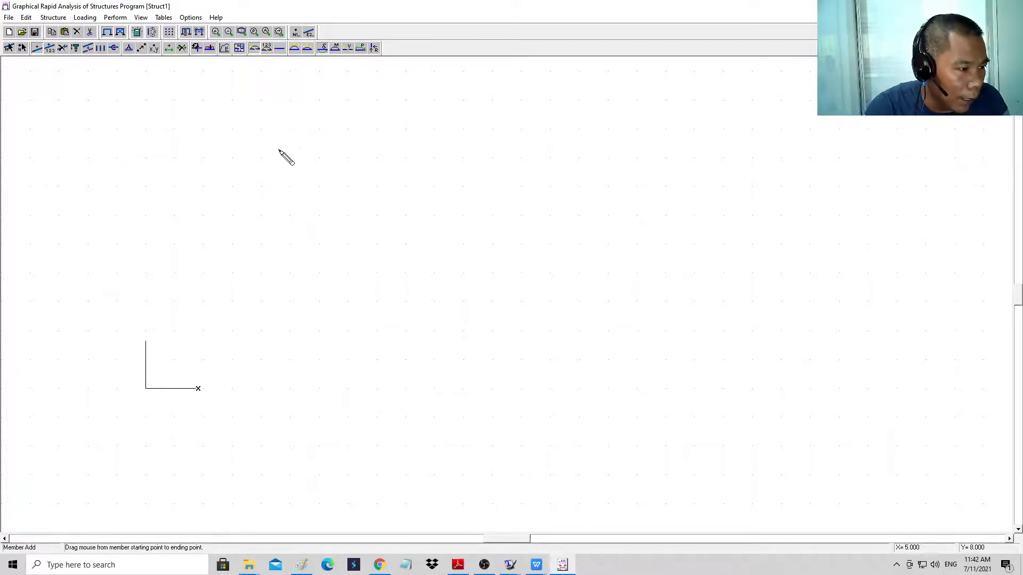
{"action": "mouse_move", "coordinate": [150, 395]}
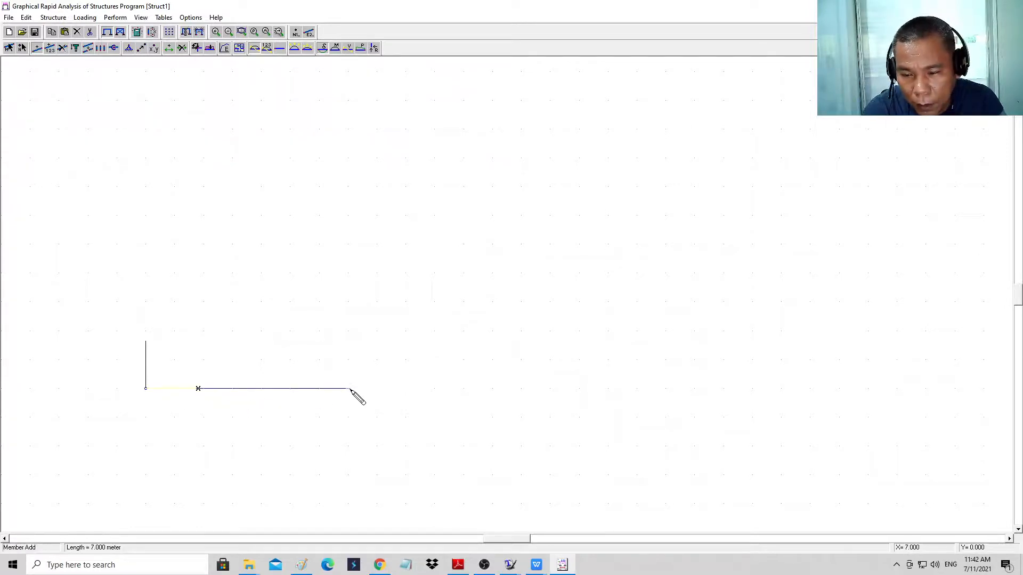
{"action": "left_click", "coordinate": [349, 390]}
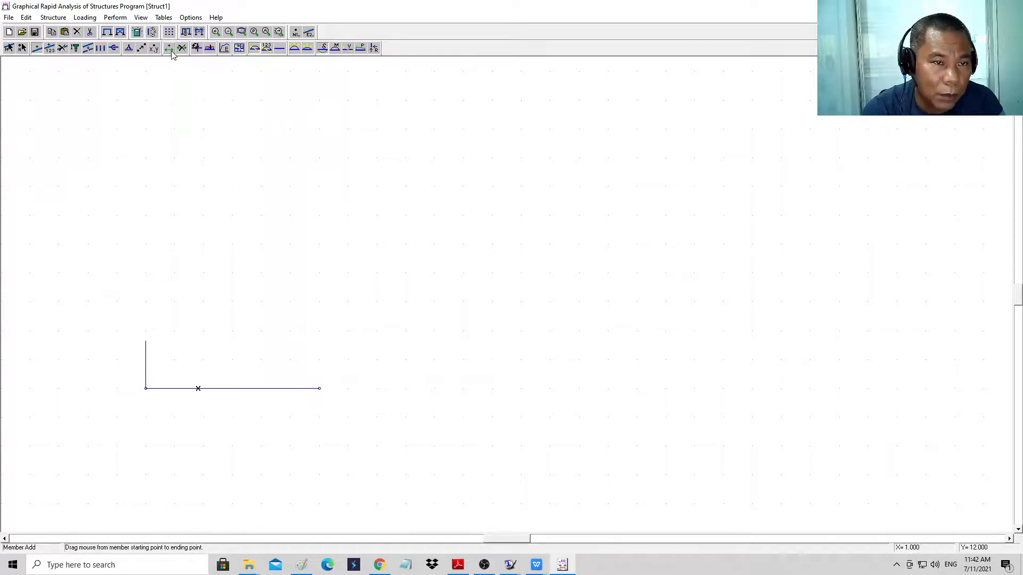
{"action": "left_click", "coordinate": [168, 48]}
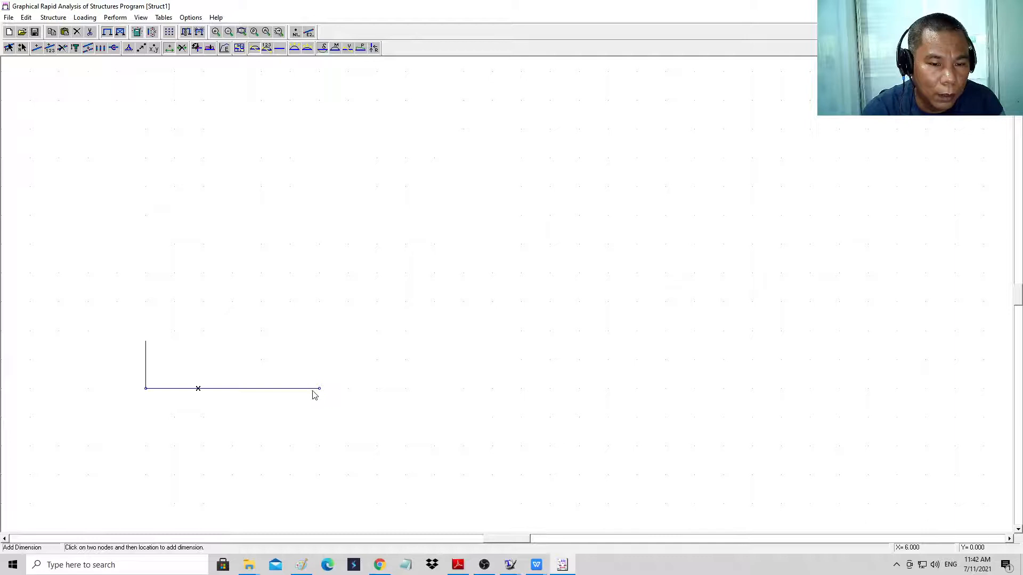
{"action": "left_click", "coordinate": [233, 420]}
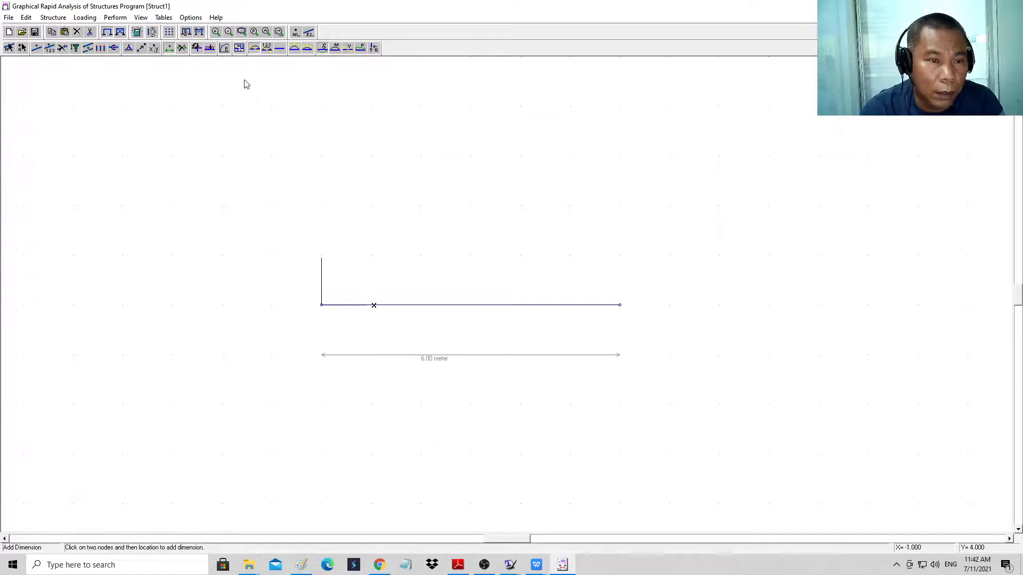
{"action": "left_click", "coordinate": [321, 305]}
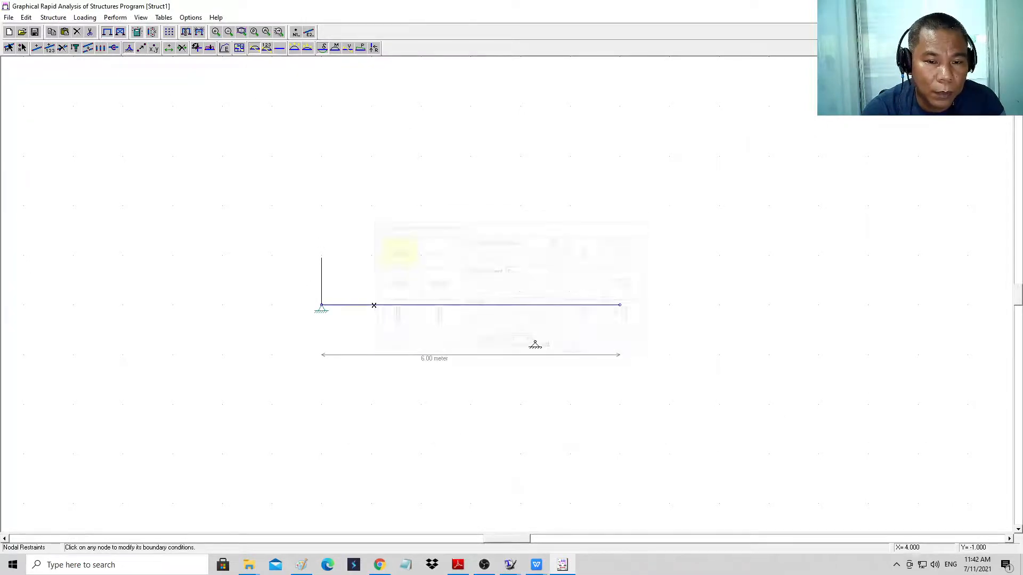
Make the beam's right end node a roller support.
{"action": "left_click", "coordinate": [618, 305]}
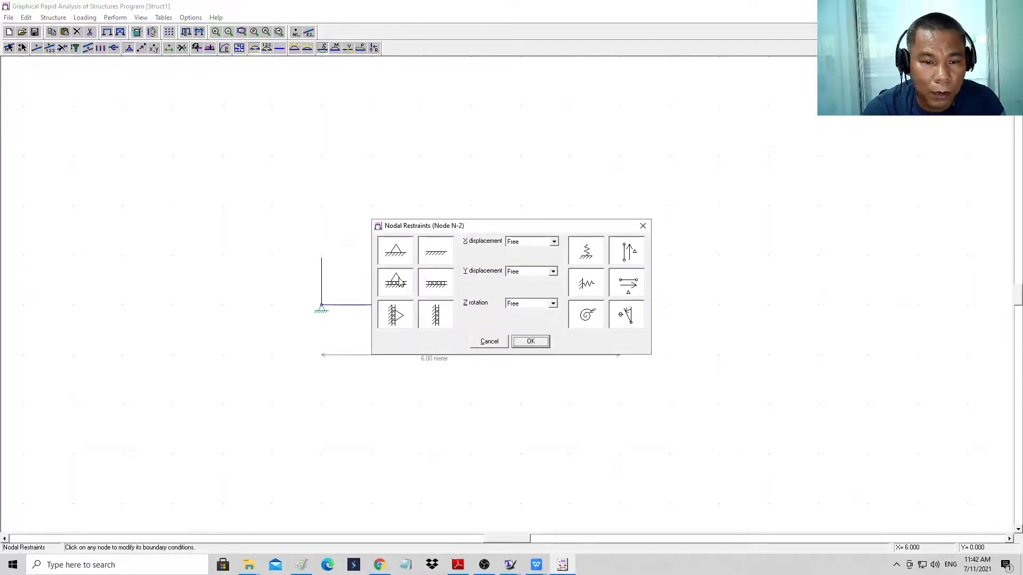
{"action": "left_click", "coordinate": [530, 341]}
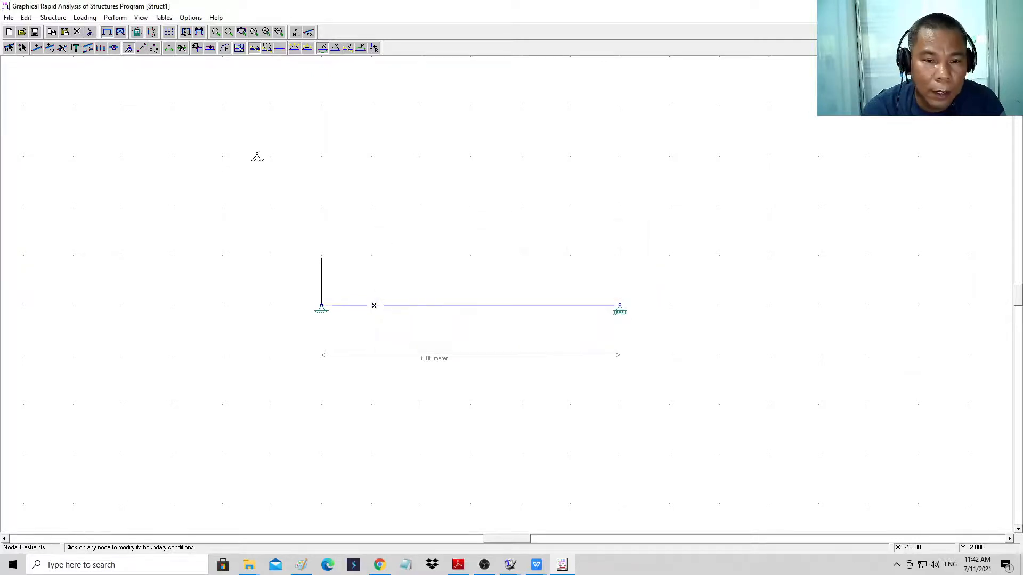
{"action": "left_click", "coordinate": [209, 47]}
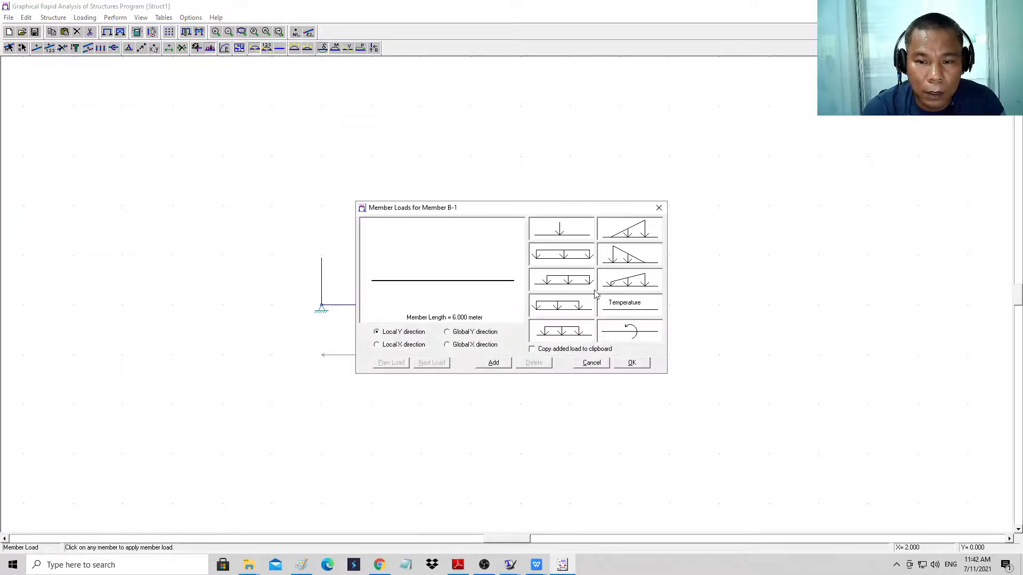
Add rising and falling 6 kN/m triangular loads over 3 m each; save as beam3.
{"action": "left_click", "coordinate": [560, 255]}
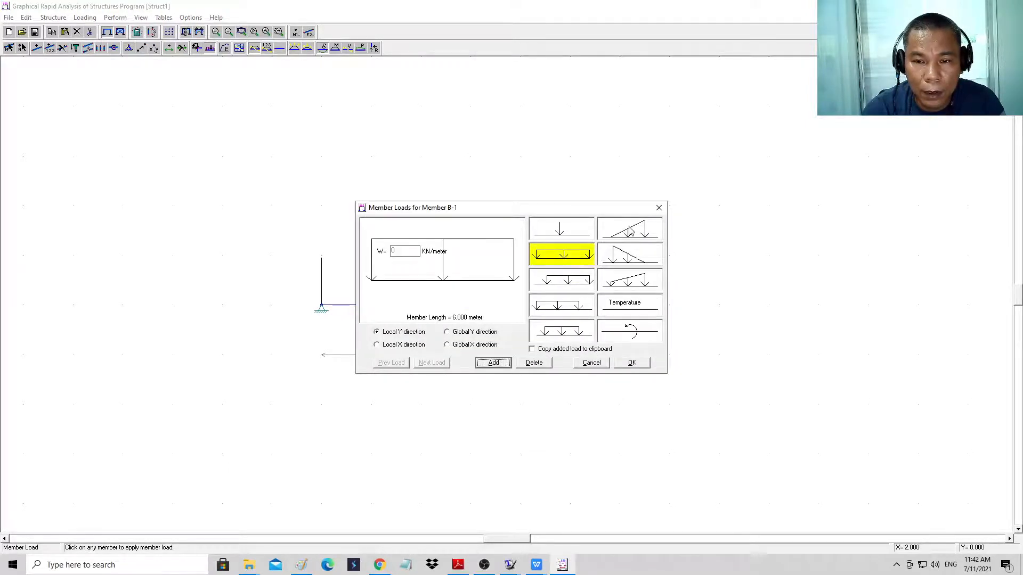
{"action": "left_click", "coordinate": [628, 229]}
{"action": "type", "text": "6"}
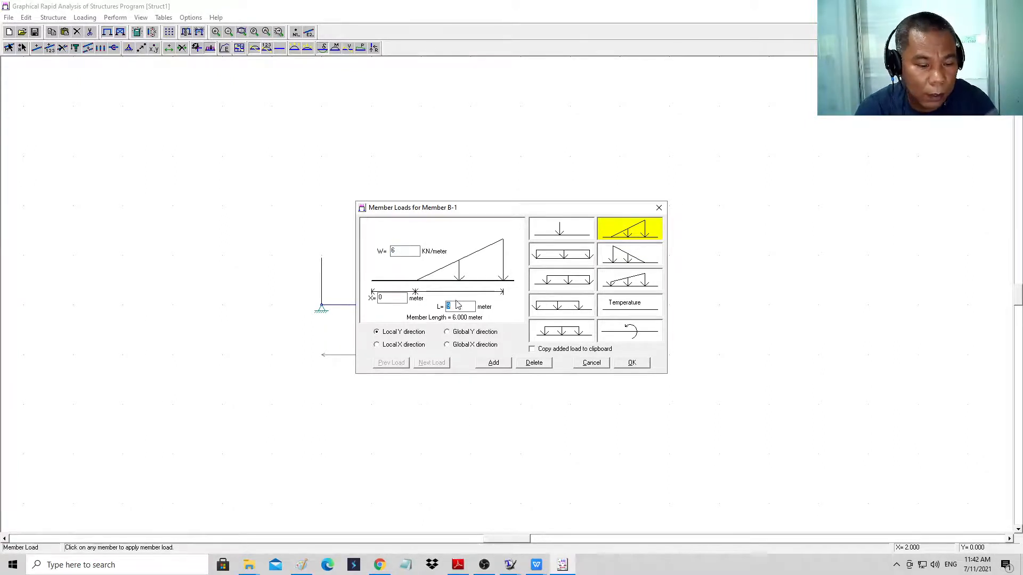
{"action": "left_click", "coordinate": [560, 254]}
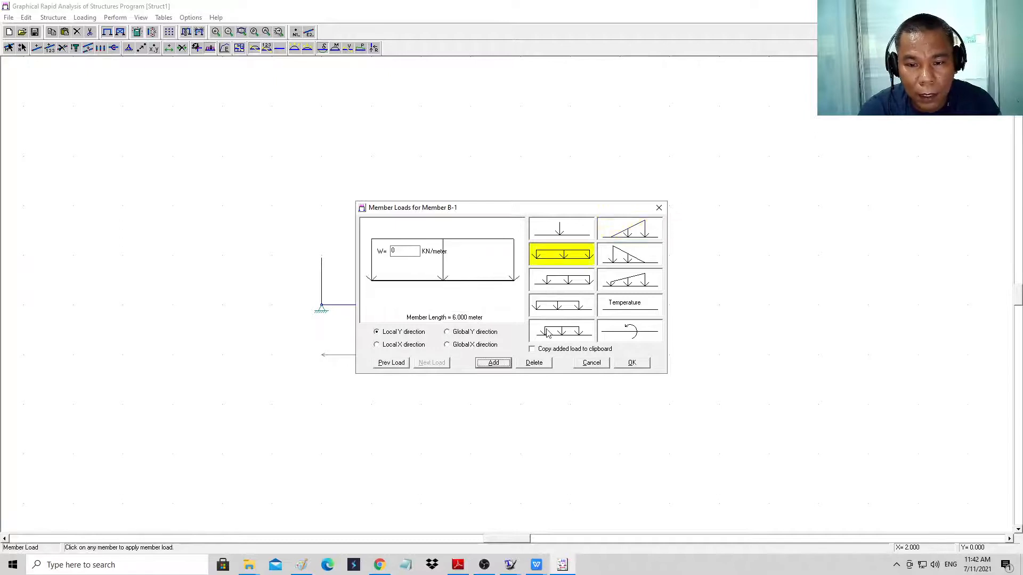
{"action": "left_click", "coordinate": [628, 254]}
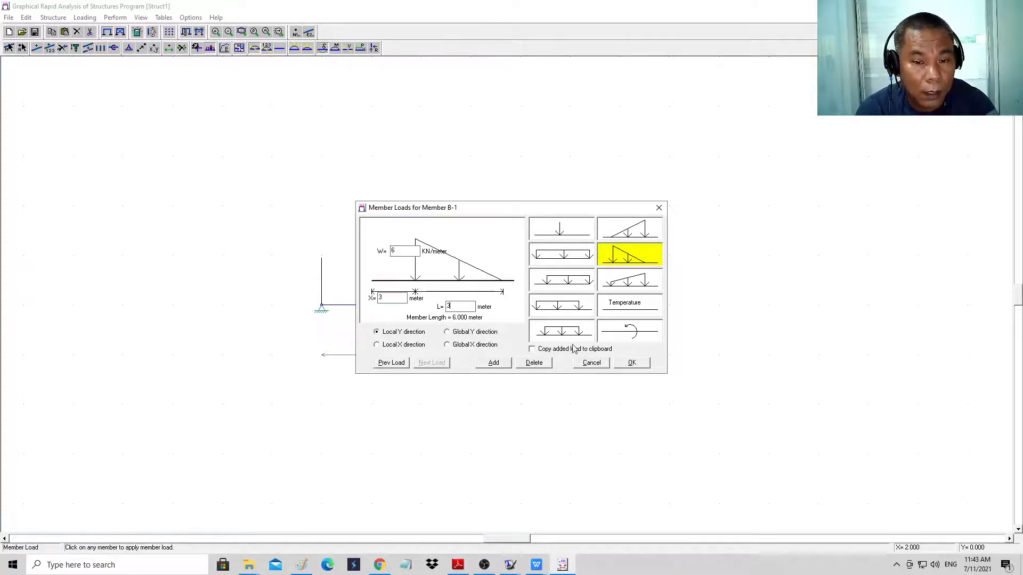
{"action": "left_click", "coordinate": [631, 363]}
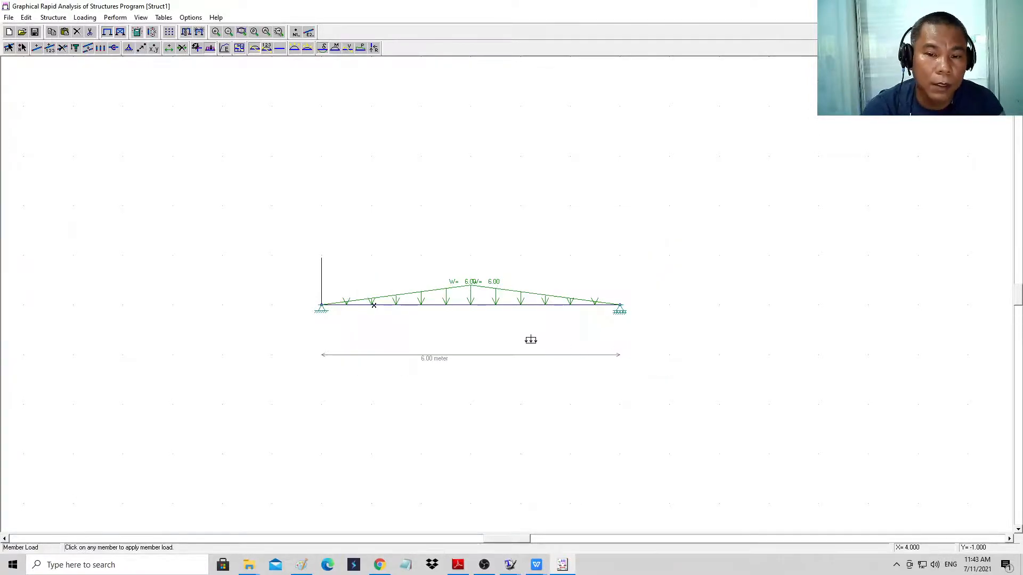
{"action": "mouse_move", "coordinate": [522, 392]}
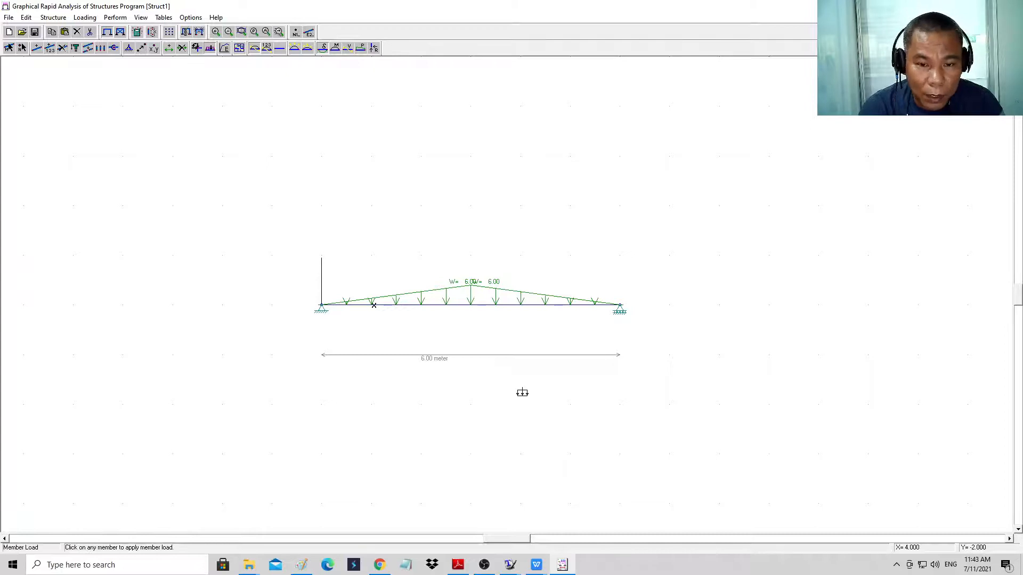
{"action": "mouse_move", "coordinate": [253, 114]}
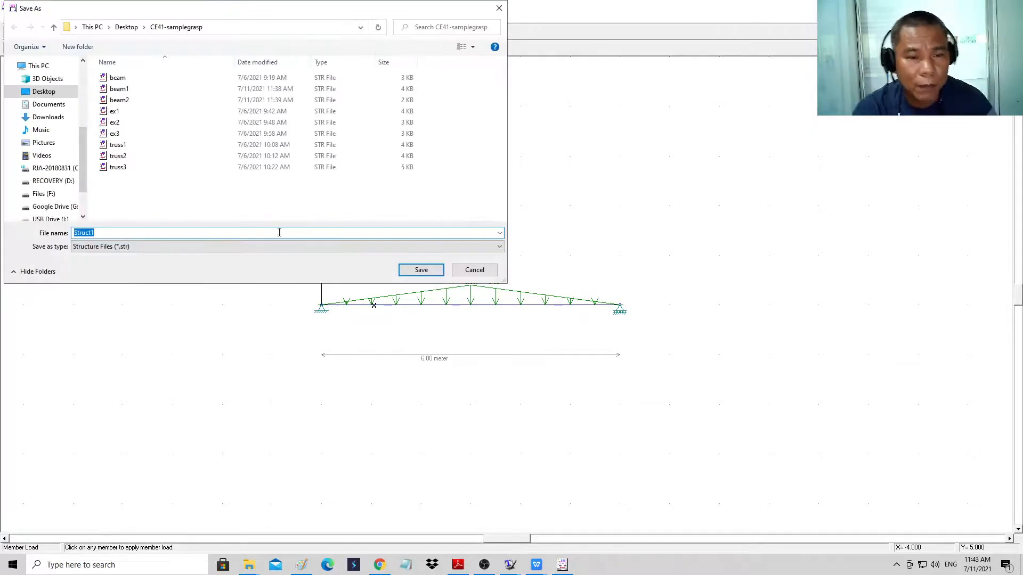
{"action": "type", "text": "beam"}
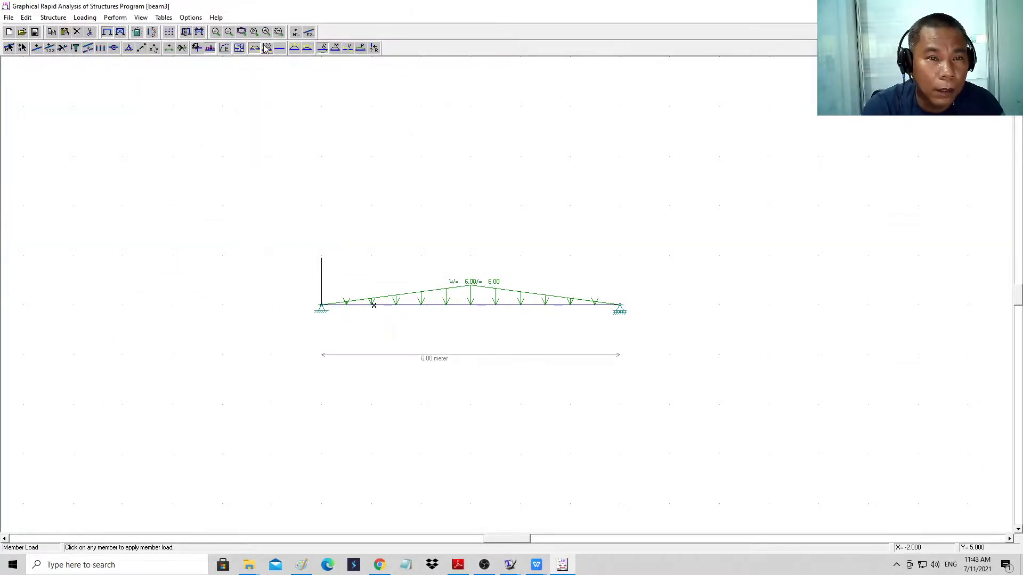
Show beam3's deflected shape, 9.00 kN support reactions and antisymmetric shear diagram.
{"action": "left_click", "coordinate": [374, 47]}
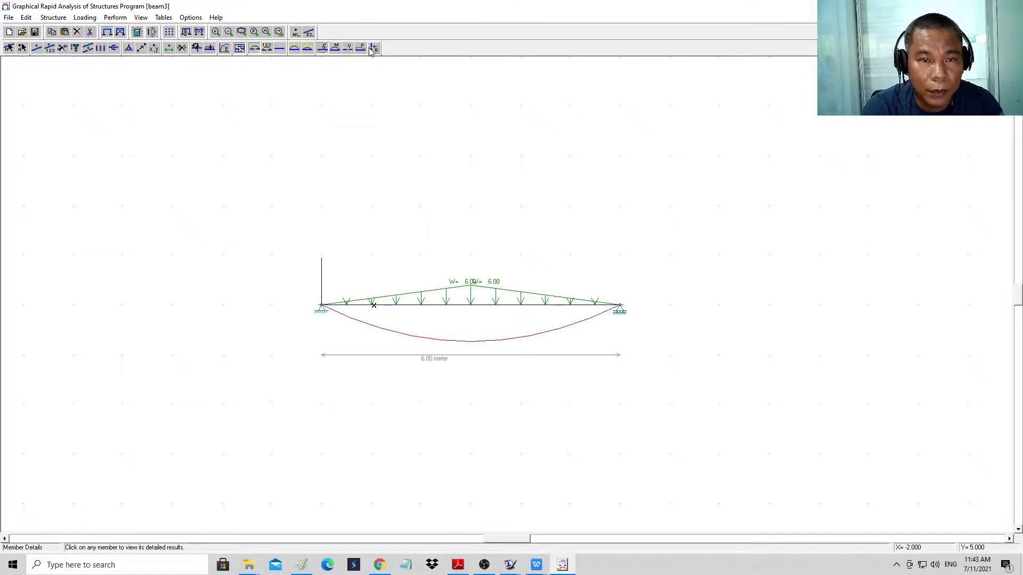
{"action": "left_click", "coordinate": [374, 47]}
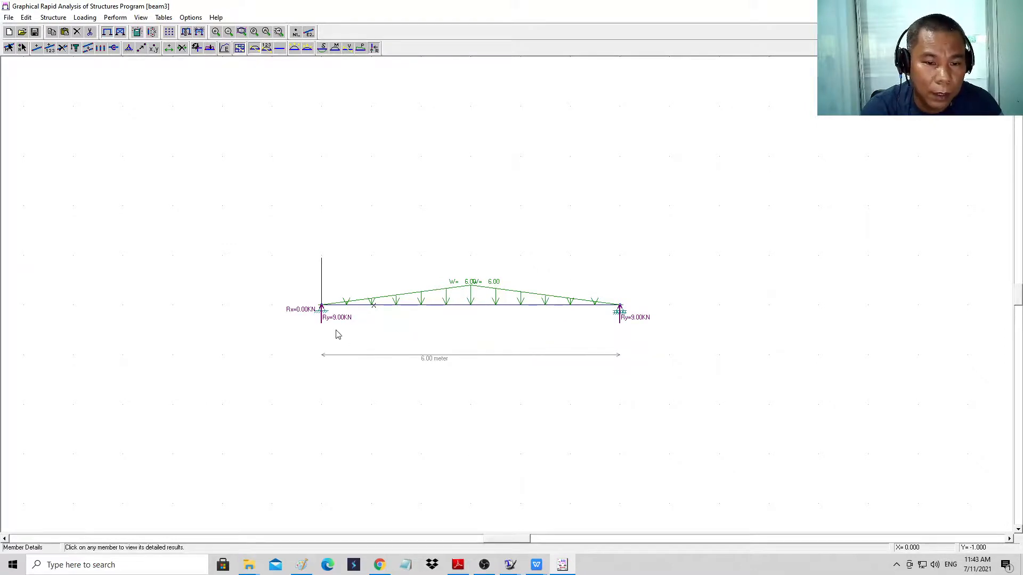
{"action": "left_click", "coordinate": [347, 48]}
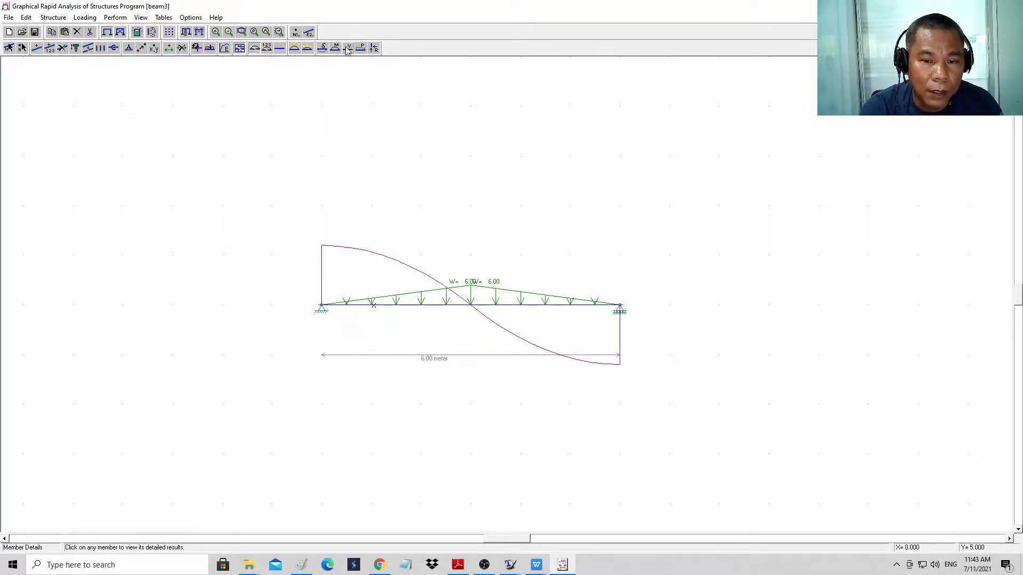
{"action": "mouse_move", "coordinate": [331, 285]}
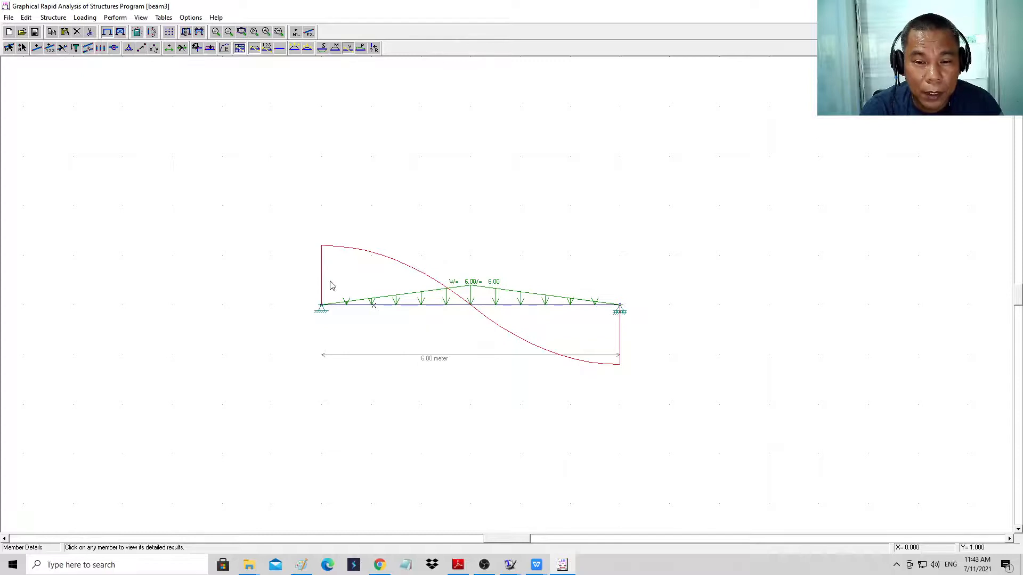
{"action": "mouse_move", "coordinate": [460, 313]}
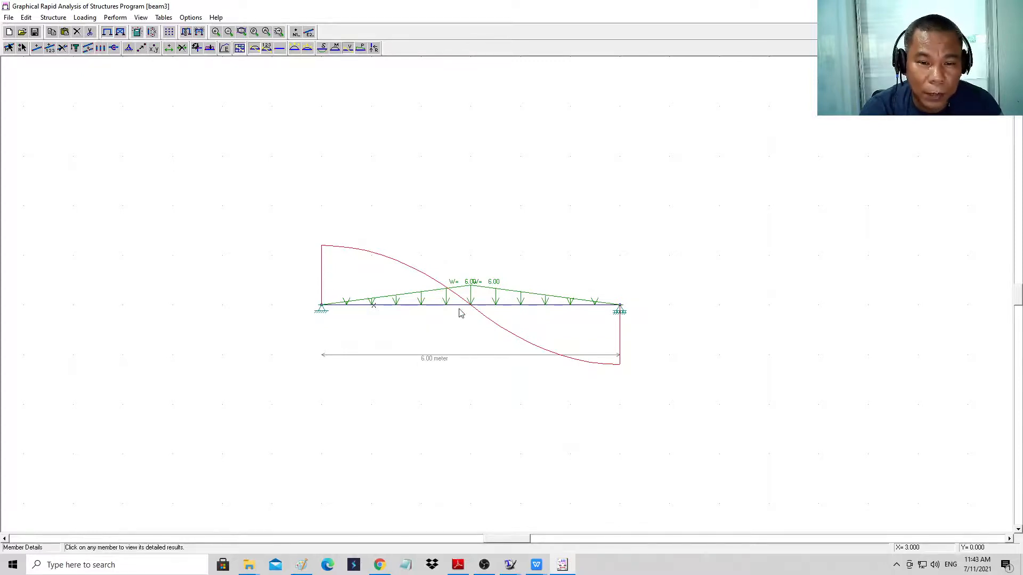
{"action": "mouse_move", "coordinate": [358, 308]}
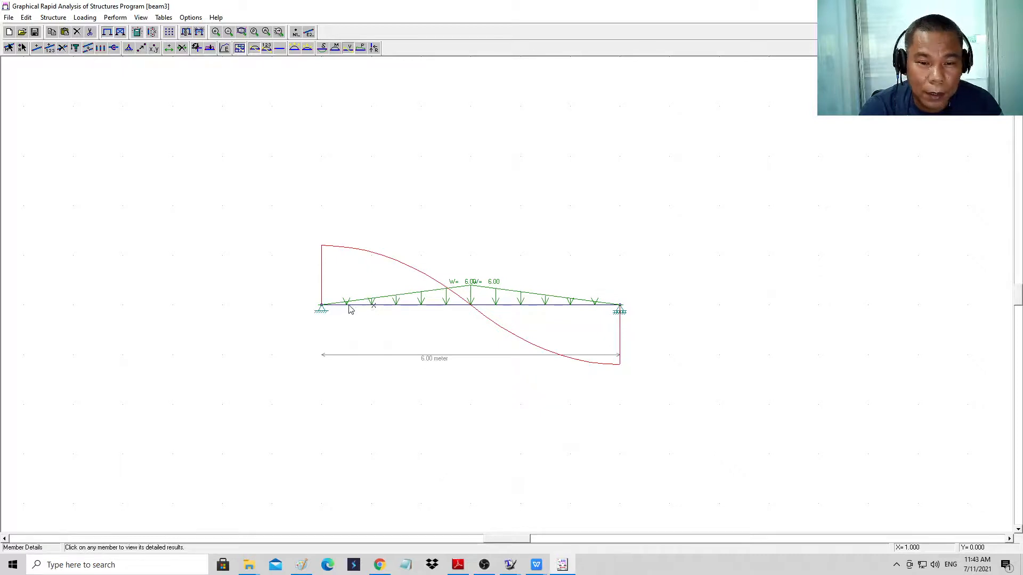
{"action": "mouse_move", "coordinate": [338, 313]}
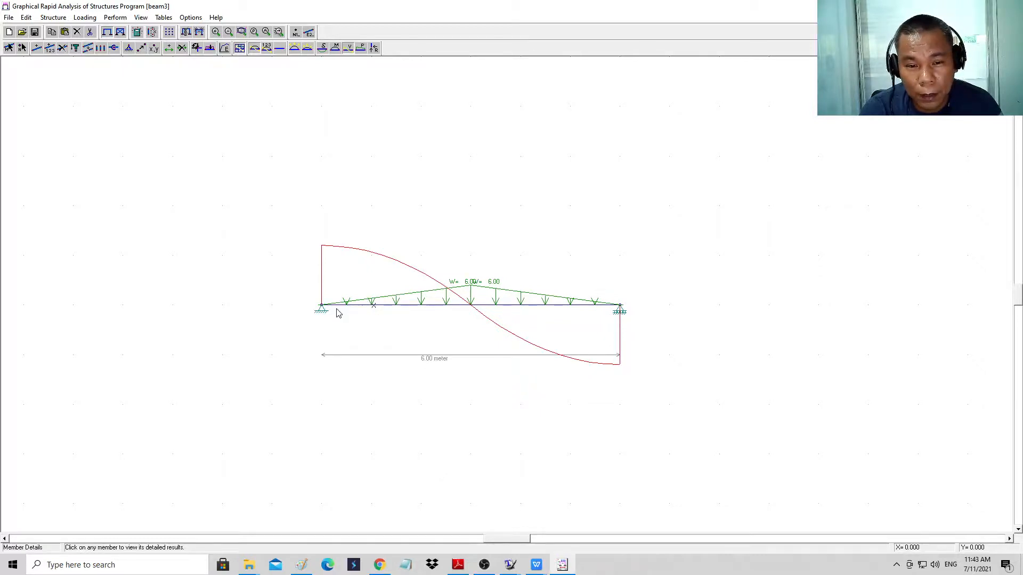
{"action": "mouse_move", "coordinate": [322, 252]}
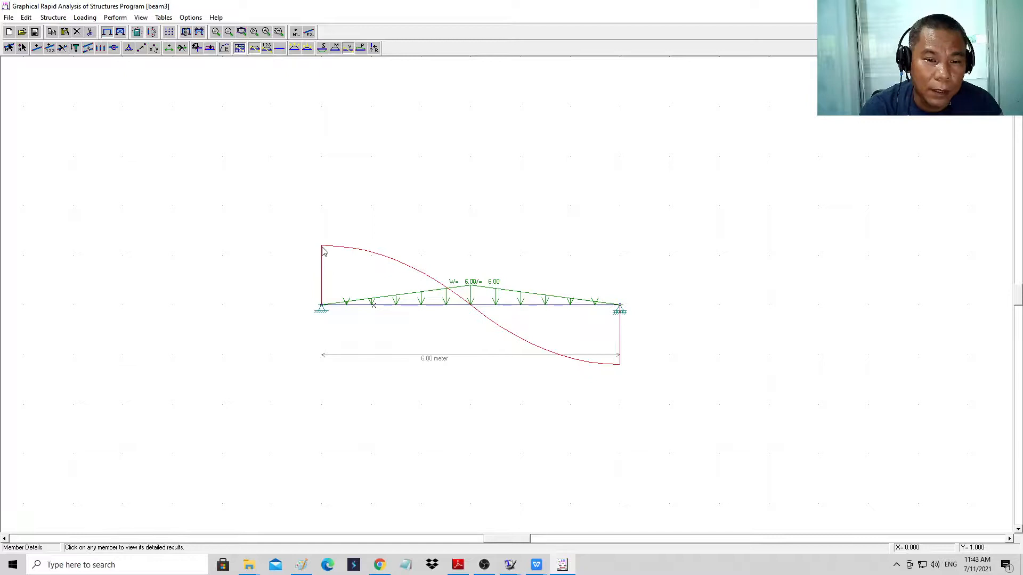
{"action": "mouse_move", "coordinate": [389, 293]}
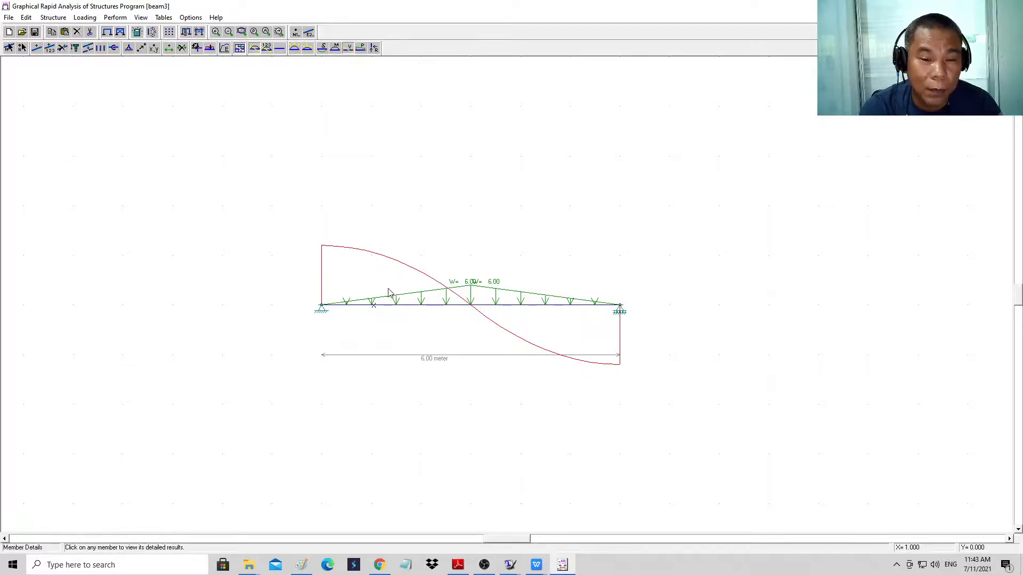
{"action": "mouse_move", "coordinate": [436, 308]}
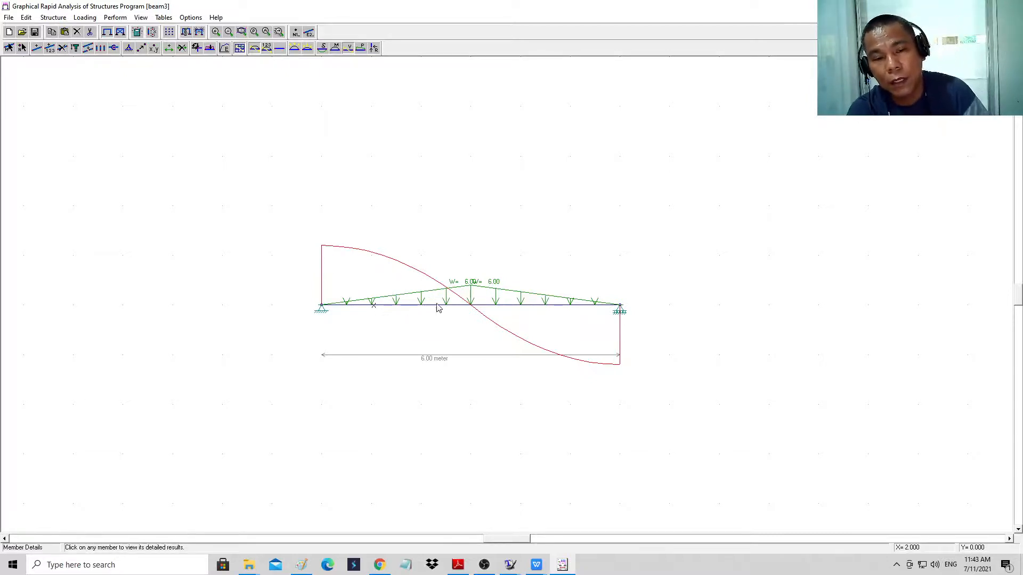
{"action": "mouse_move", "coordinate": [417, 328]}
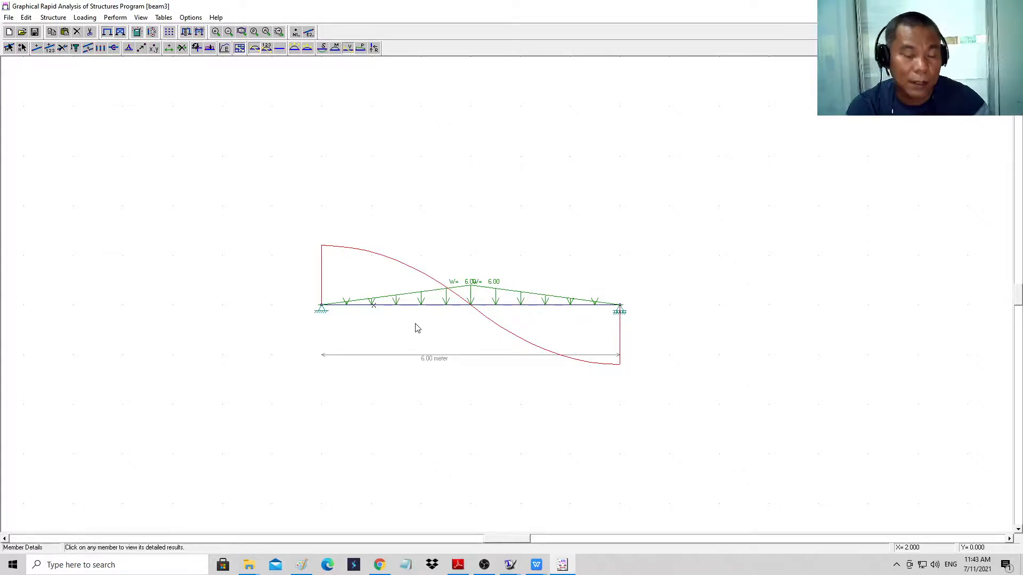
{"action": "mouse_move", "coordinate": [328, 256]}
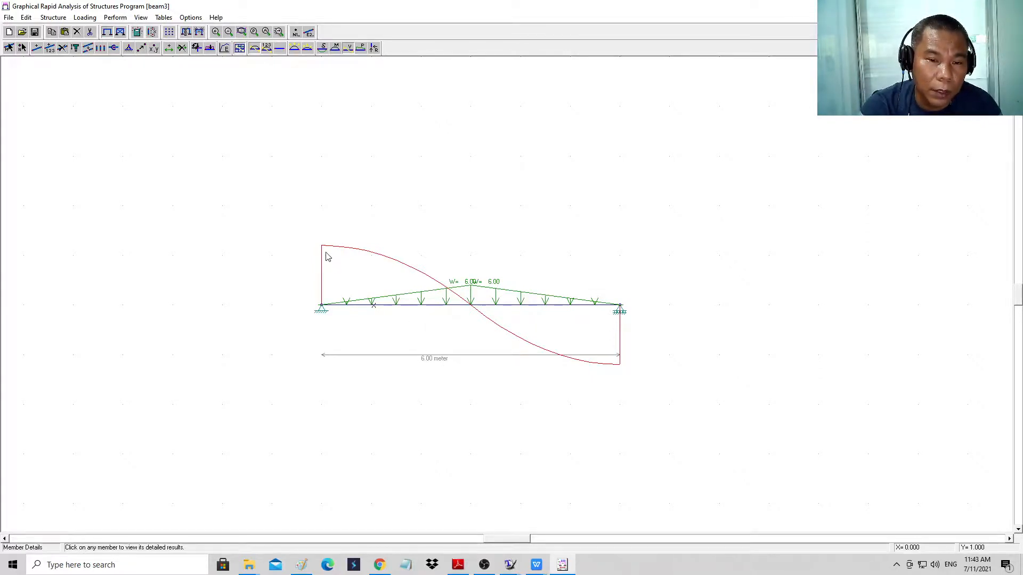
{"action": "mouse_move", "coordinate": [437, 287]}
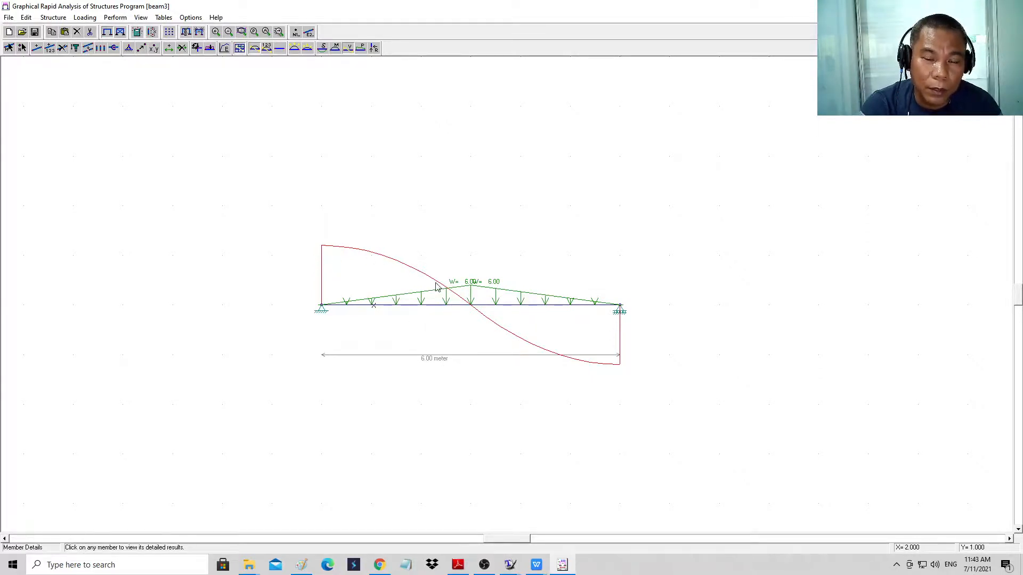
{"action": "mouse_move", "coordinate": [602, 371]}
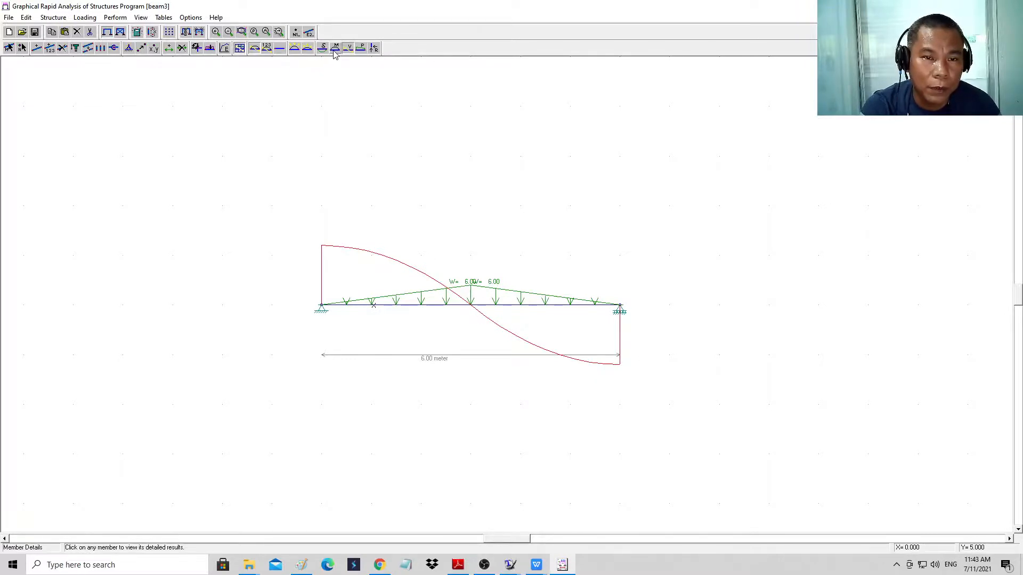
{"action": "mouse_move", "coordinate": [473, 299]}
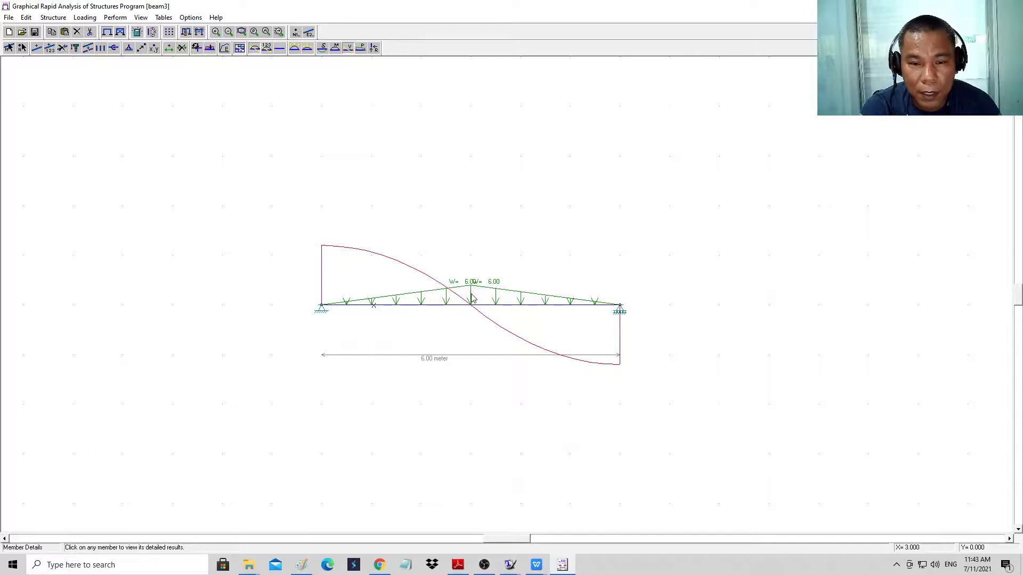
{"action": "mouse_move", "coordinate": [331, 67]}
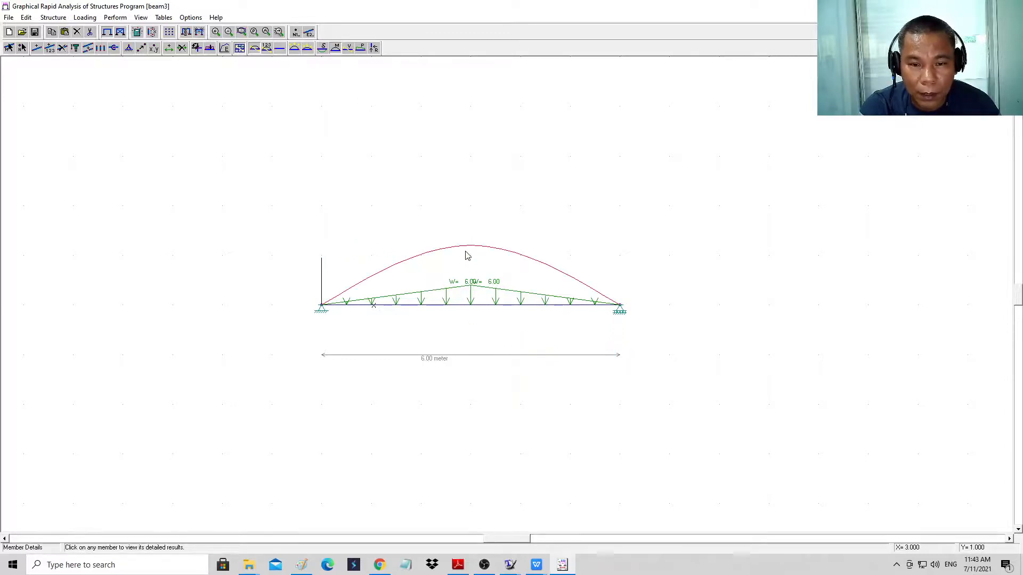
{"action": "mouse_move", "coordinate": [473, 311]}
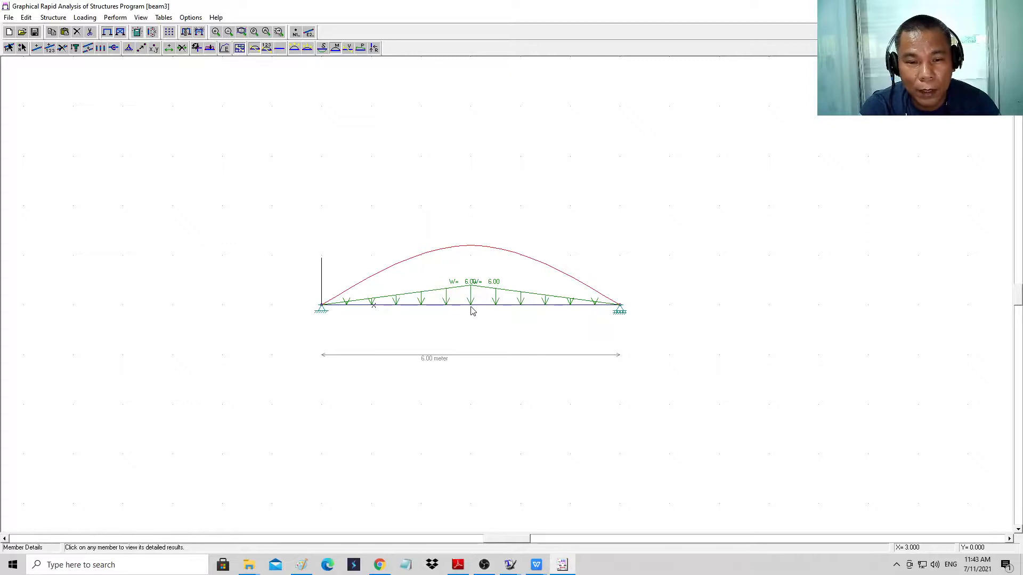
Review member 1's bending moment table peaking at 18.000 kN·m at 3 m, then close it.
{"action": "left_click", "coordinate": [470, 300]}
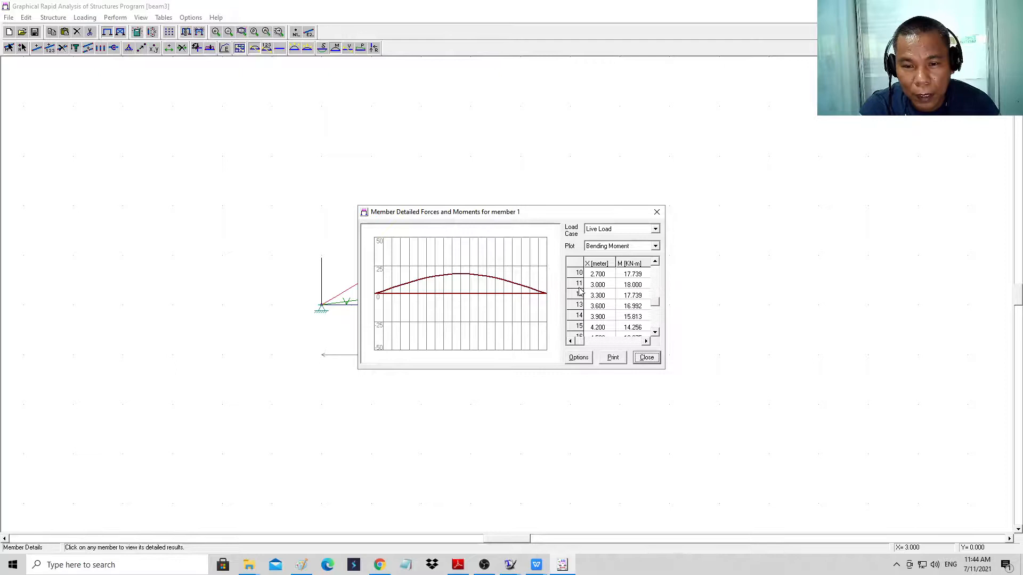
{"action": "left_click", "coordinate": [631, 284]}
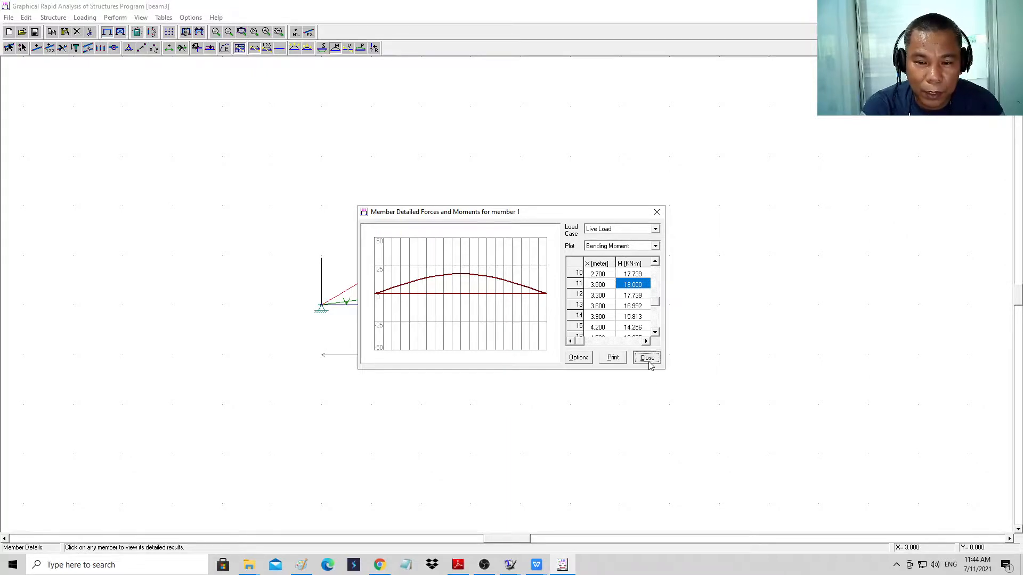
{"action": "left_click", "coordinate": [646, 358]}
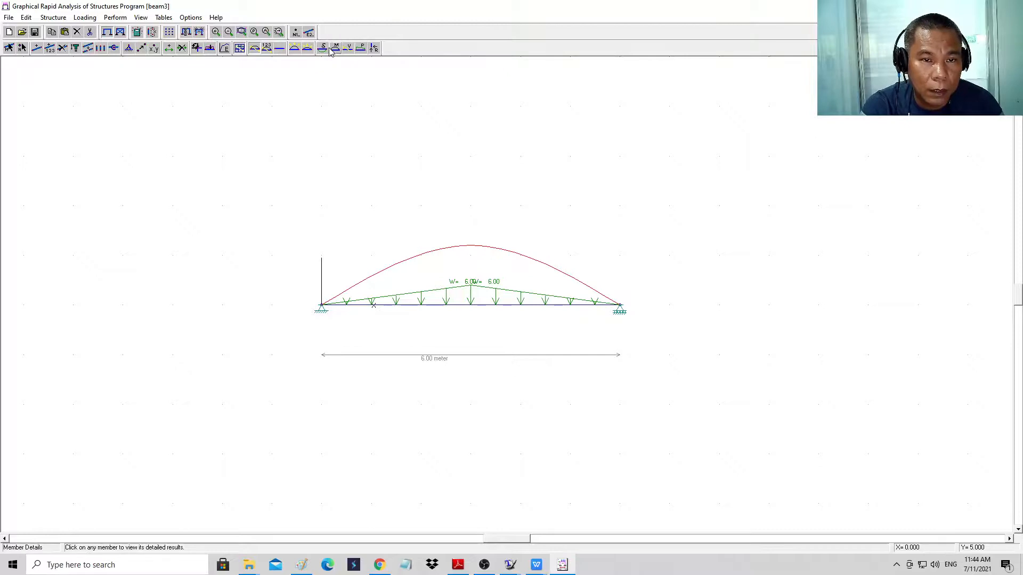
Show Beam3's deflected shape, sagging smoothly between the two end supports.
{"action": "left_click", "coordinate": [322, 48]}
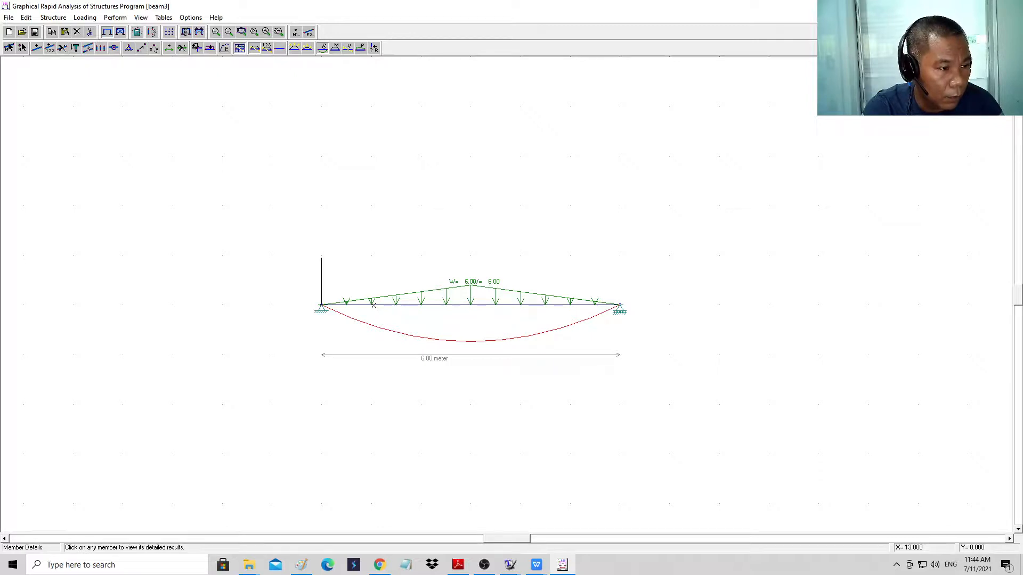
{"action": "mouse_move", "coordinate": [228, 317]}
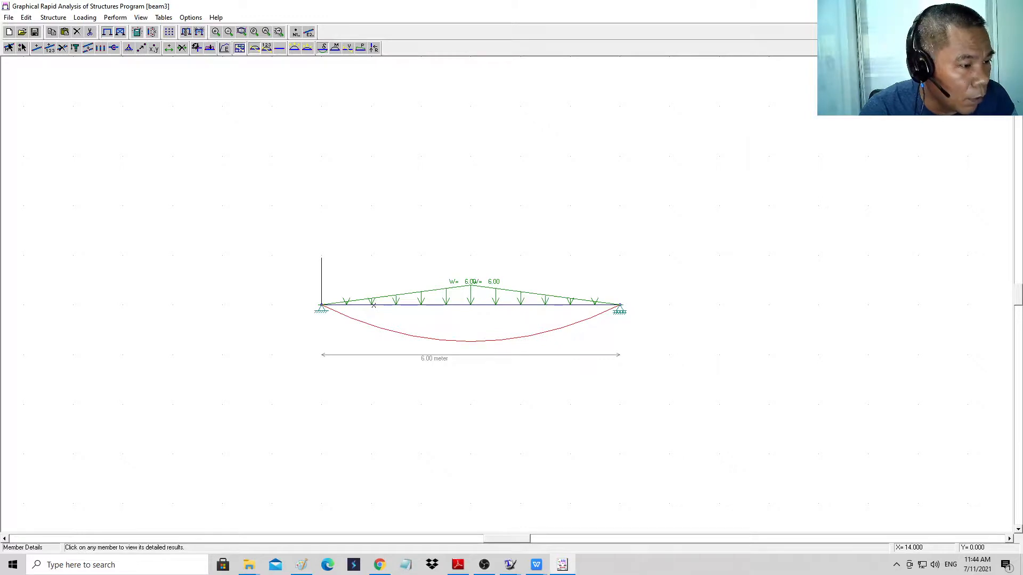
{"action": "mouse_move", "coordinate": [520, 213]}
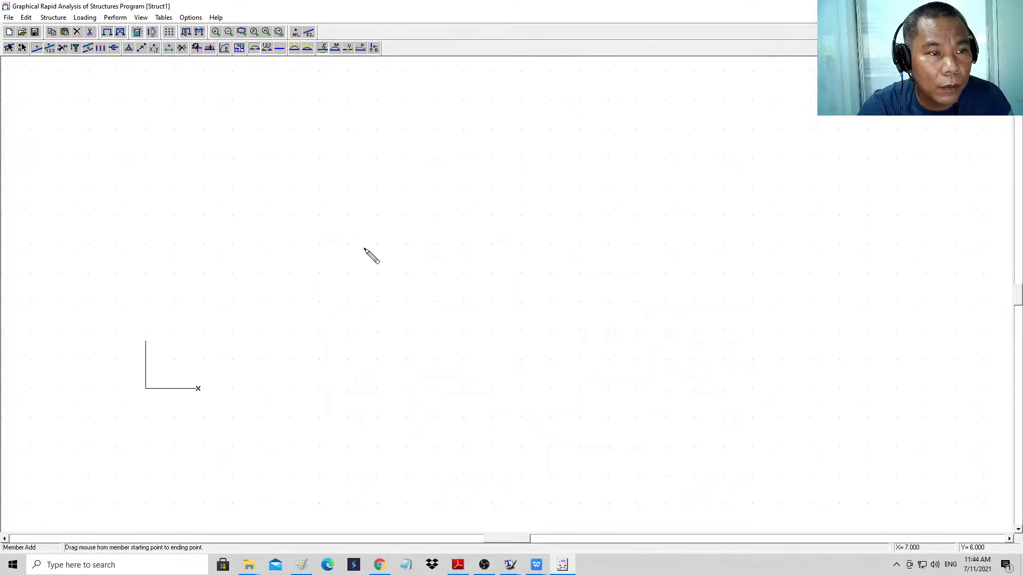
{"action": "mouse_move", "coordinate": [85, 98]}
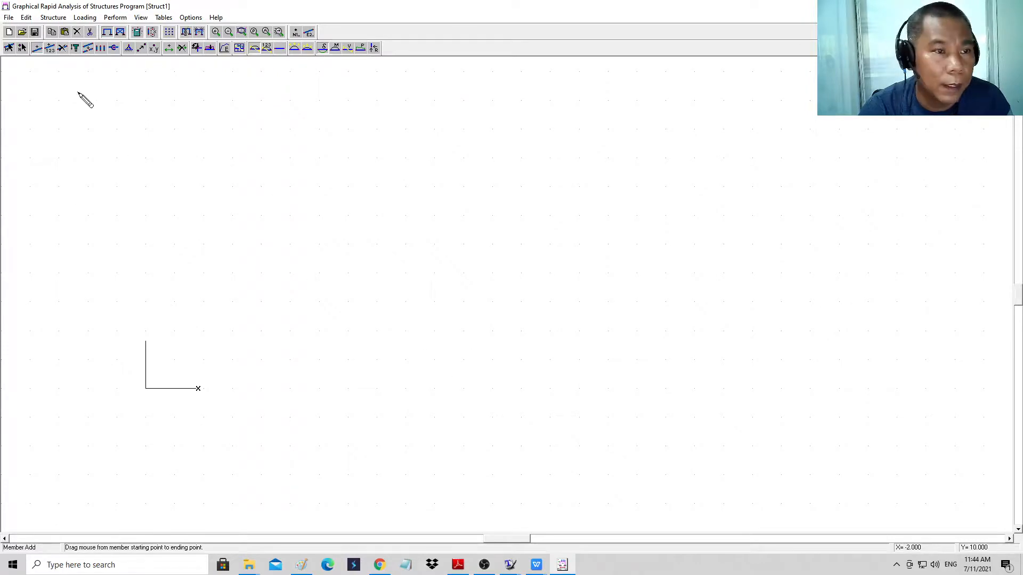
{"action": "mouse_move", "coordinate": [189, 17]}
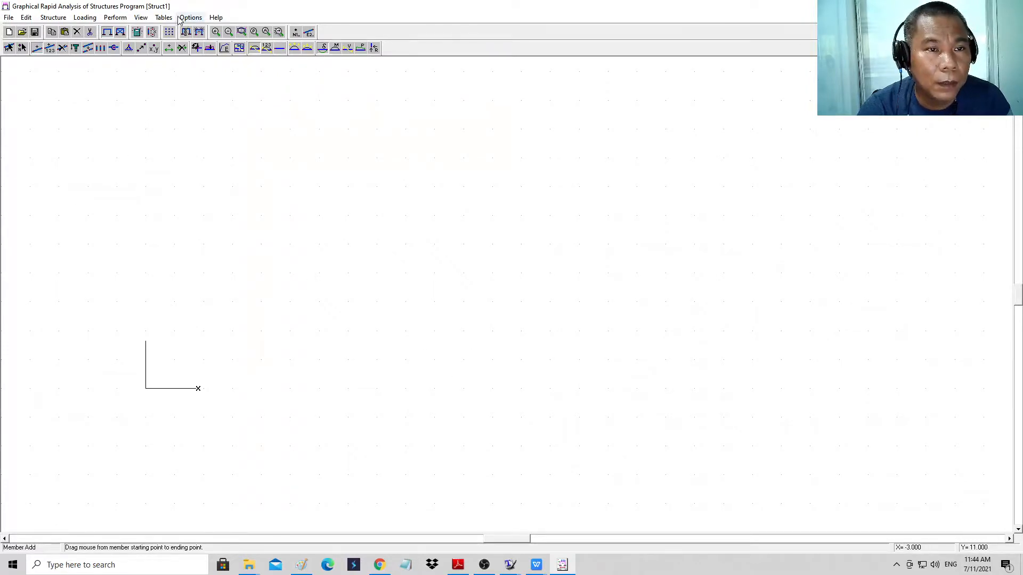
Switch Struct1 to US Customary units: feet, inches and kips.
{"action": "left_click", "coordinate": [189, 18]}
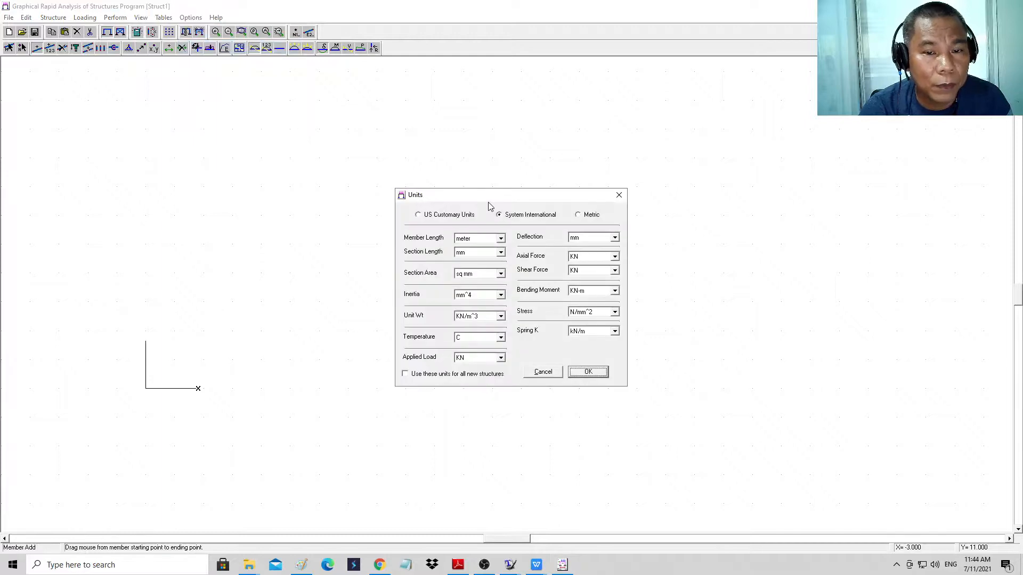
{"action": "left_click", "coordinate": [418, 214]}
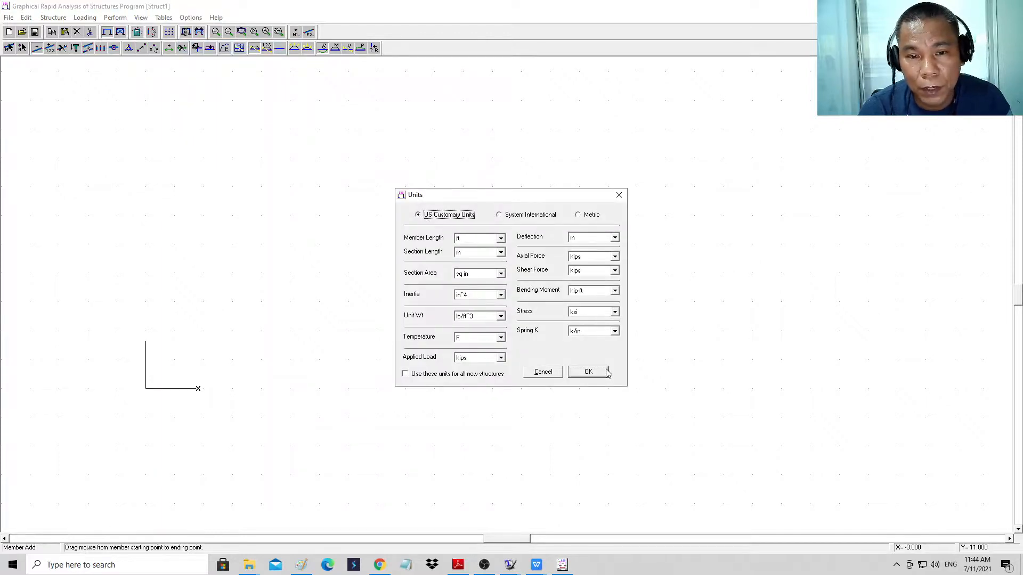
{"action": "left_click", "coordinate": [587, 371]}
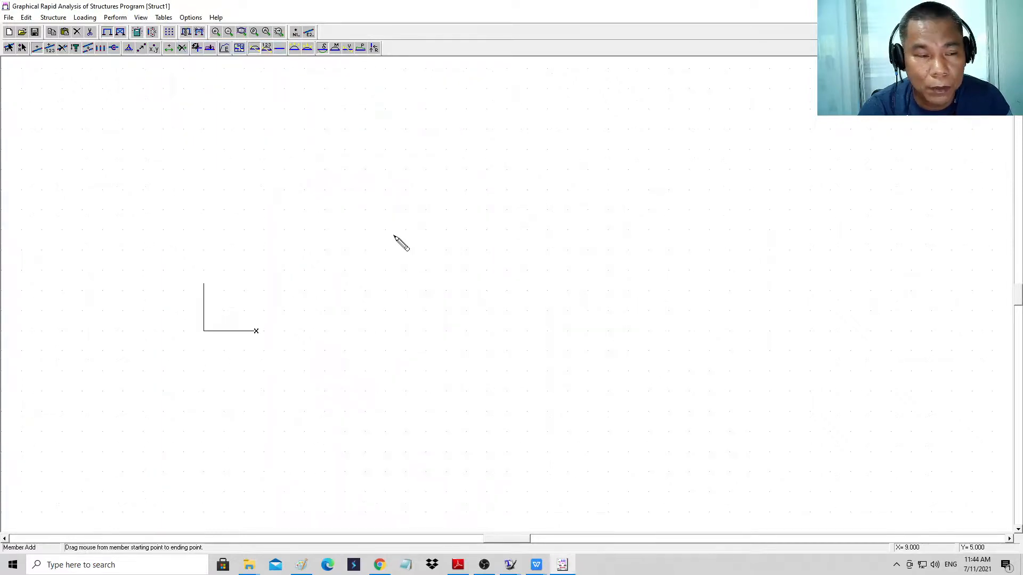
{"action": "mouse_move", "coordinate": [270, 170]}
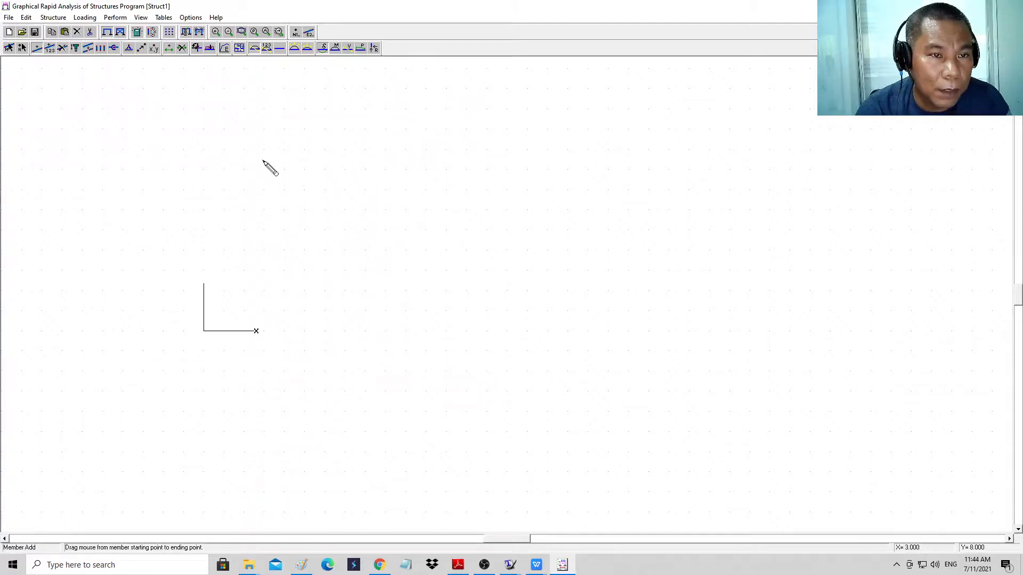
{"action": "mouse_move", "coordinate": [155, 197]}
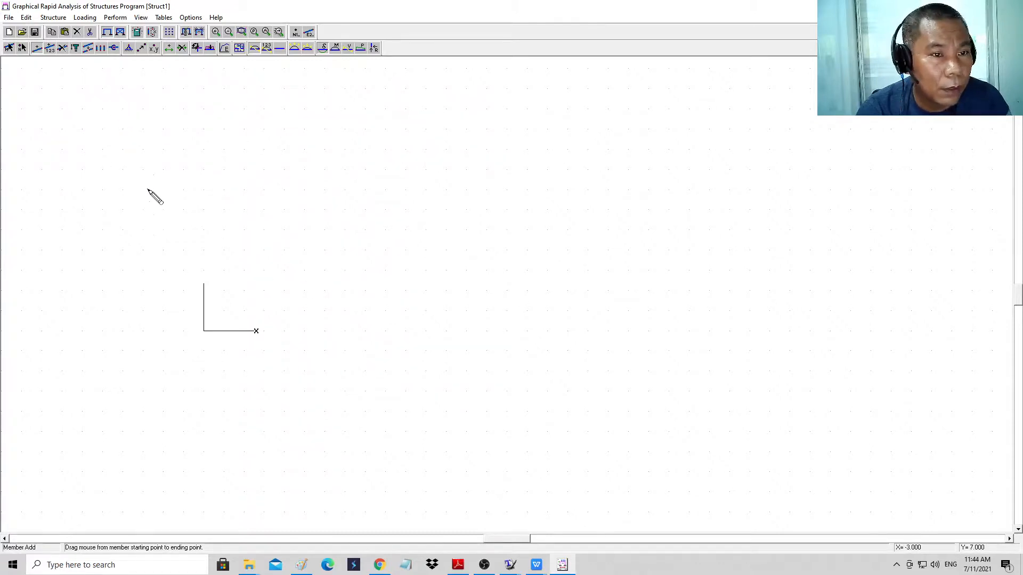
{"action": "mouse_move", "coordinate": [209, 338]}
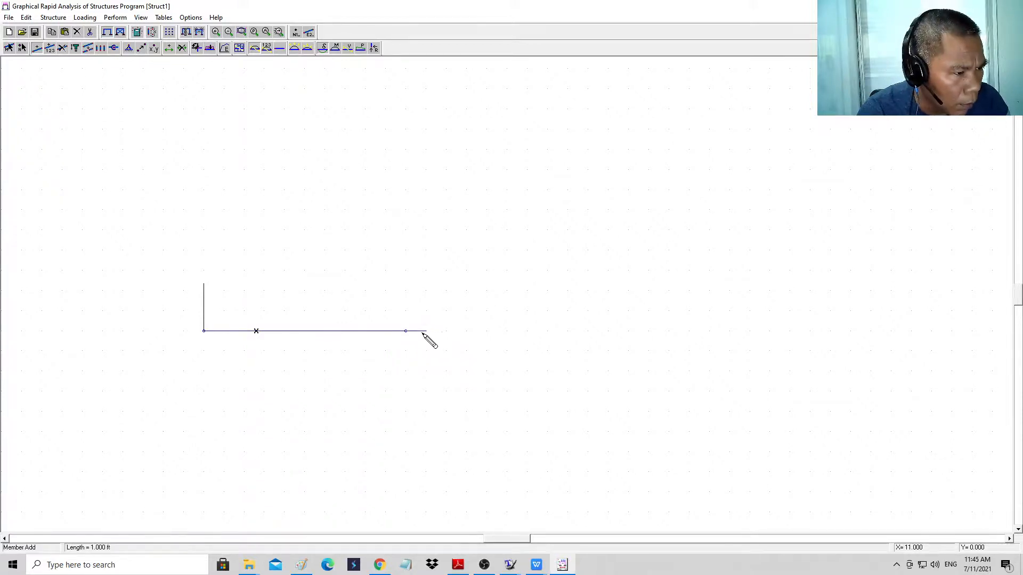
{"action": "mouse_move", "coordinate": [584, 343]}
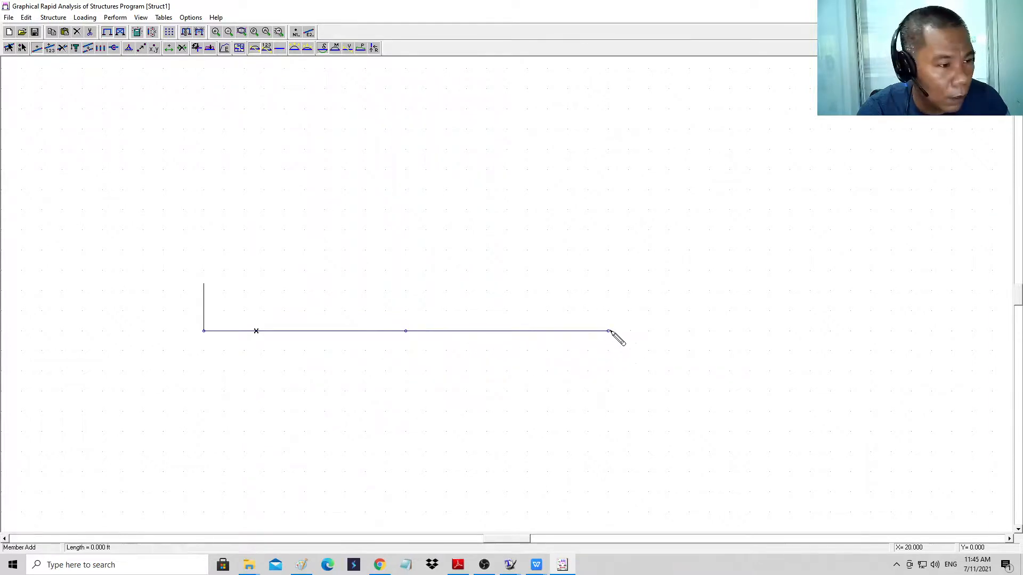
{"action": "mouse_move", "coordinate": [789, 357]}
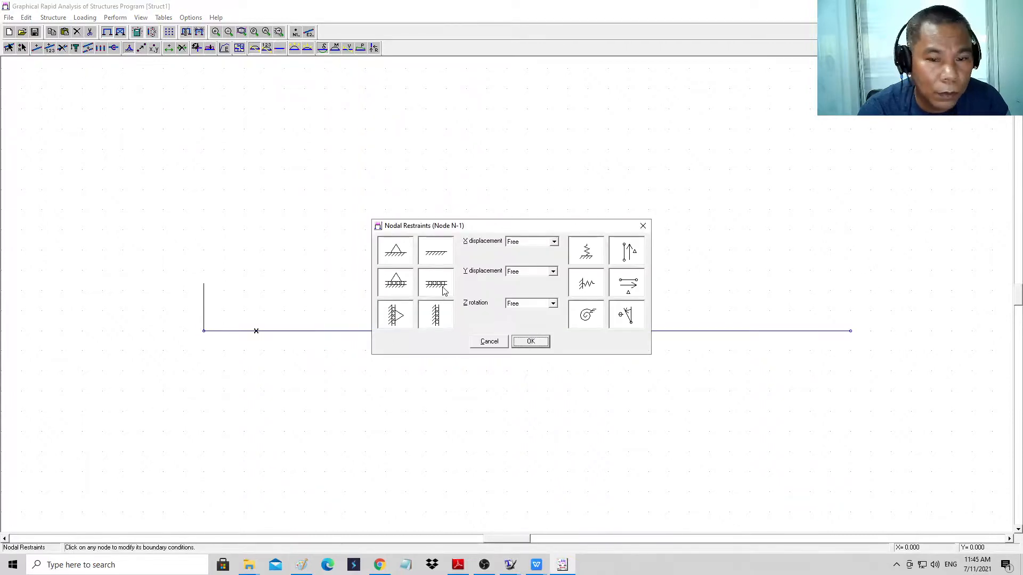
Restrain the left end node, node N-3 as a vertical roller, and the right end node.
{"action": "left_click", "coordinate": [529, 341]}
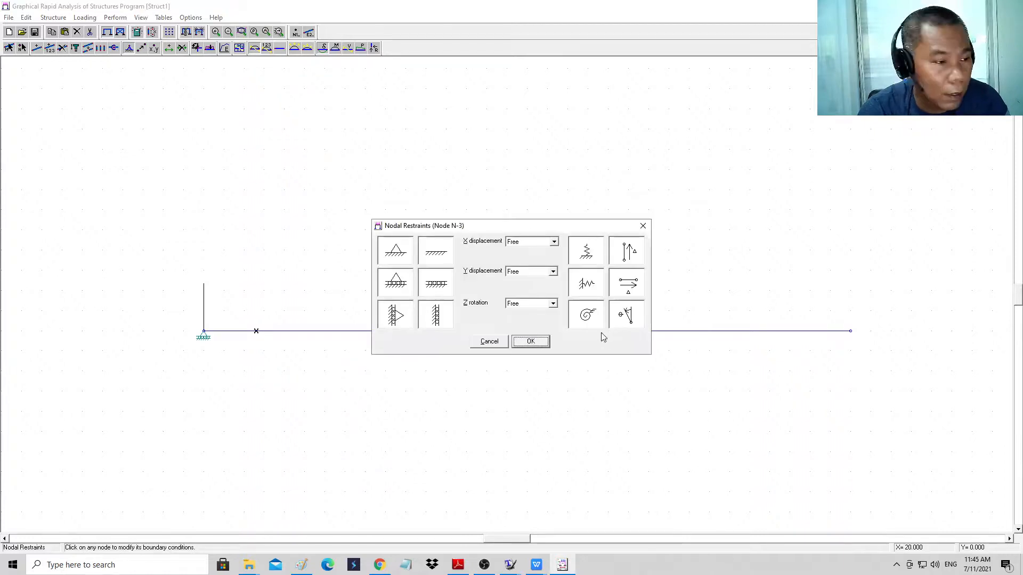
{"action": "left_click", "coordinate": [395, 282]}
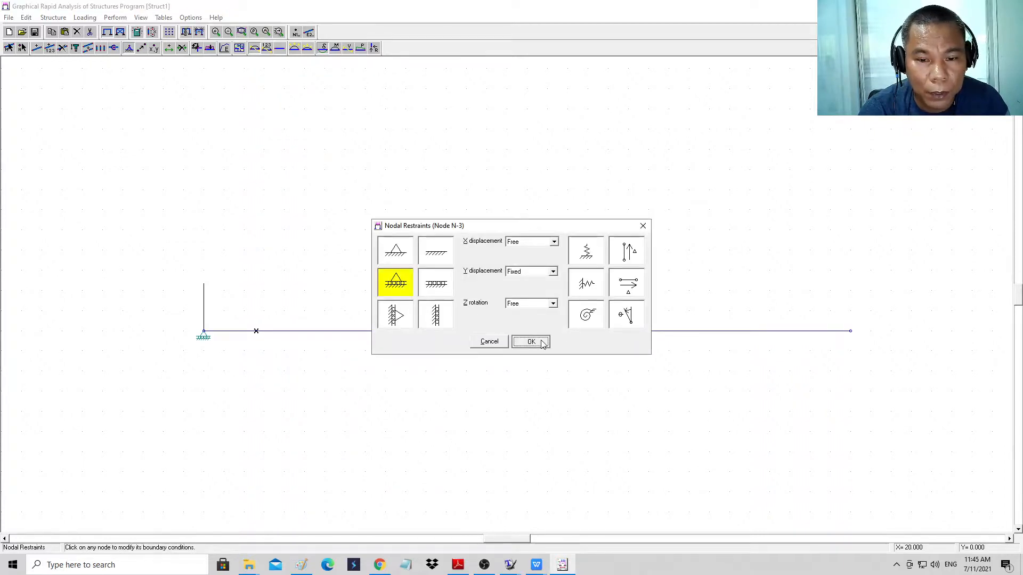
{"action": "left_click", "coordinate": [530, 341]}
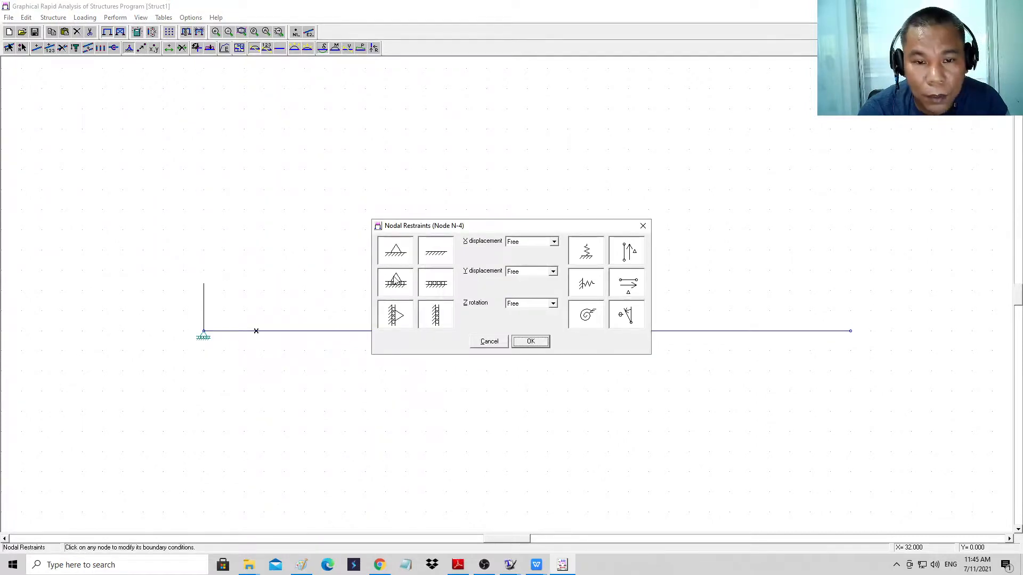
{"action": "left_click", "coordinate": [529, 341]}
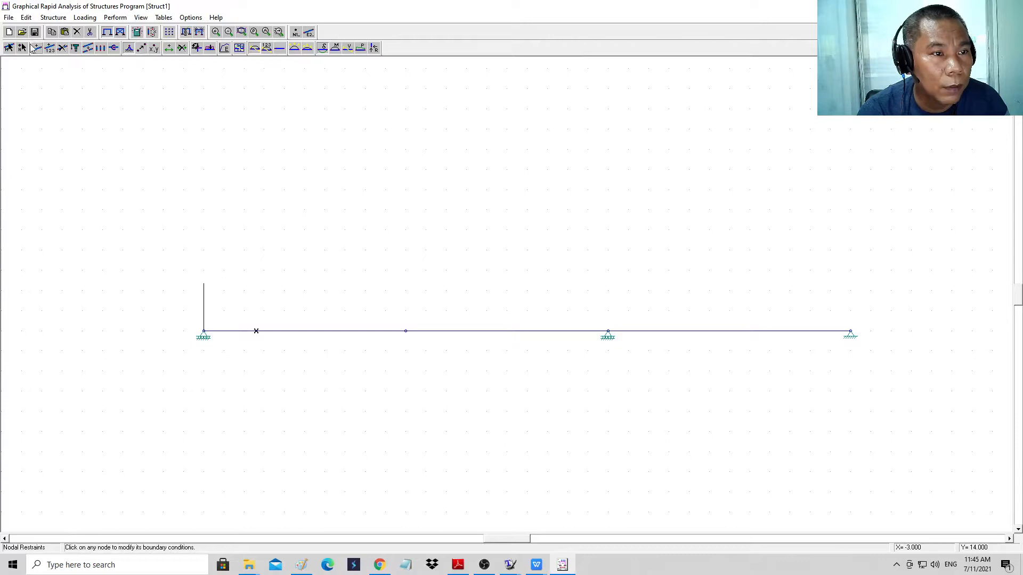
{"action": "left_click", "coordinate": [26, 17]}
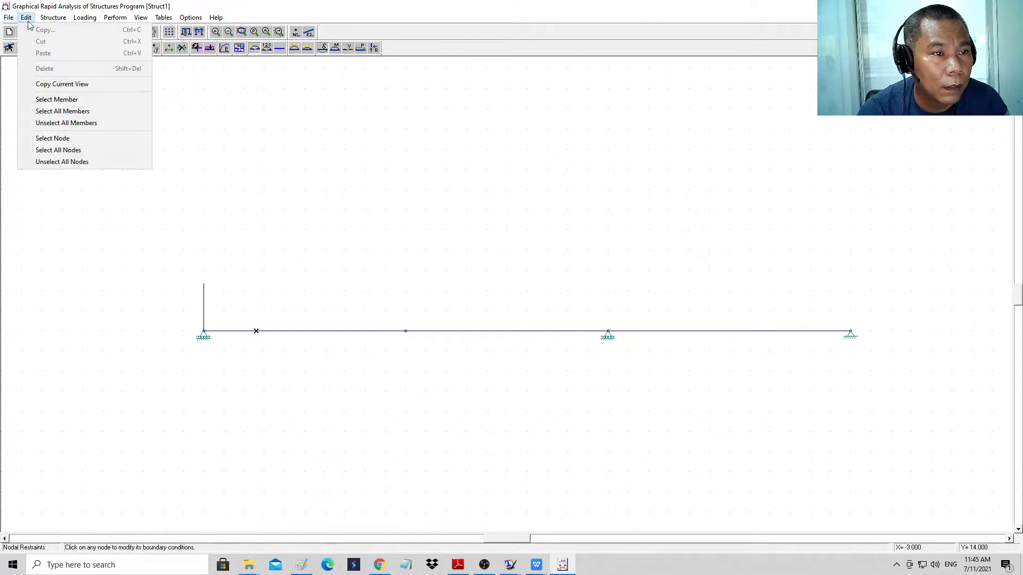
Start Member End Release from the Structure commands to form the hinge.
{"action": "left_click", "coordinate": [53, 17]}
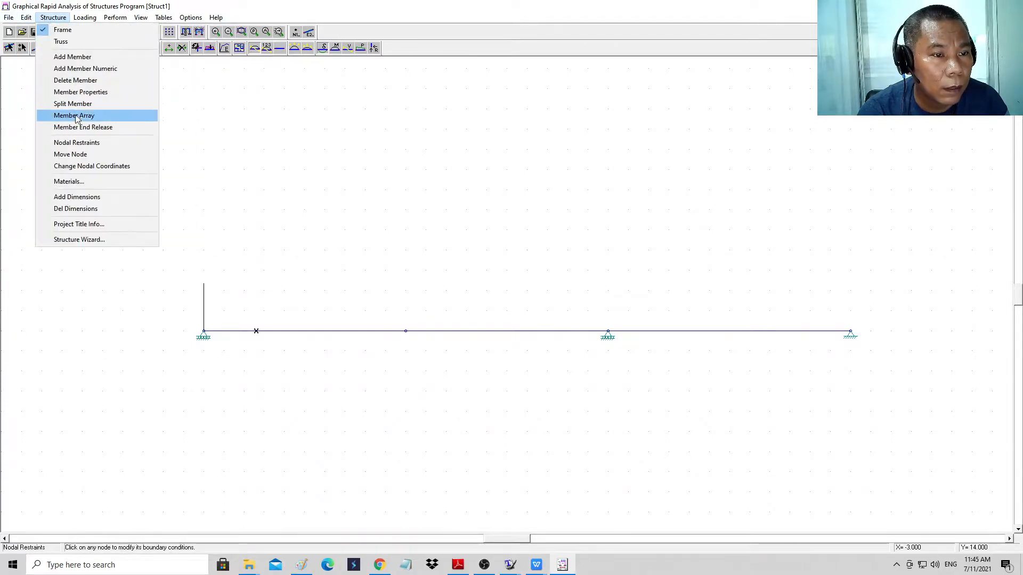
{"action": "mouse_move", "coordinate": [91, 166]}
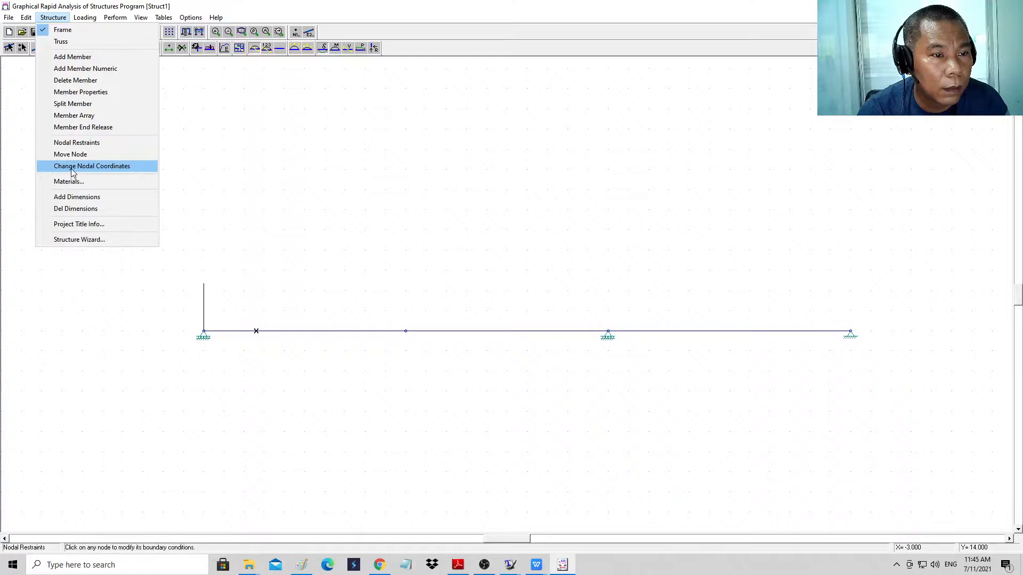
{"action": "mouse_move", "coordinate": [83, 127]}
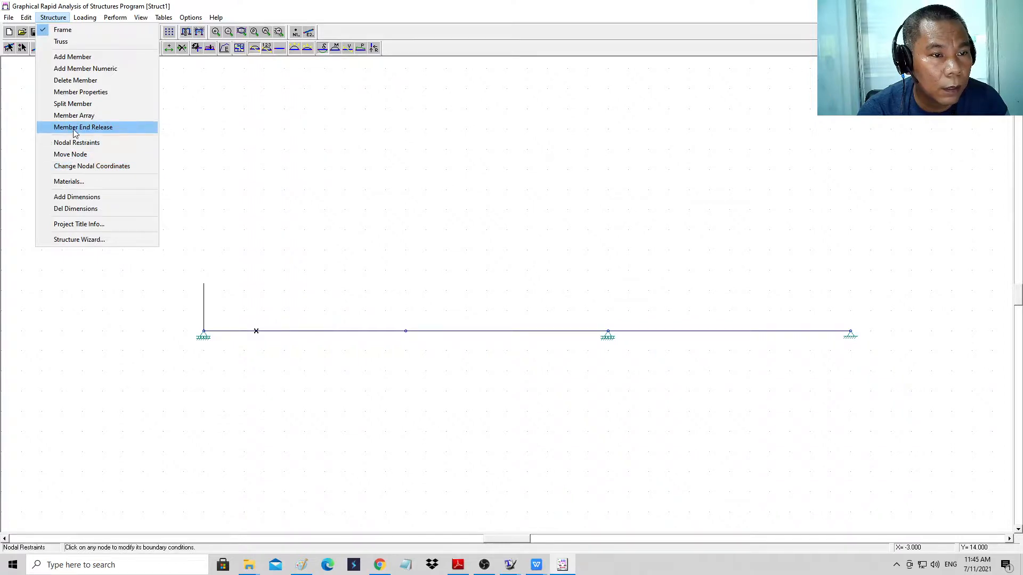
{"action": "left_click", "coordinate": [83, 127]}
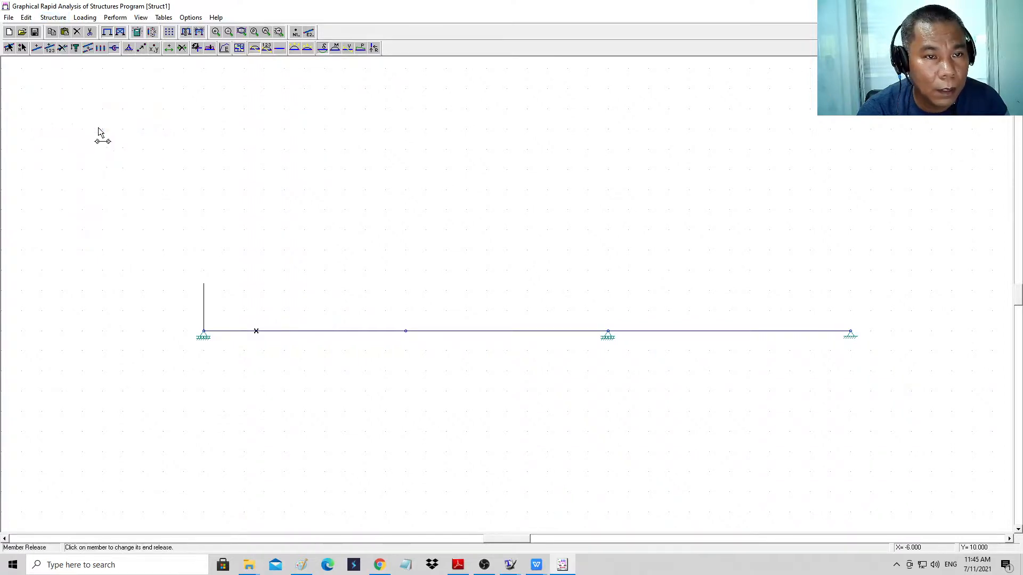
{"action": "mouse_move", "coordinate": [323, 332]}
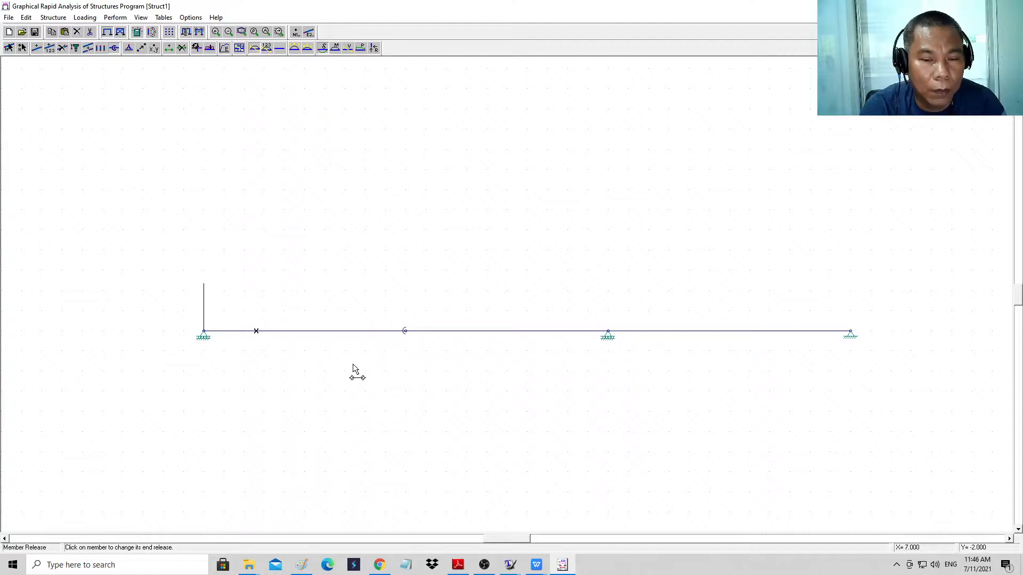
{"action": "mouse_move", "coordinate": [362, 370]}
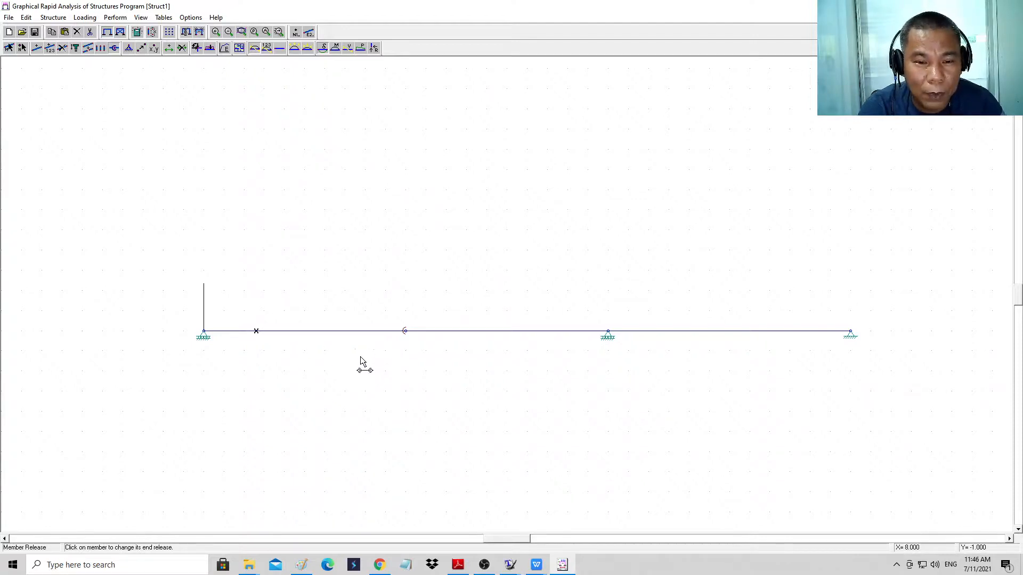
{"action": "mouse_move", "coordinate": [389, 352]}
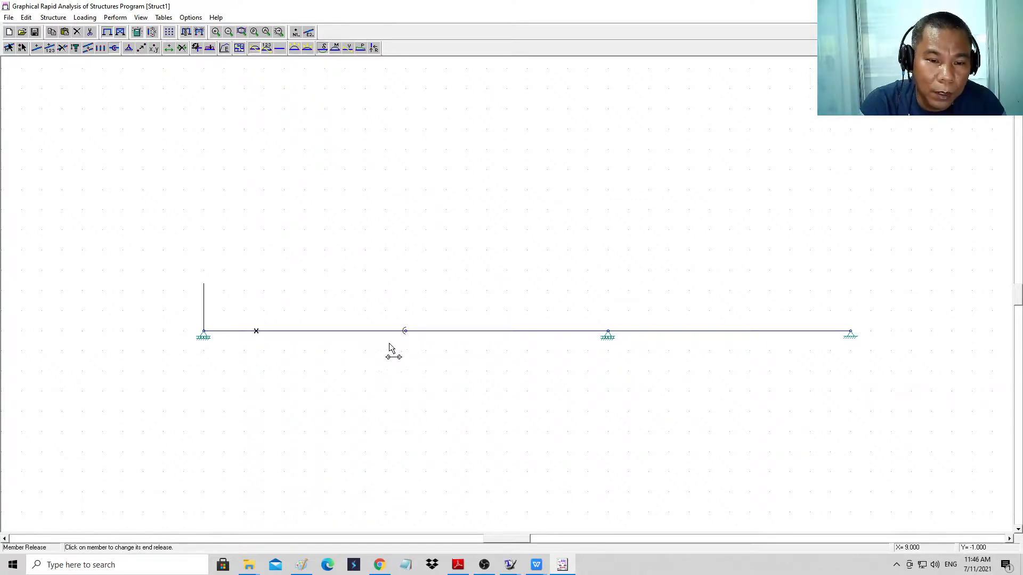
{"action": "mouse_move", "coordinate": [403, 348]}
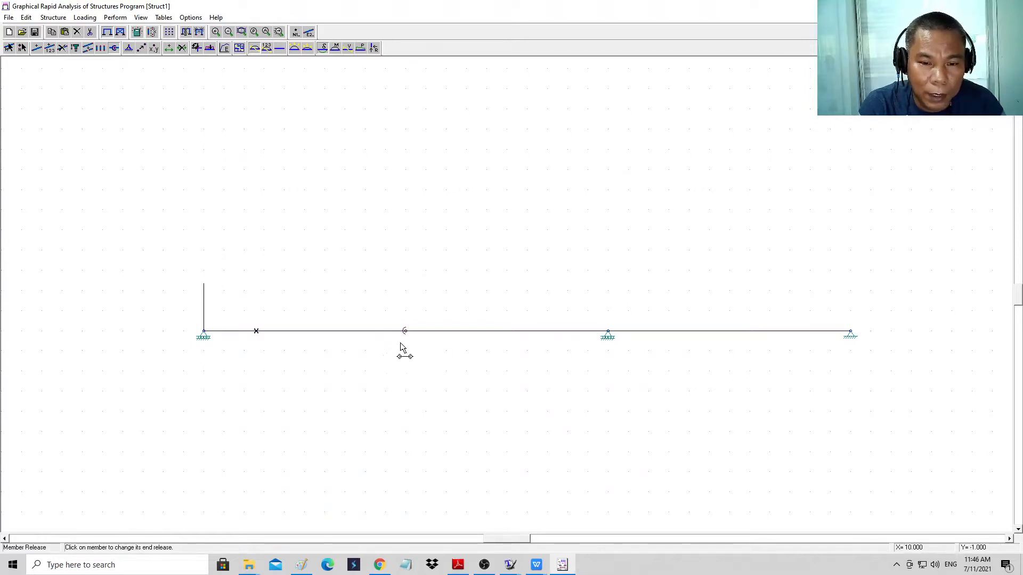
{"action": "mouse_move", "coordinate": [569, 370]}
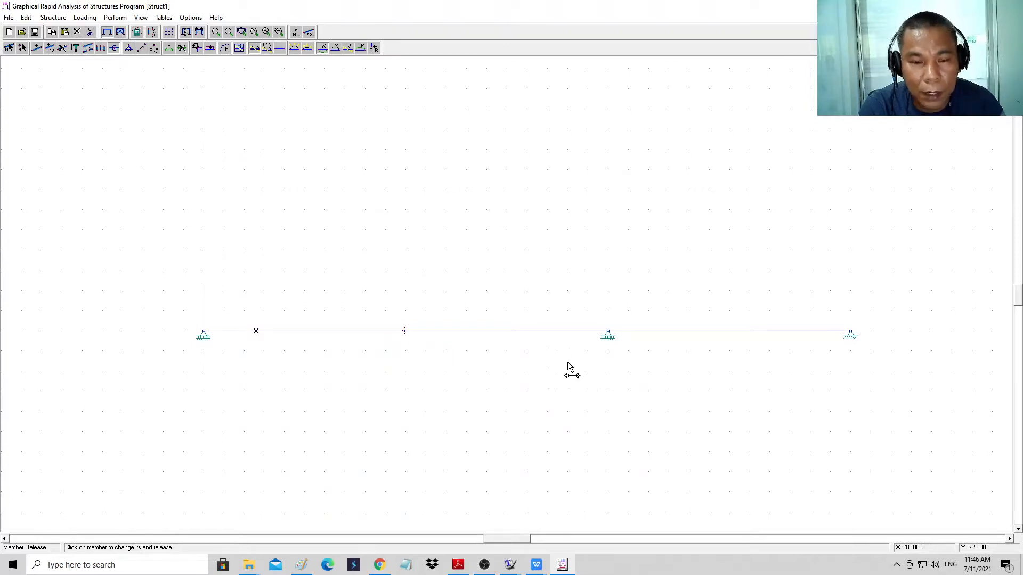
{"action": "mouse_move", "coordinate": [375, 356]}
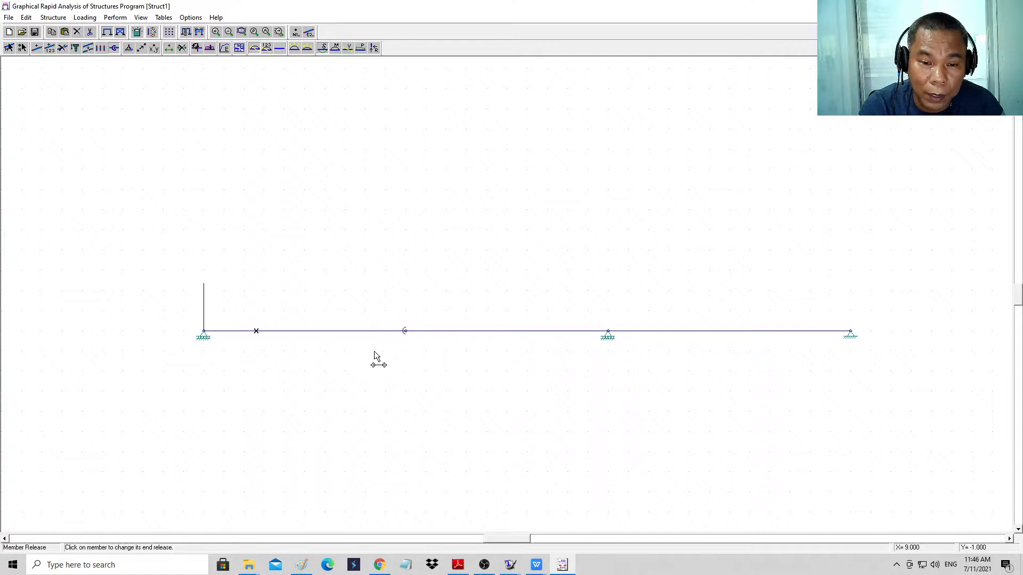
{"action": "mouse_move", "coordinate": [183, 114]}
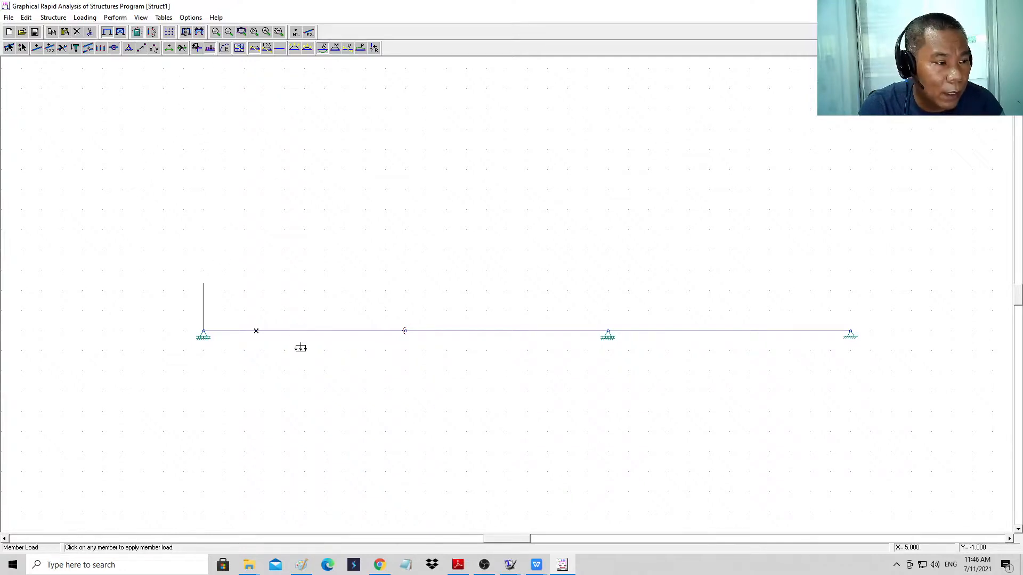
Apply a 2 kips/ft uniform load to the left member B-1.
{"action": "left_click", "coordinate": [405, 330]}
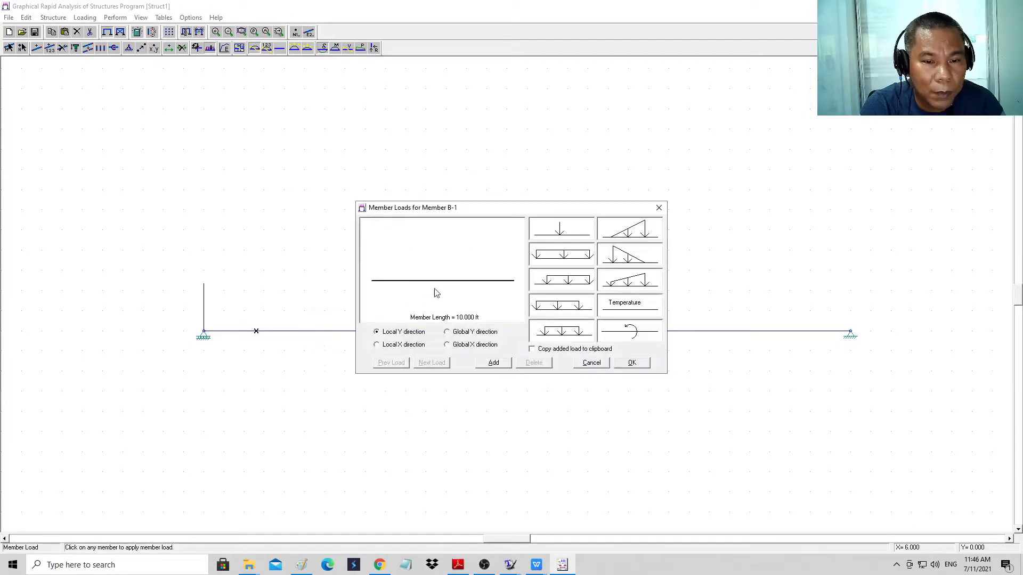
{"action": "left_click", "coordinate": [561, 253]}
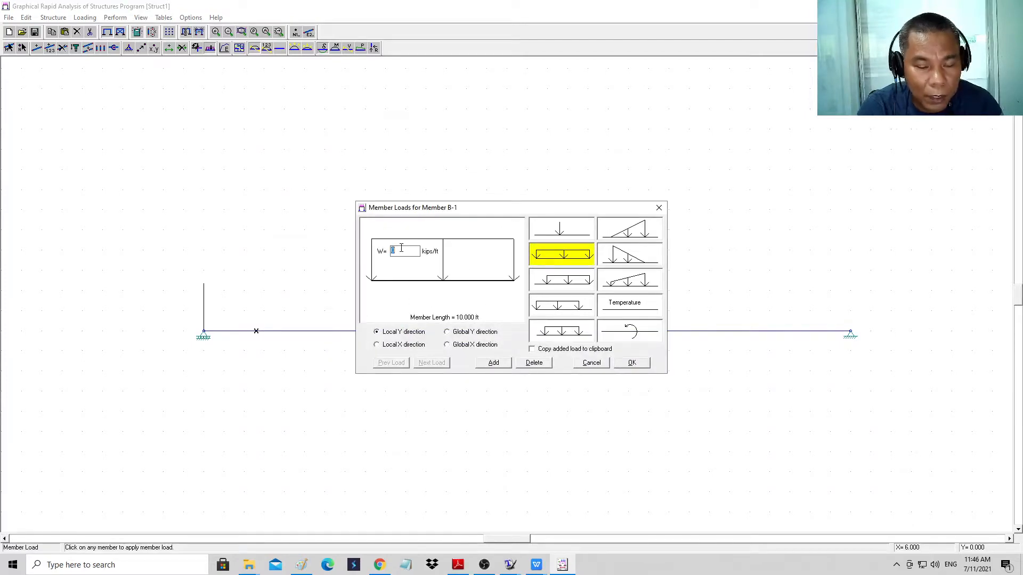
{"action": "type", "text": "2"}
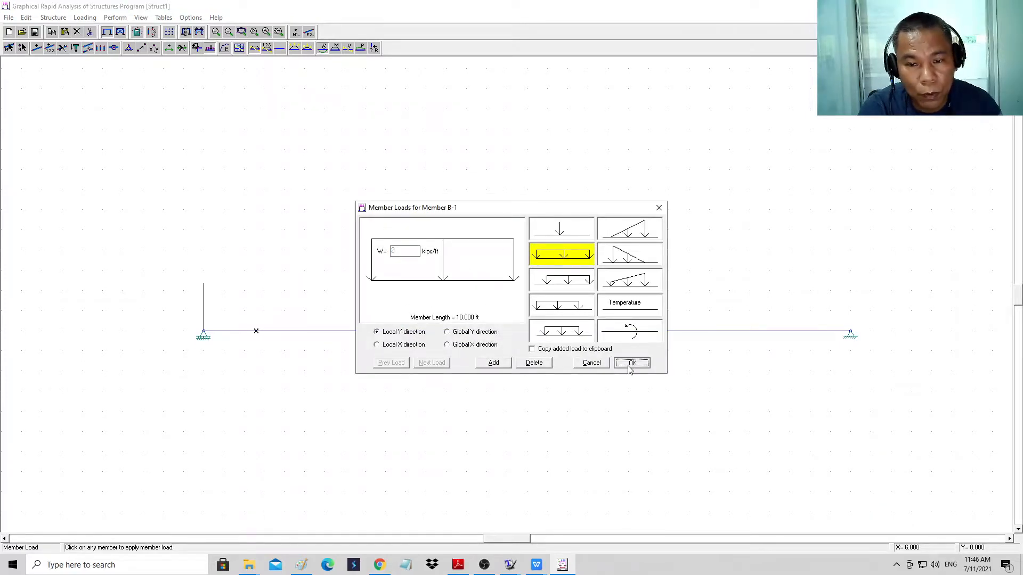
{"action": "left_click", "coordinate": [630, 363]}
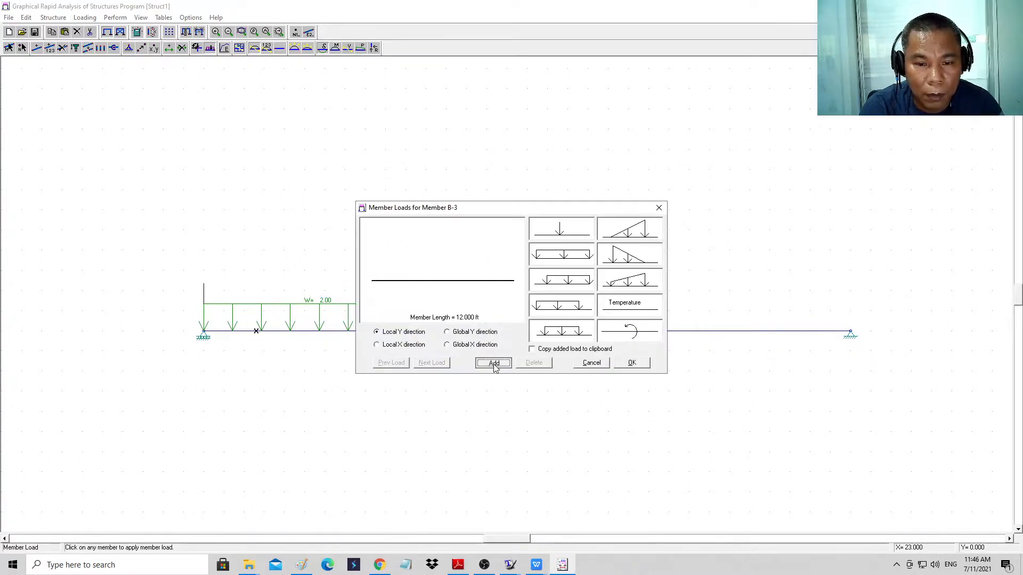
Add rising and falling triangular loads peaking at 3 kips/ft to member B-3.
{"action": "left_click", "coordinate": [627, 229]}
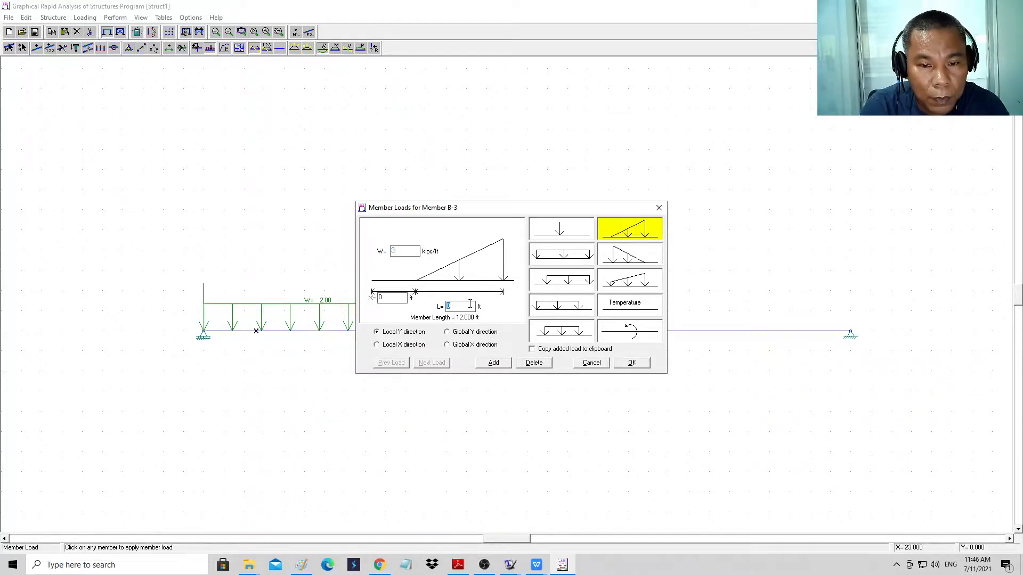
{"action": "left_click", "coordinate": [630, 362]}
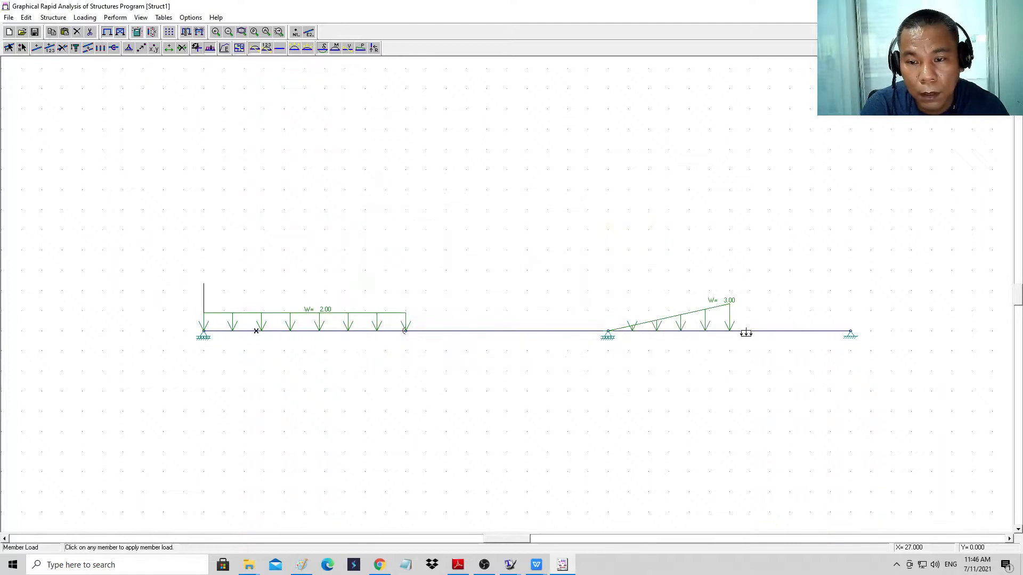
{"action": "left_click", "coordinate": [745, 332]}
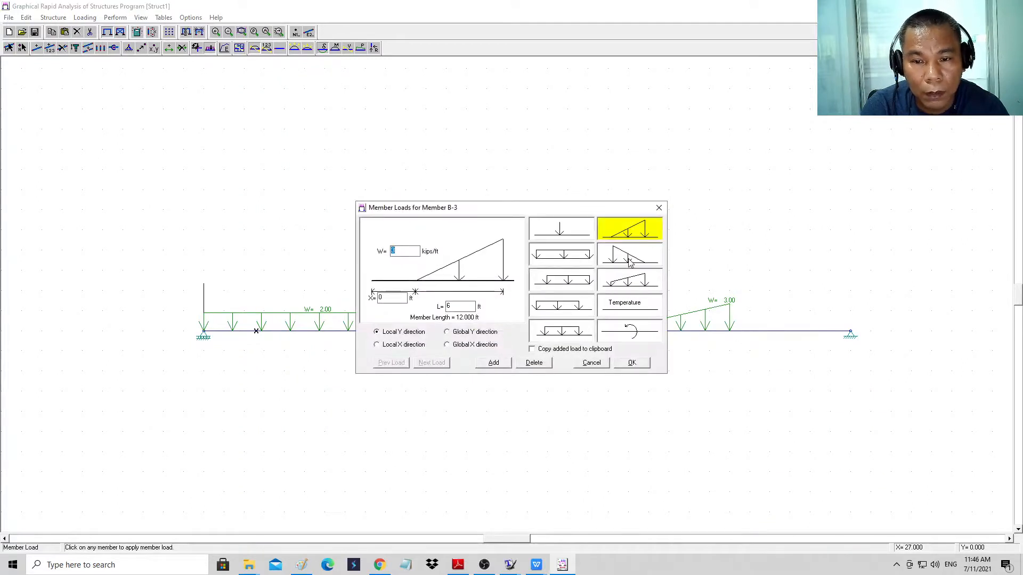
{"action": "left_click", "coordinate": [628, 254]}
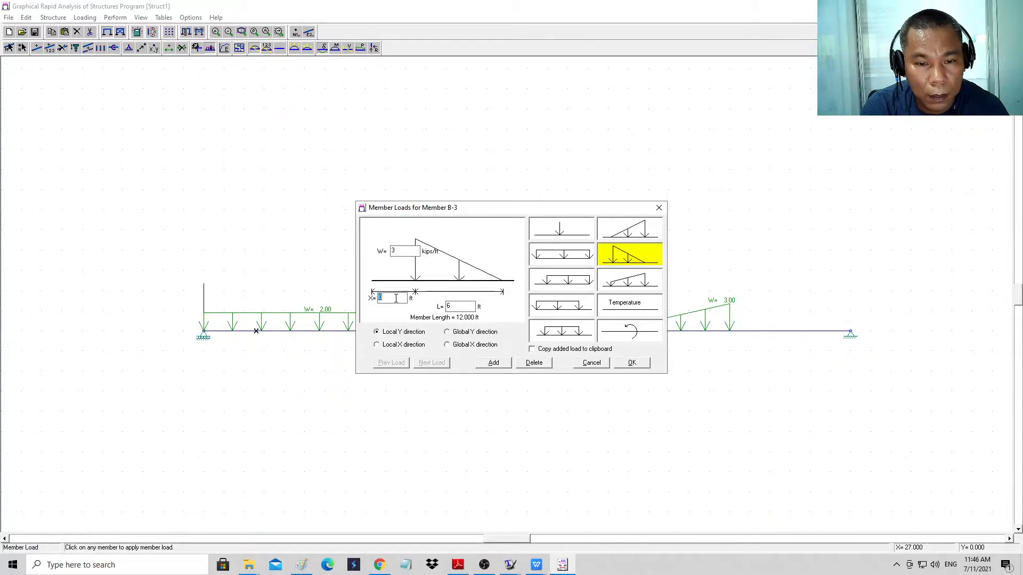
{"action": "left_click", "coordinate": [631, 363]}
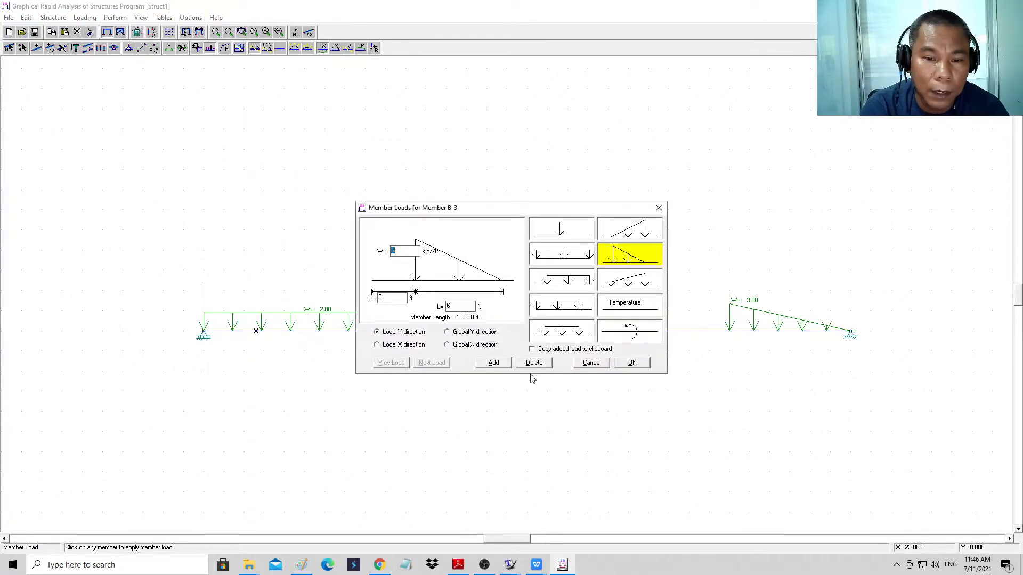
{"action": "left_click", "coordinate": [561, 254]}
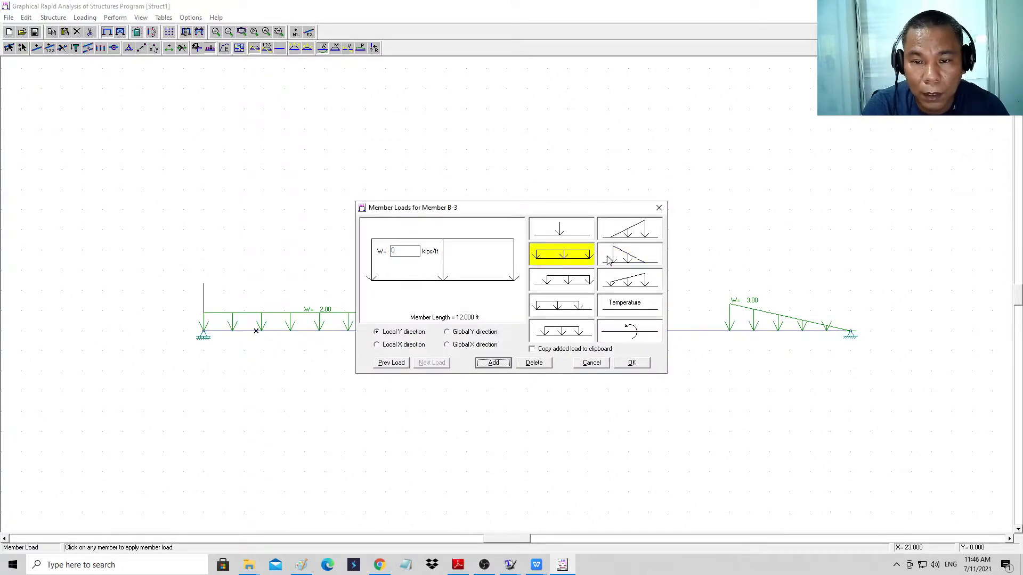
{"action": "left_click", "coordinate": [628, 228]}
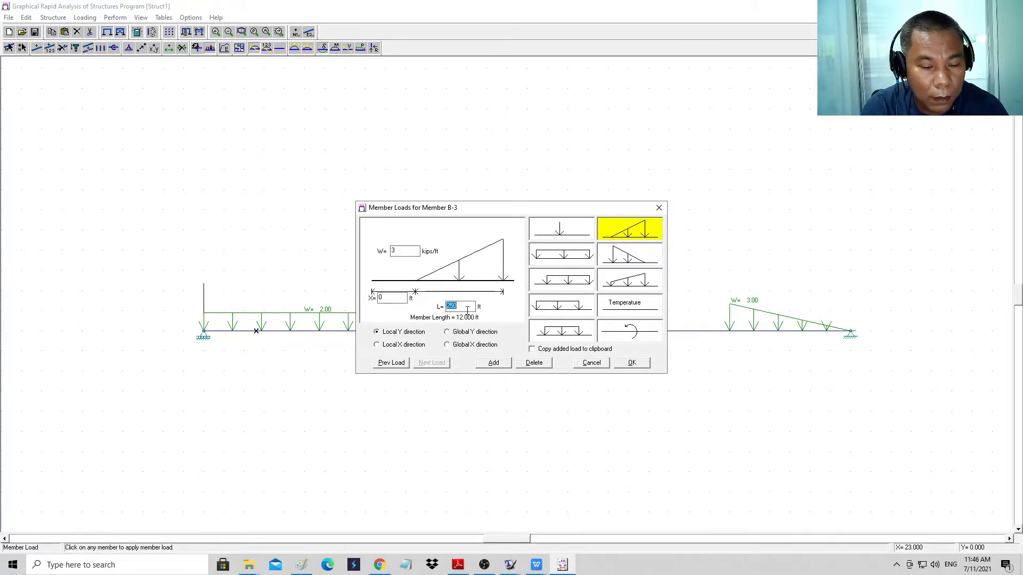
{"action": "left_click", "coordinate": [630, 363]}
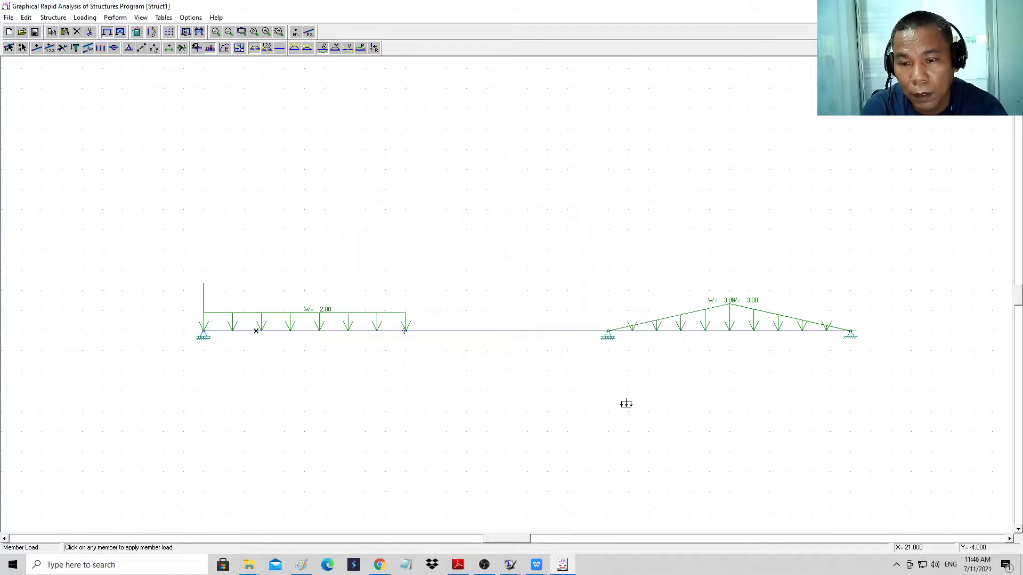
{"action": "mouse_move", "coordinate": [413, 462]}
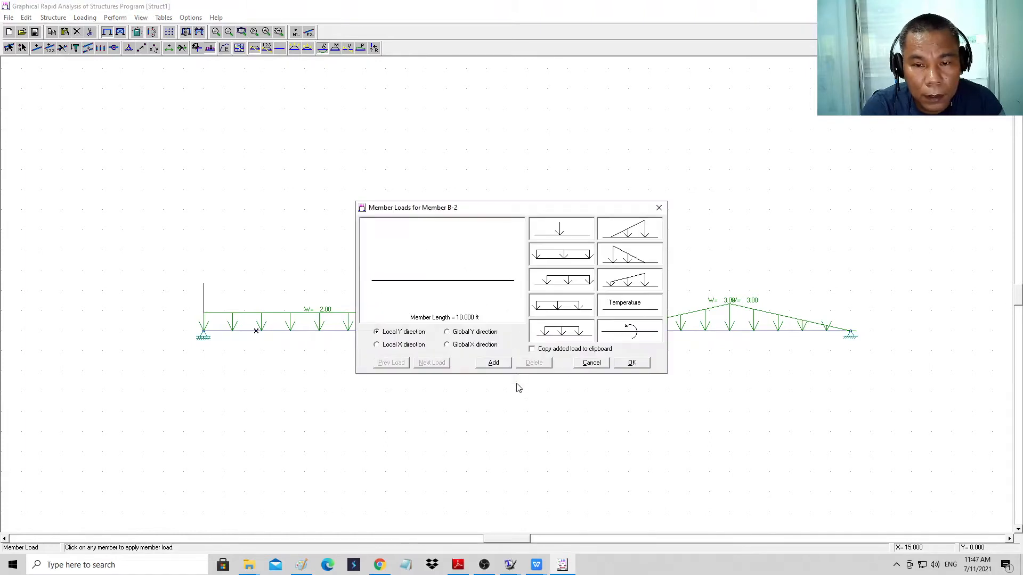
Apply a 5-kip concentrated load to the middle member B-2.
{"action": "left_click", "coordinate": [561, 228]}
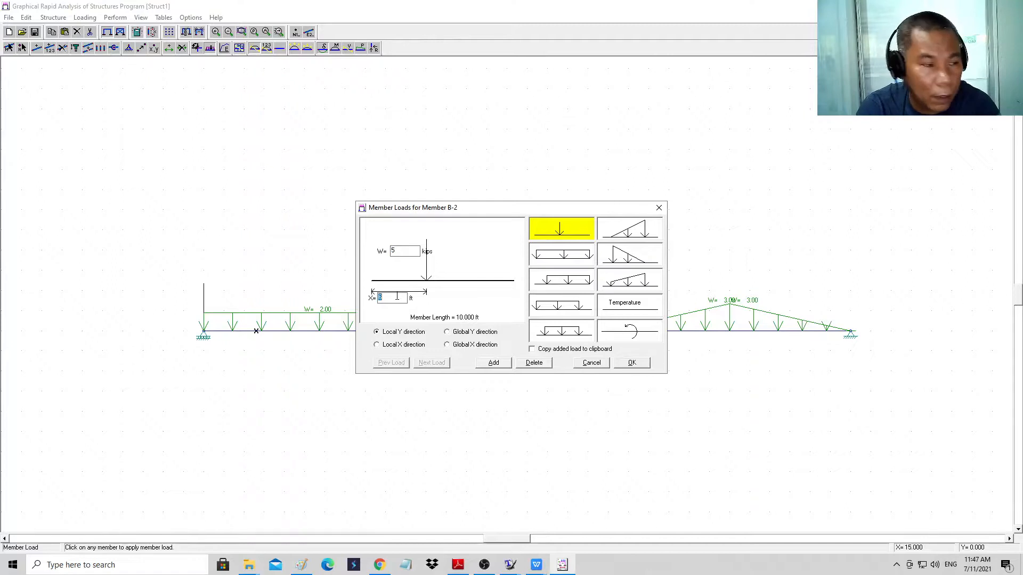
{"action": "mouse_move", "coordinate": [586, 386]}
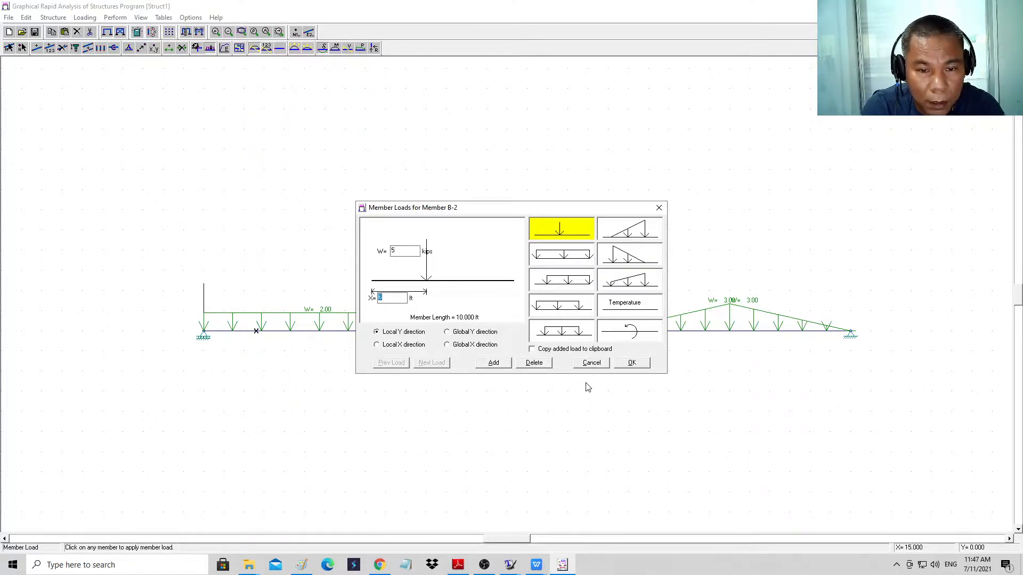
{"action": "left_click", "coordinate": [630, 363]}
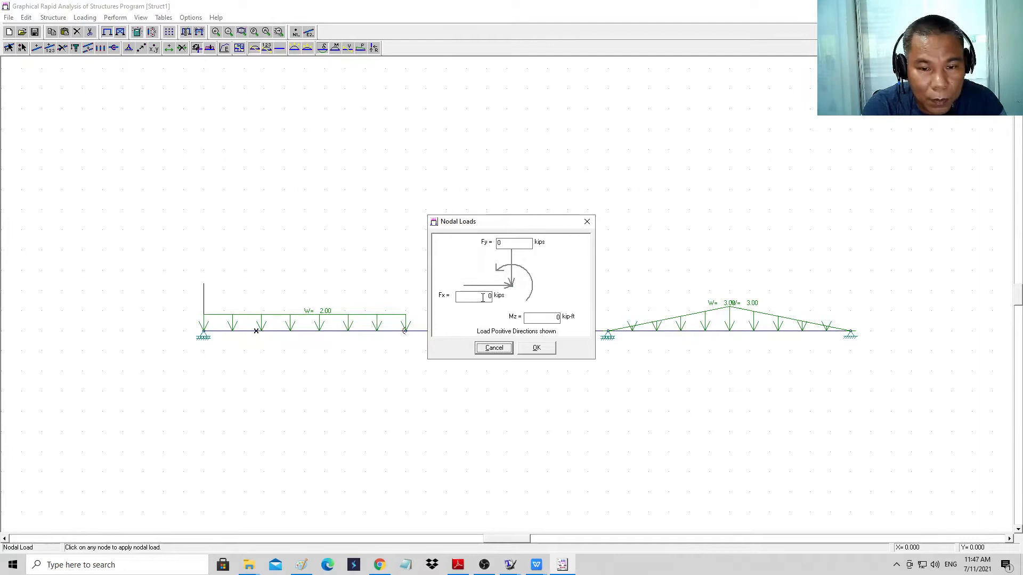
Apply a 60 kip-ft couple (Mz=60) at the left end node.
{"action": "left_click", "coordinate": [540, 317]}
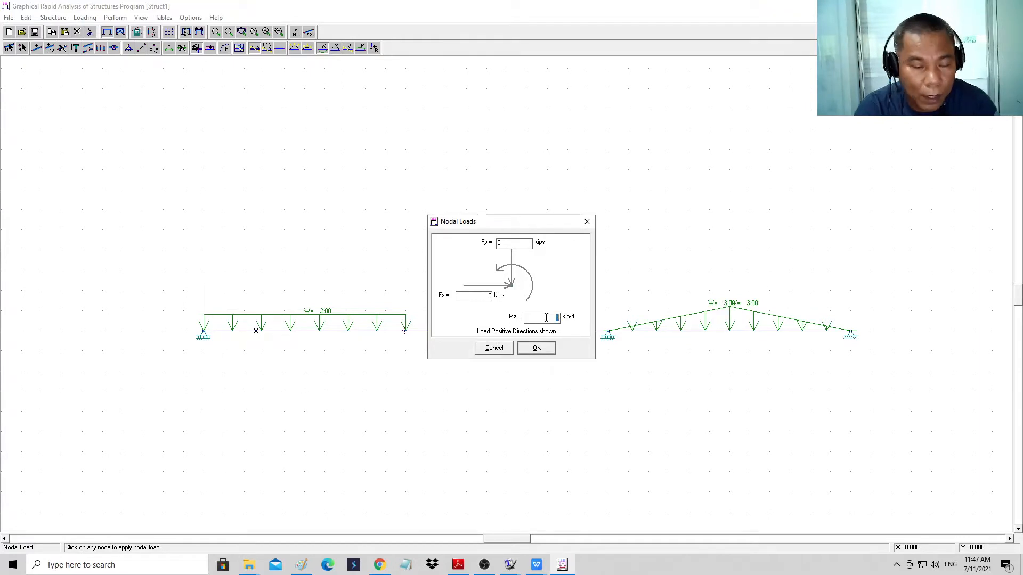
{"action": "type", "text": "60"}
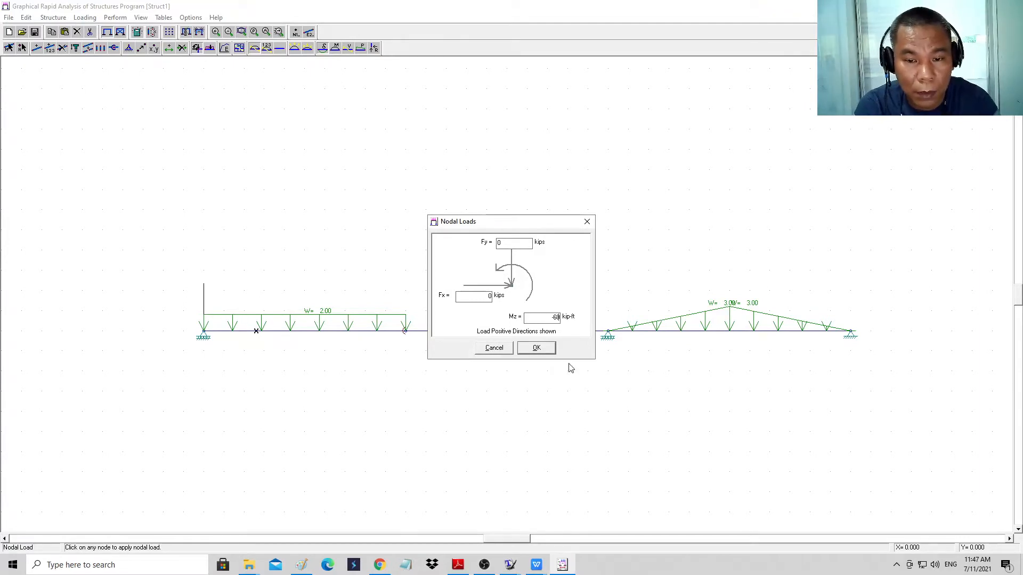
{"action": "left_click", "coordinate": [535, 346]}
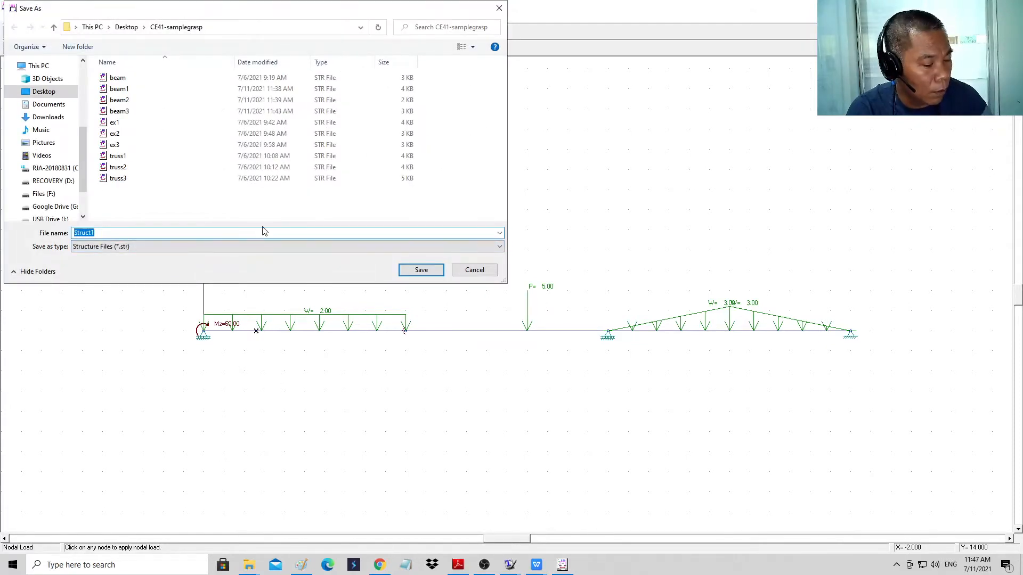
Save the model as beam4 and run the analysis.
{"action": "type", "text": "beam4"}
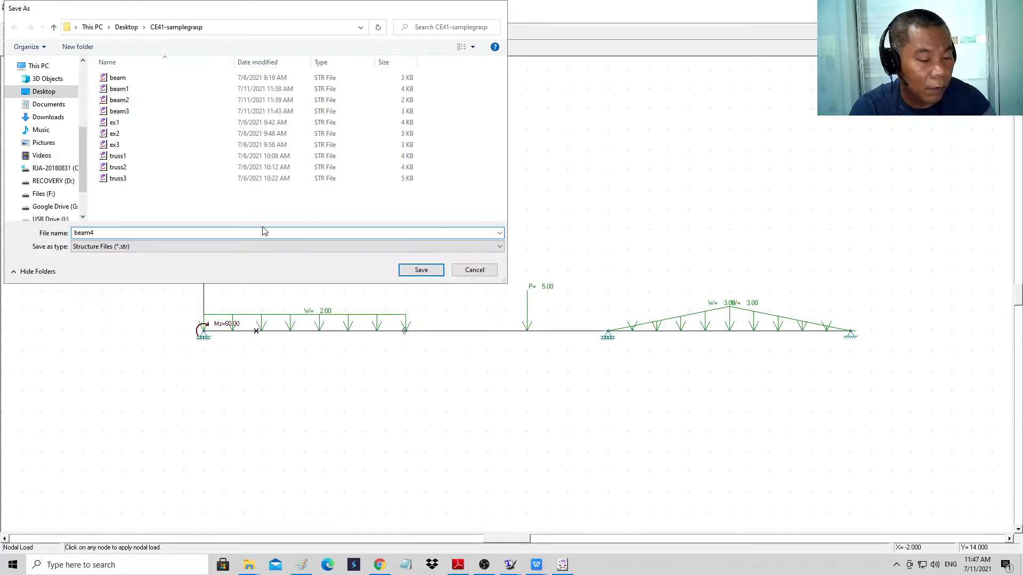
{"action": "left_click", "coordinate": [421, 270]}
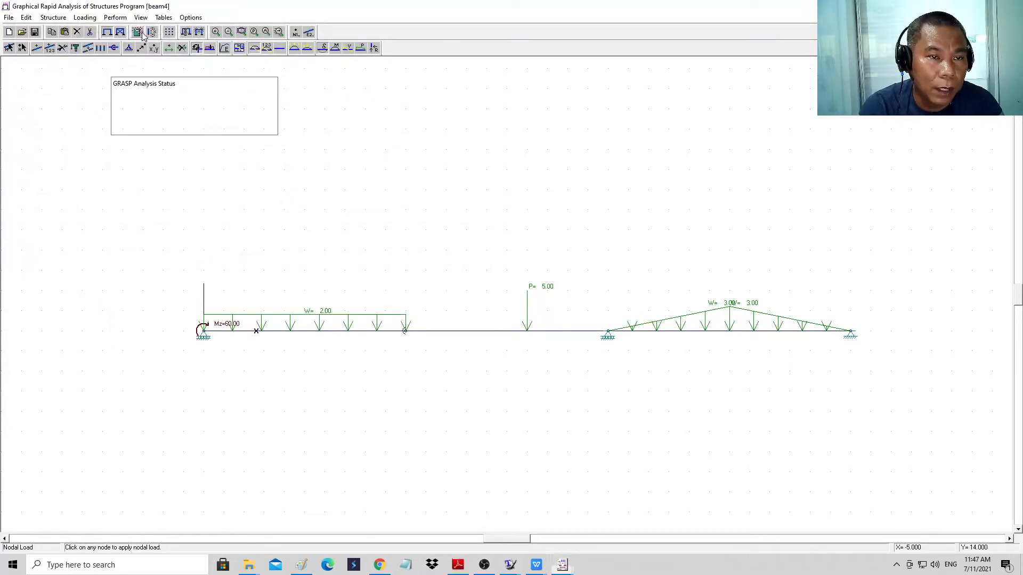
{"action": "left_click", "coordinate": [138, 32]}
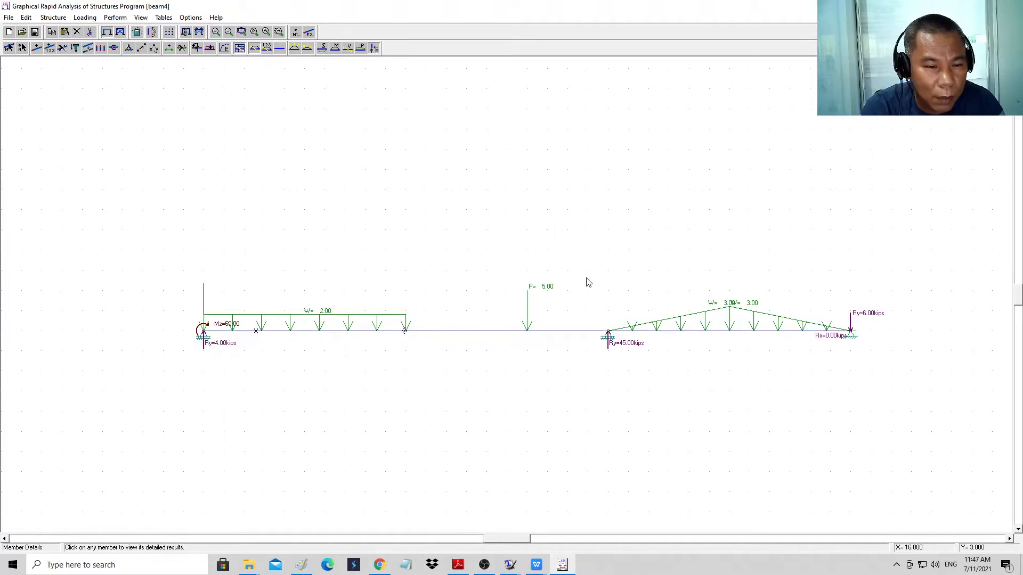
{"action": "mouse_move", "coordinate": [663, 382]}
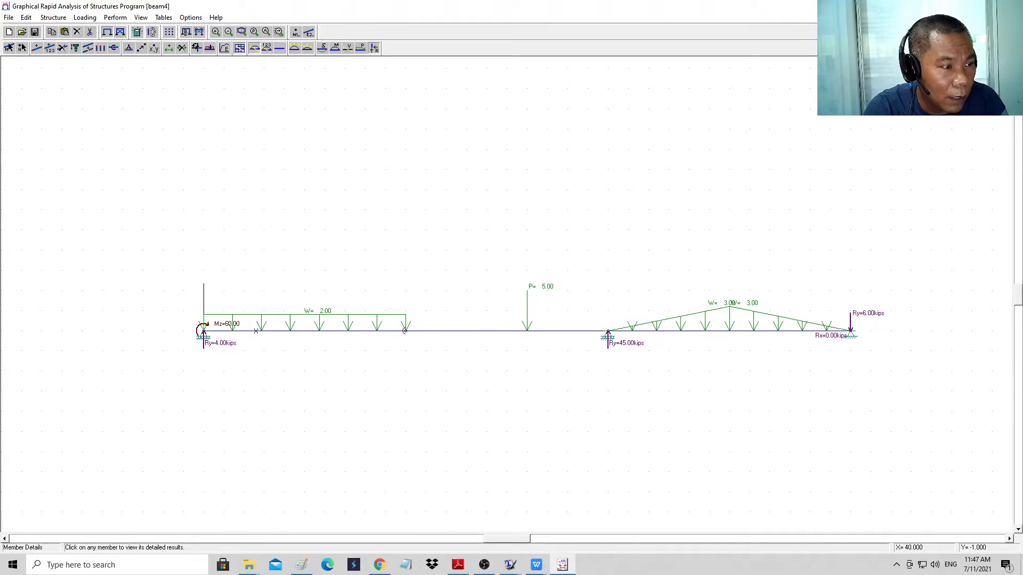
{"action": "mouse_move", "coordinate": [245, 147]}
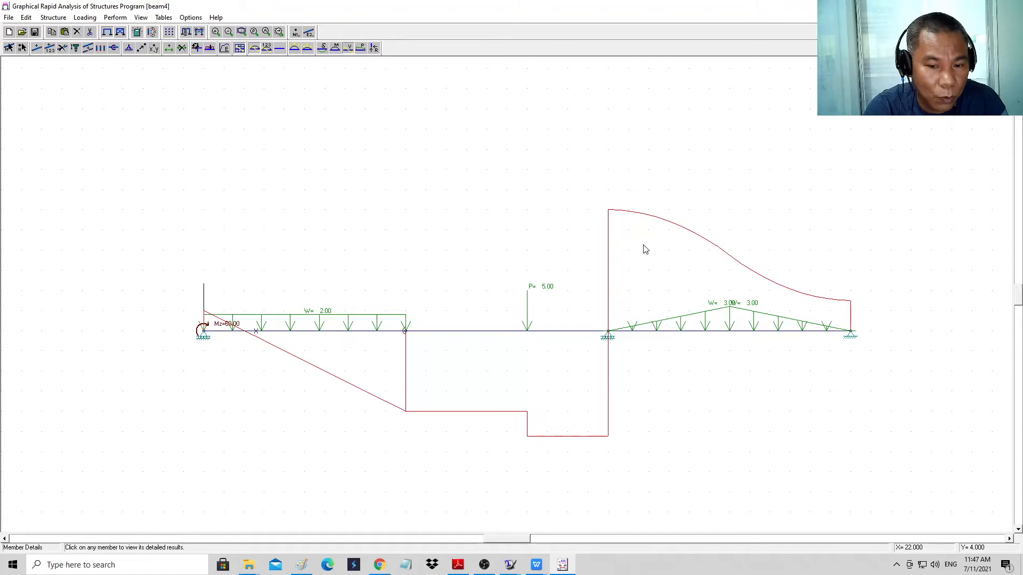
{"action": "mouse_move", "coordinate": [697, 386]}
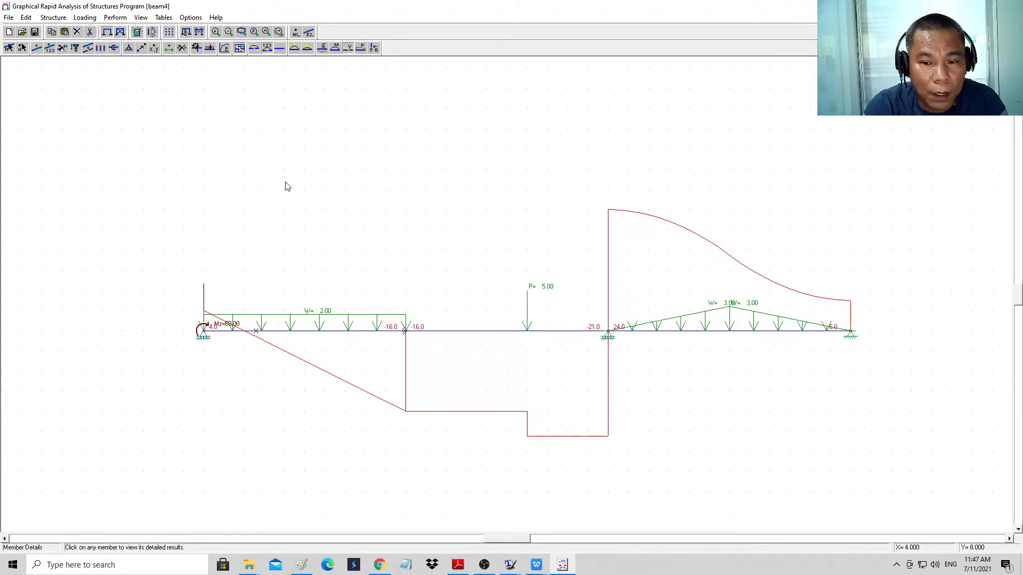
{"action": "mouse_move", "coordinate": [178, 277]}
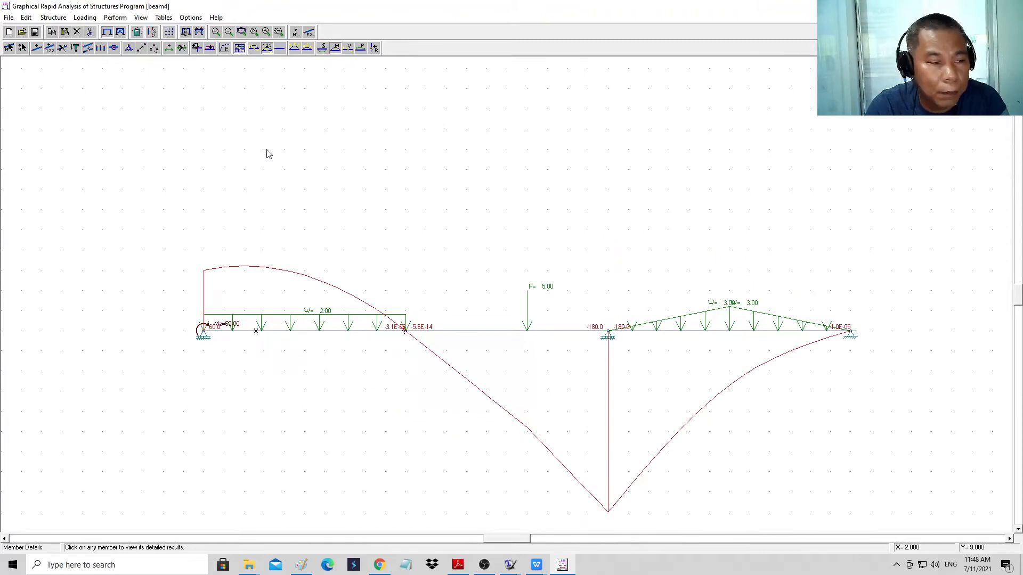
{"action": "mouse_move", "coordinate": [416, 363]}
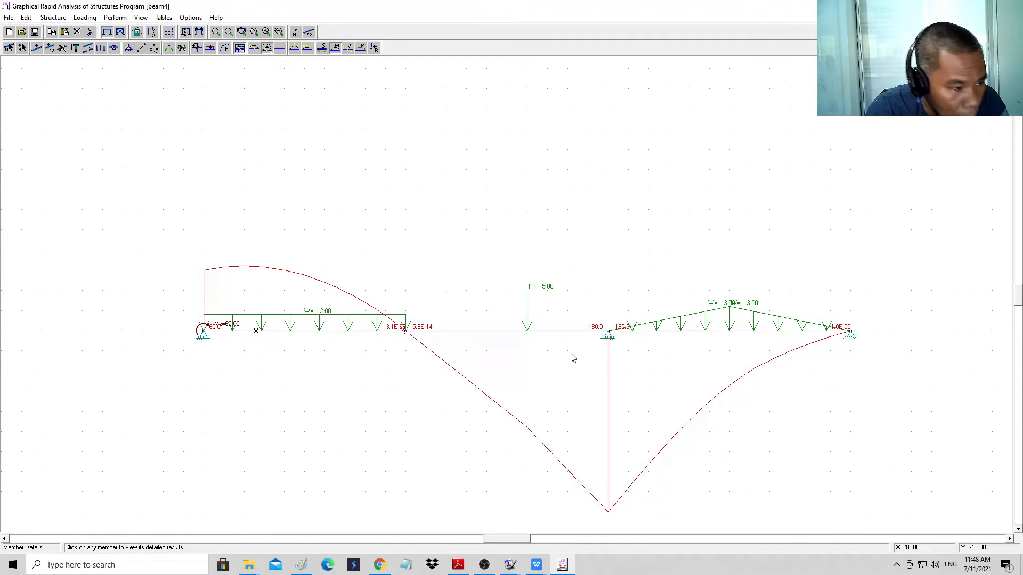
{"action": "mouse_move", "coordinate": [238, 276]}
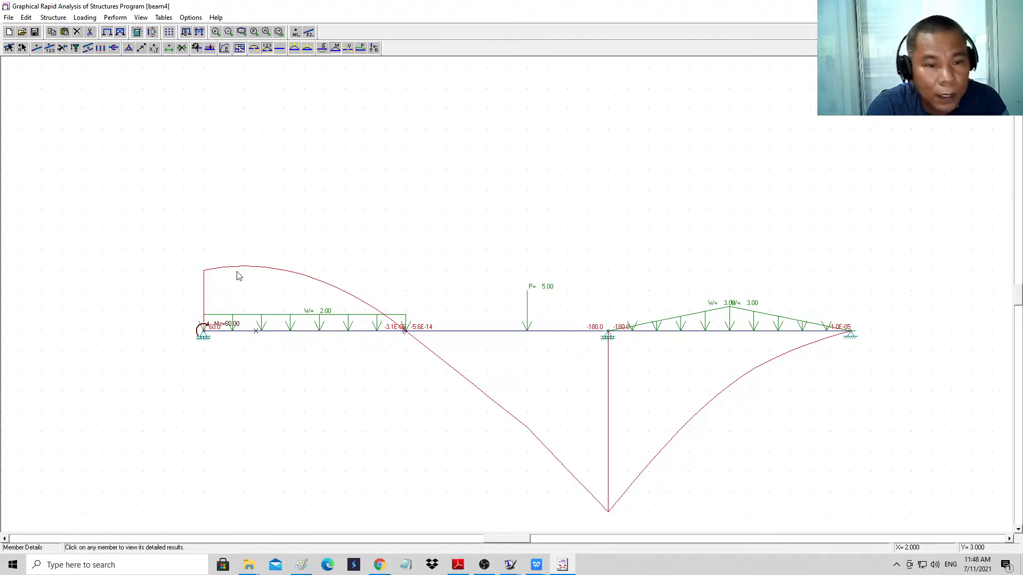
Open member 1's detailed moment results table, peaking near 64 kip-ft.
{"action": "left_click", "coordinate": [255, 331]}
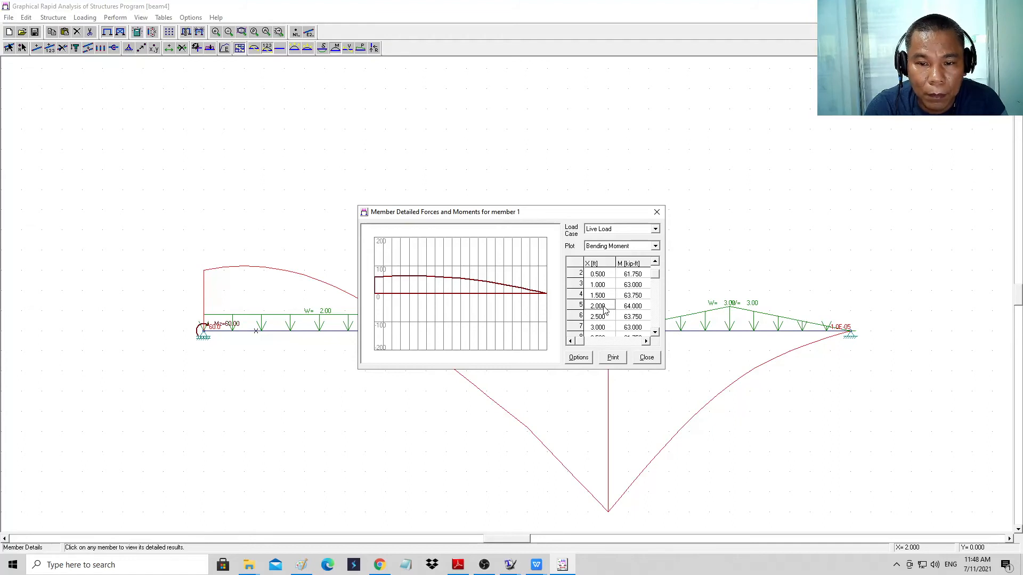
{"action": "mouse_move", "coordinate": [611, 312]}
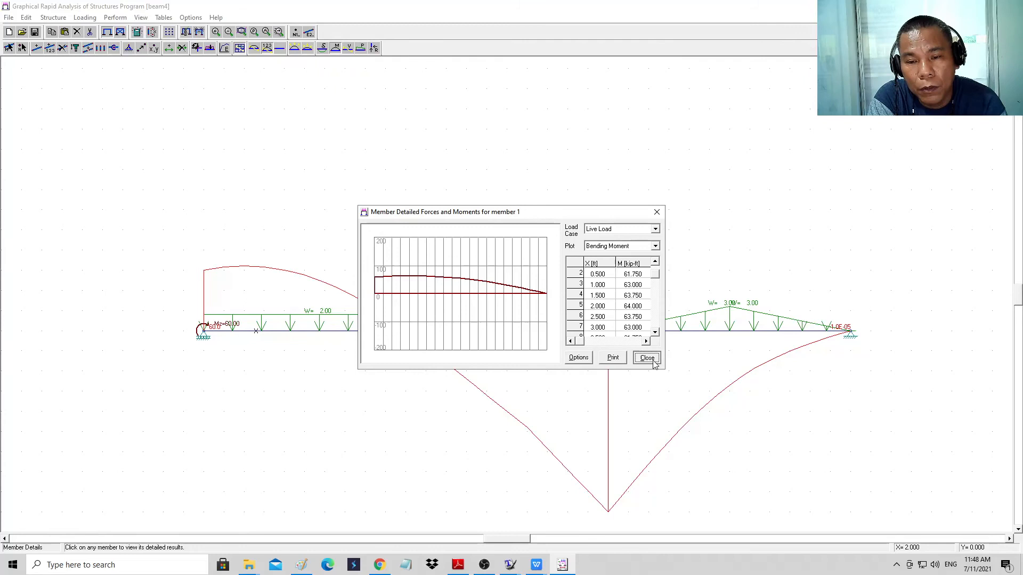
{"action": "left_click", "coordinate": [645, 357]}
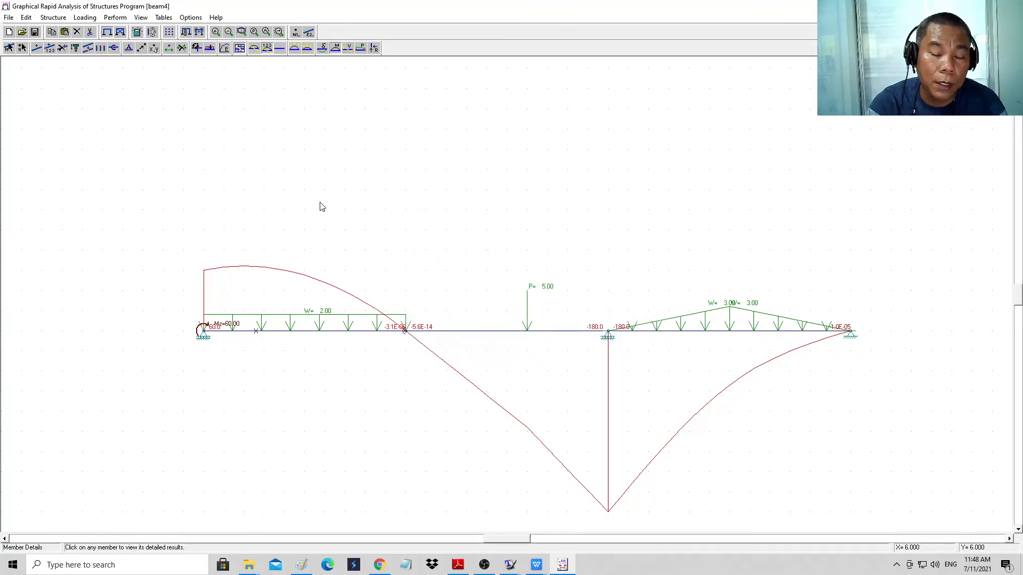